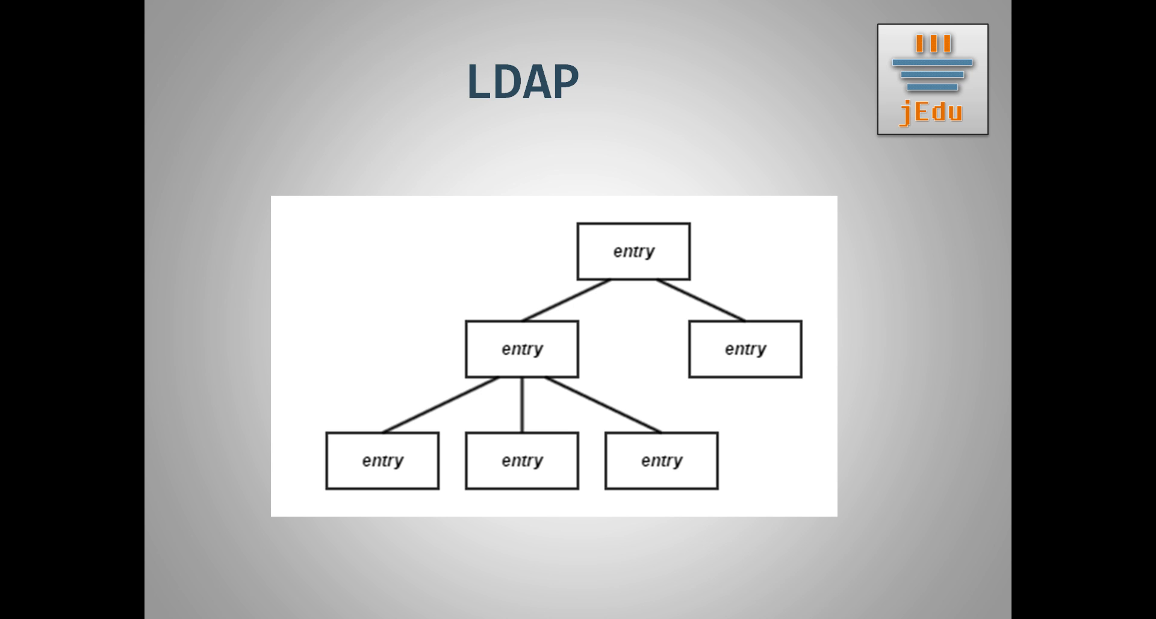
- Advance past the LDAP entry tree slide to the Directory Information Tree slide
key(Right)
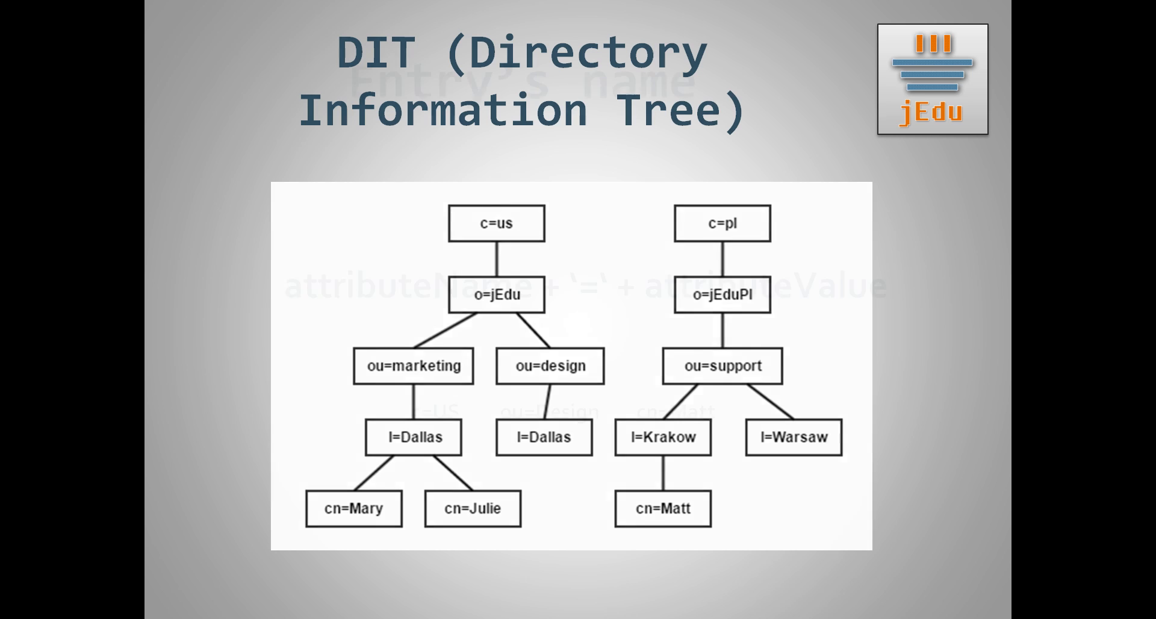
- Advance through the DIT entry naming slides toward the Apache Directory Studio homepage
key(Right)
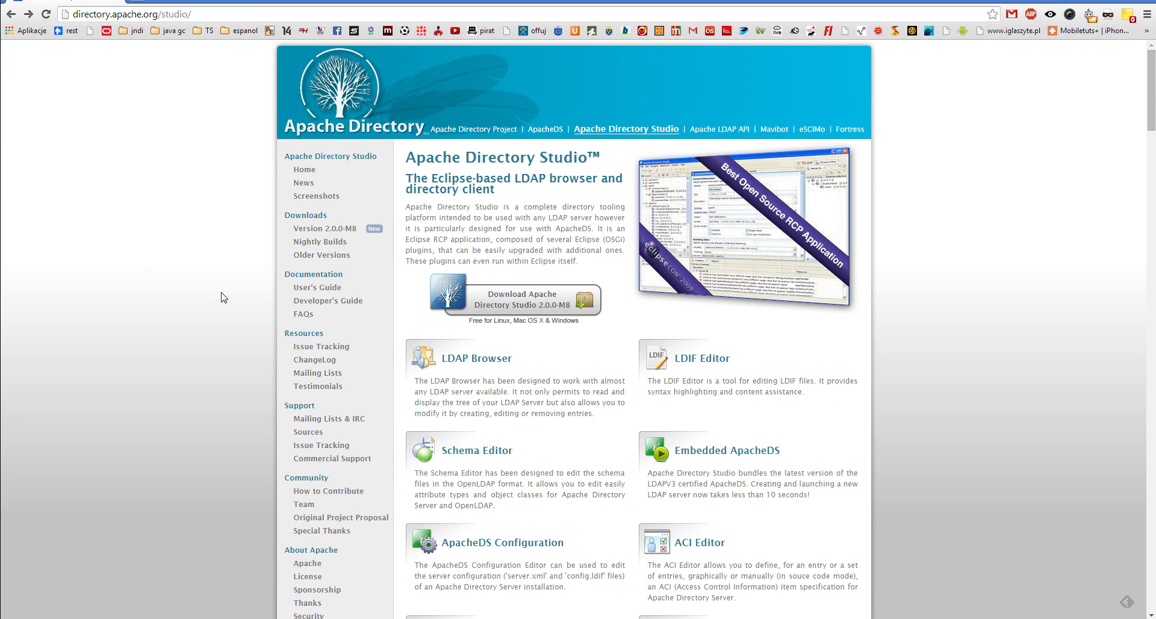
mouse_move(250, 322)
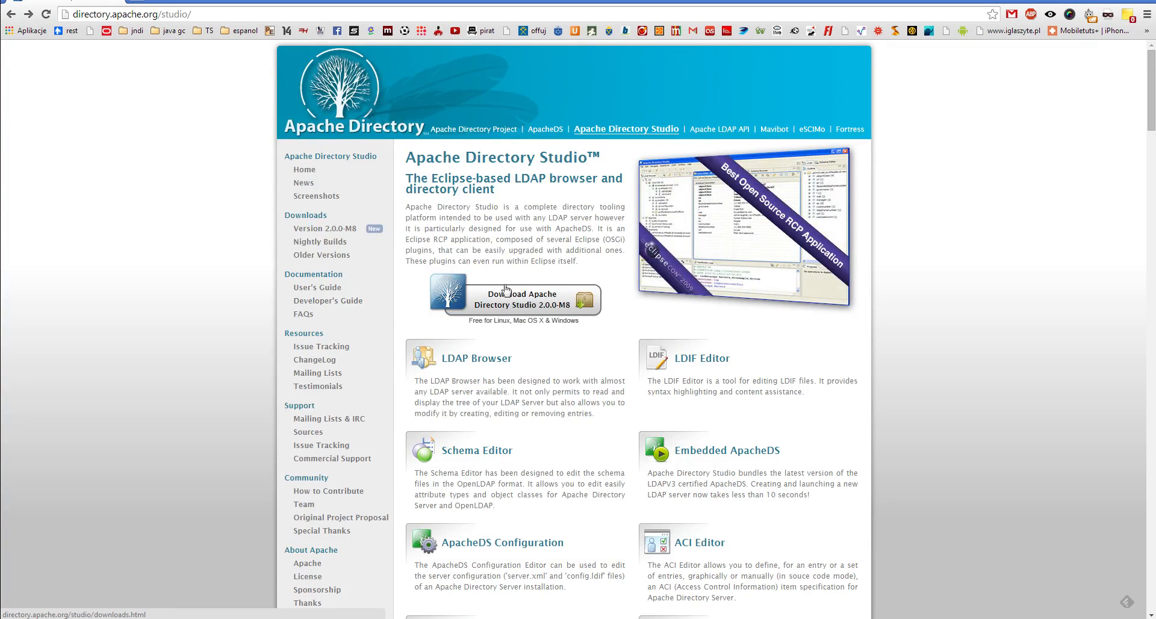
- Follow the 'Download Apache Directory Studio 2.0.0-M8' link on directory.apache.org/studio
click(517, 299)
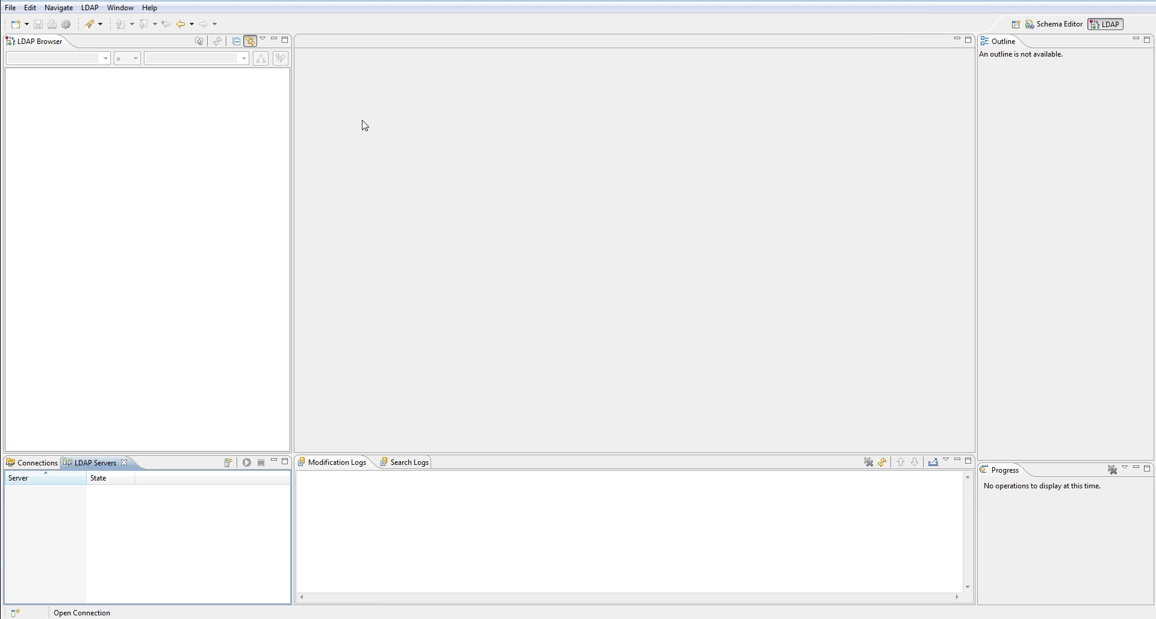
mouse_move(166, 301)
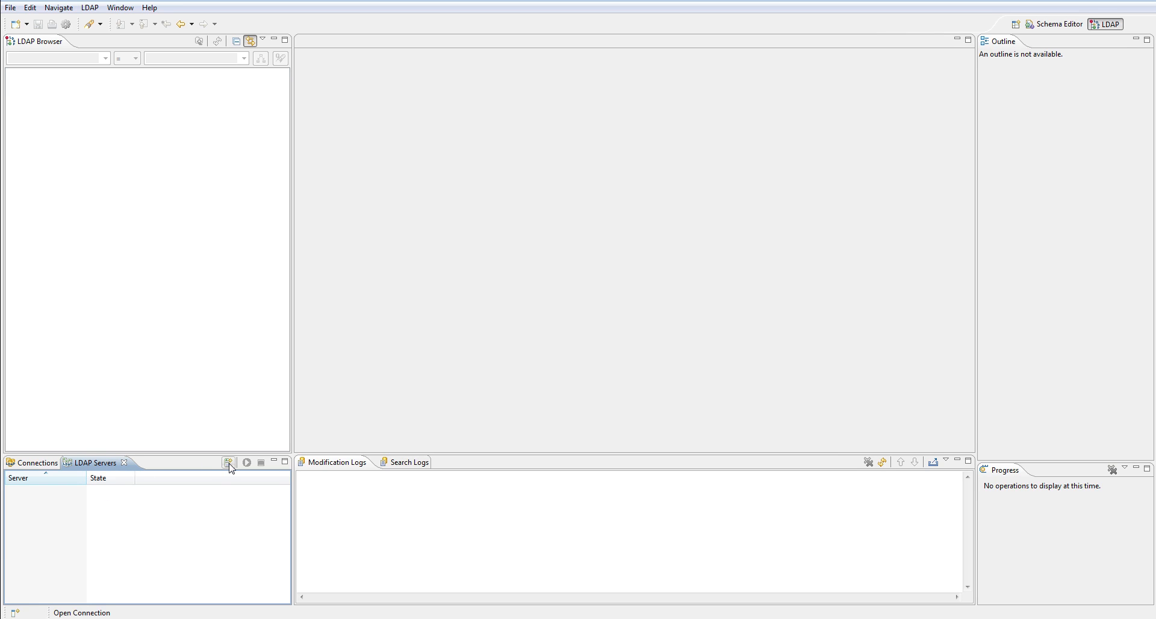
- Create a new ApacheDS 2.0.0 server named 'jEdu LDAP Server'
click(228, 463)
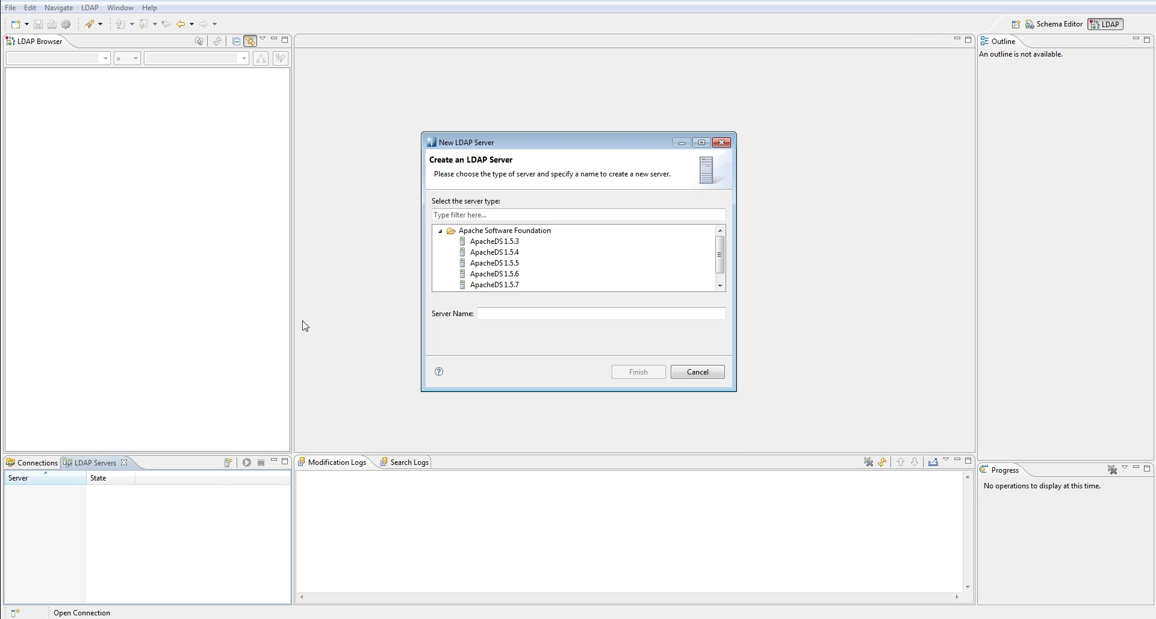
click(494, 273)
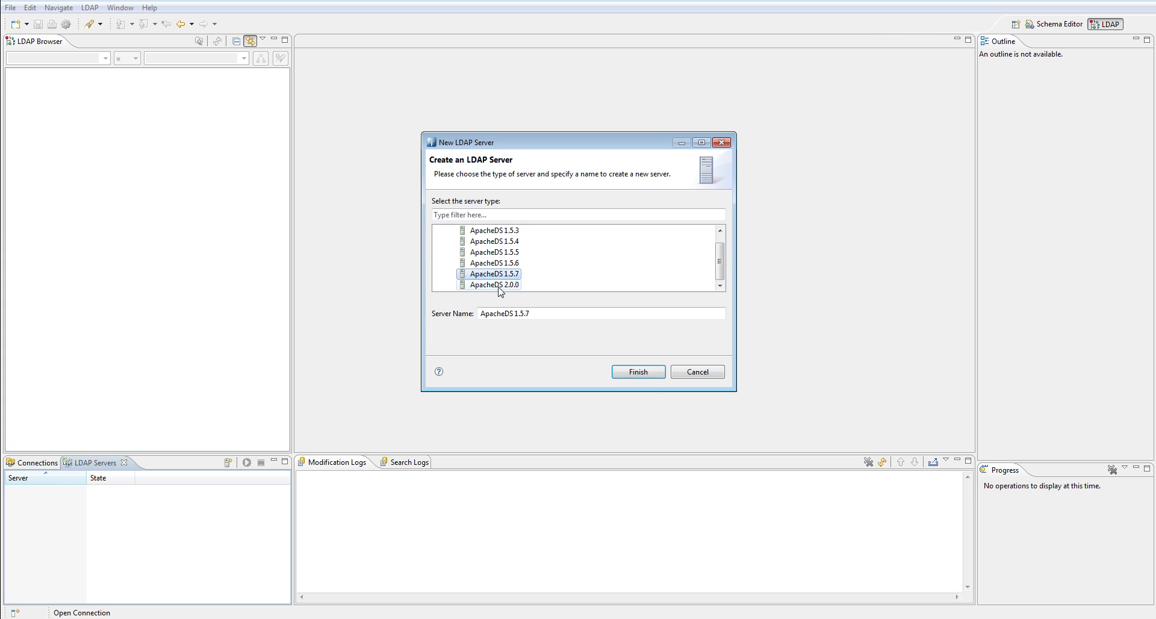
click(495, 284)
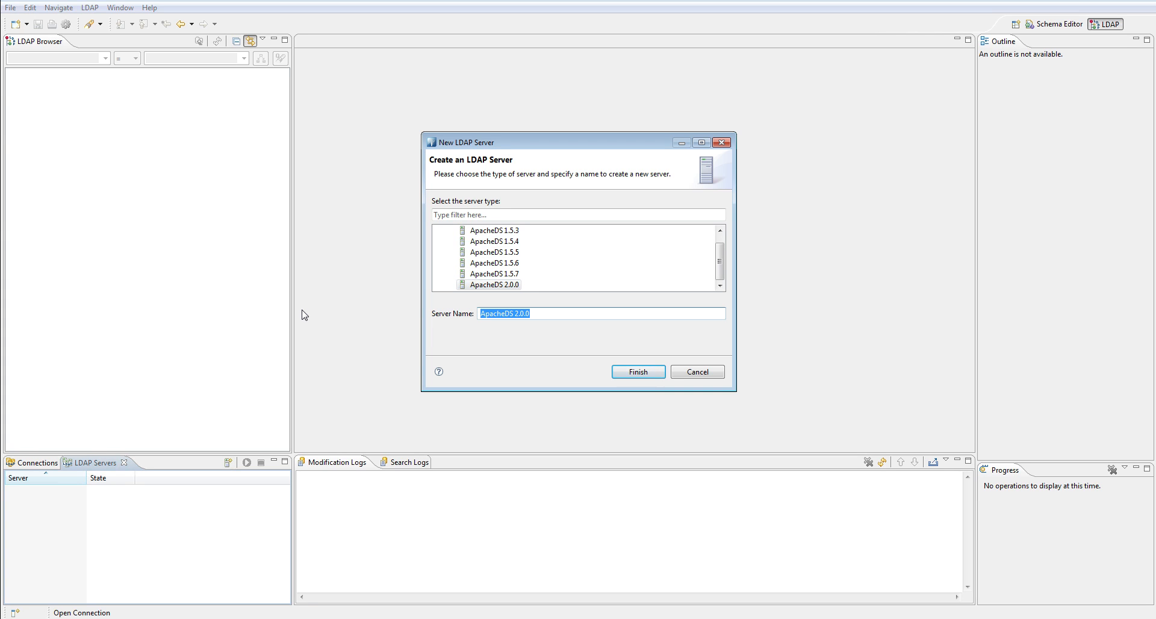
text(jEdu LDAP Server)
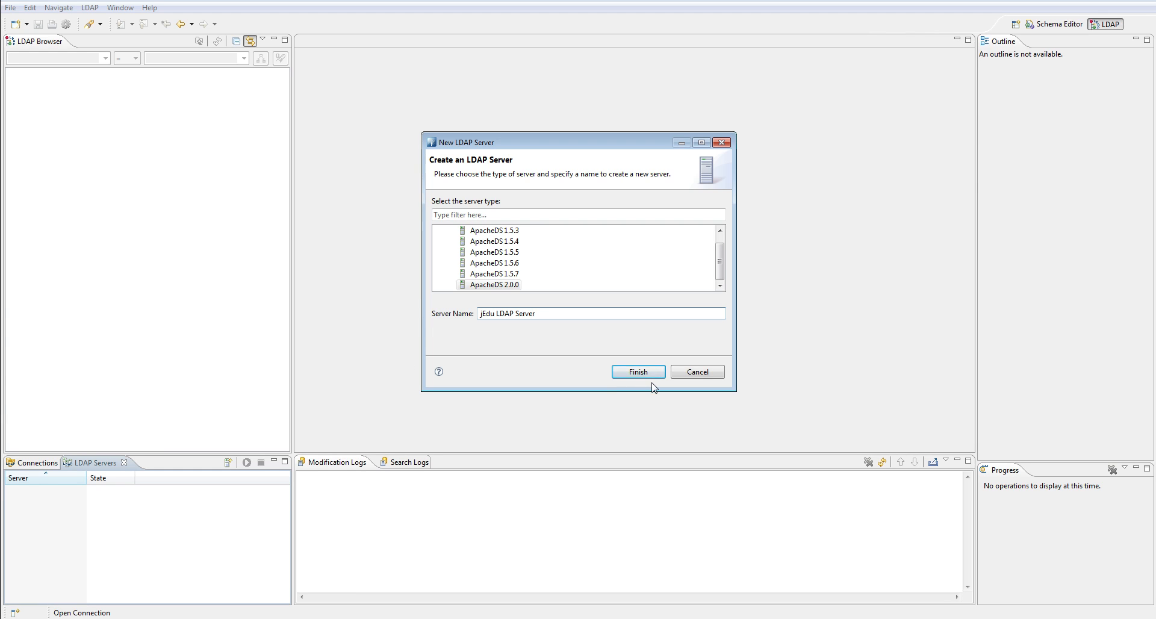
click(636, 371)
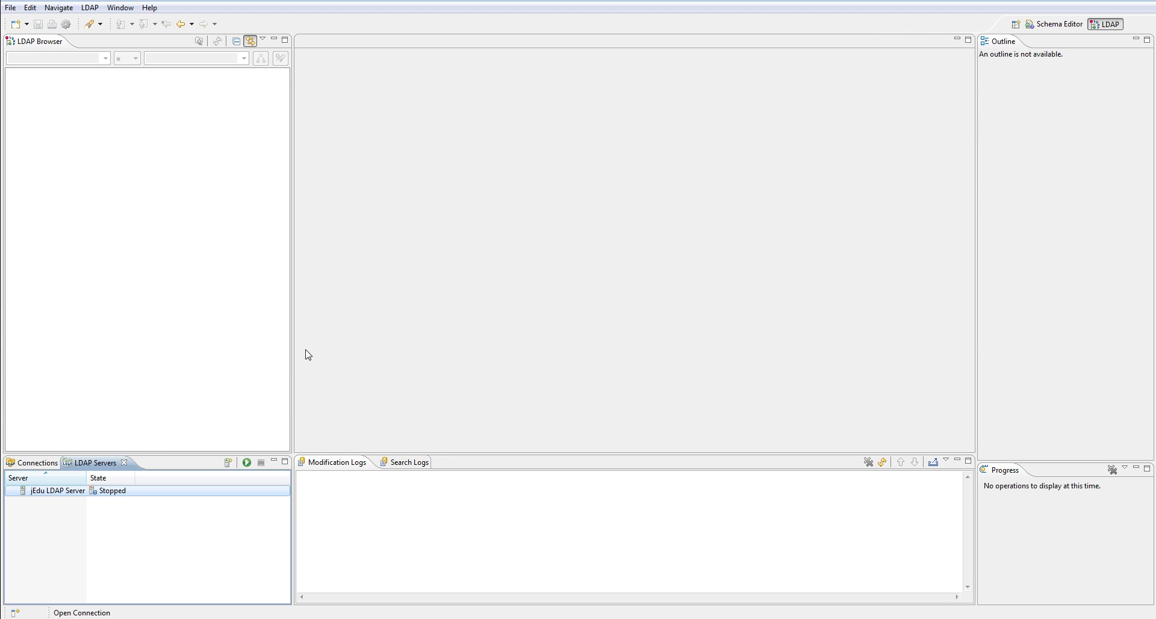
mouse_move(179, 429)
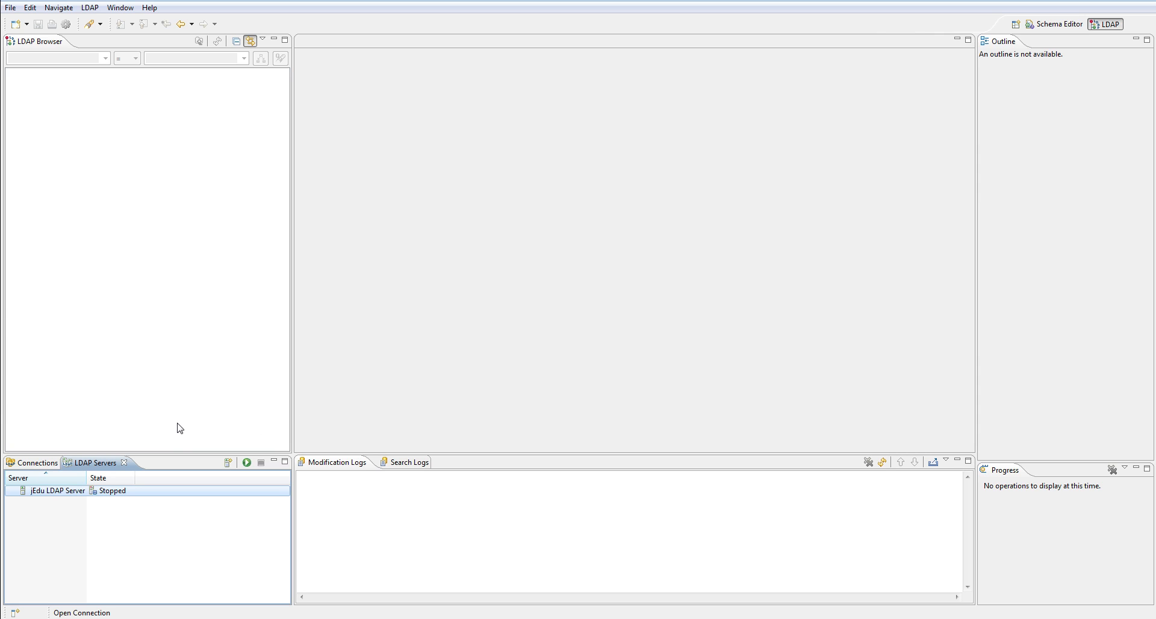
- Bring up the jEdu LDAP Server configuration on its Partitions settings
right_click(56, 490)
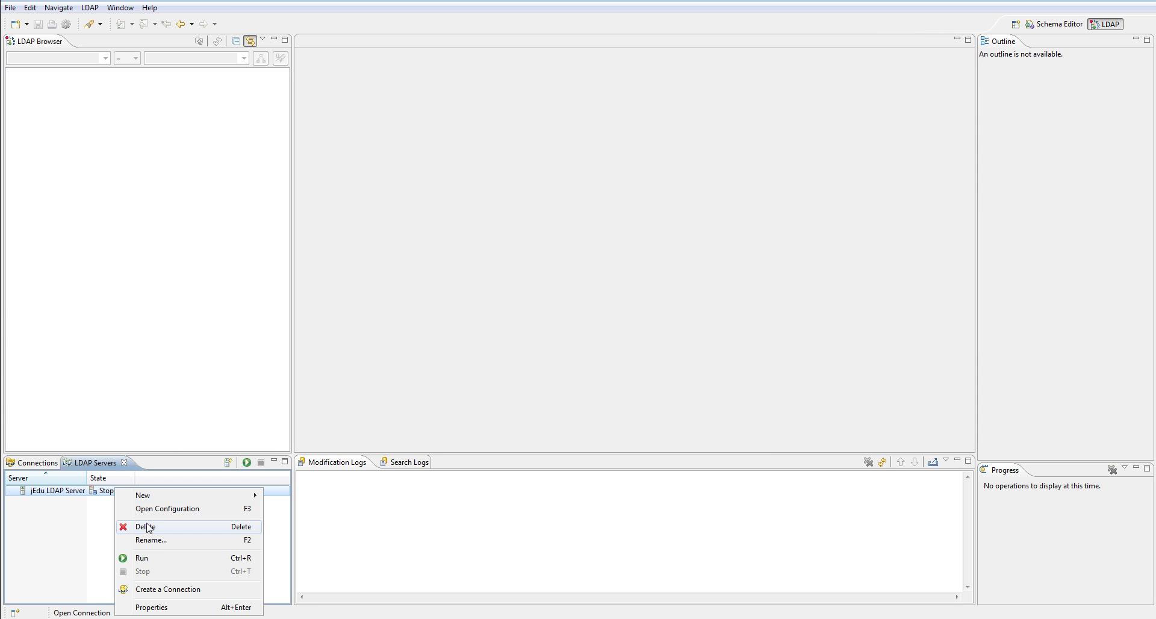
mouse_move(172, 519)
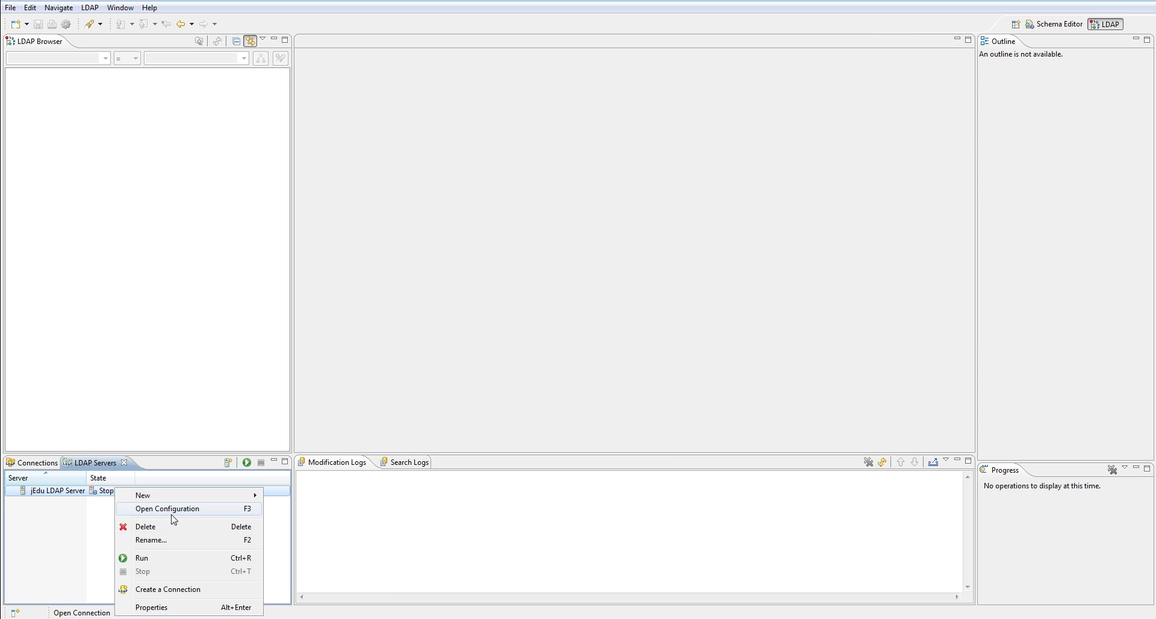
click(167, 508)
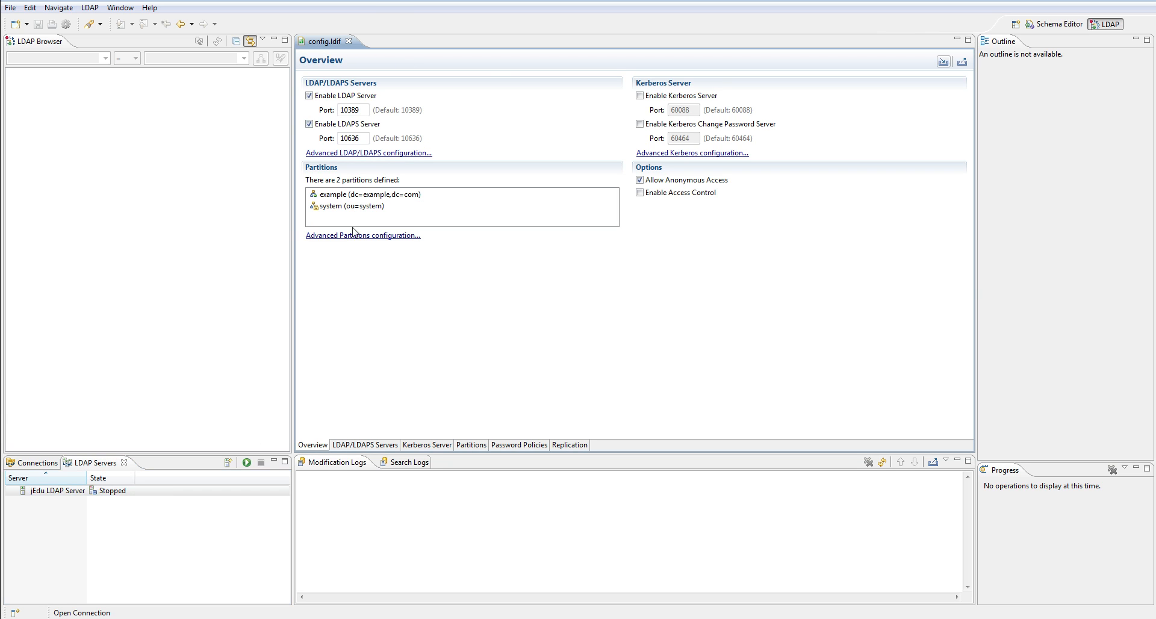
click(471, 445)
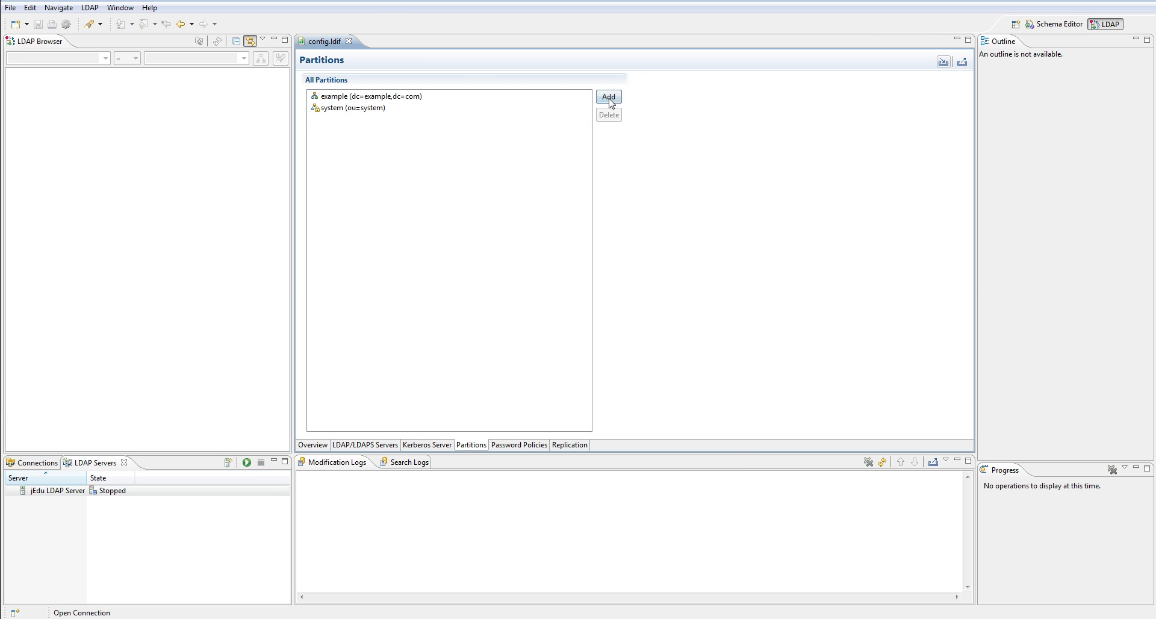
- Add a new partition with ID 'jEdu' and suffix 'o=jEdu'
click(608, 96)
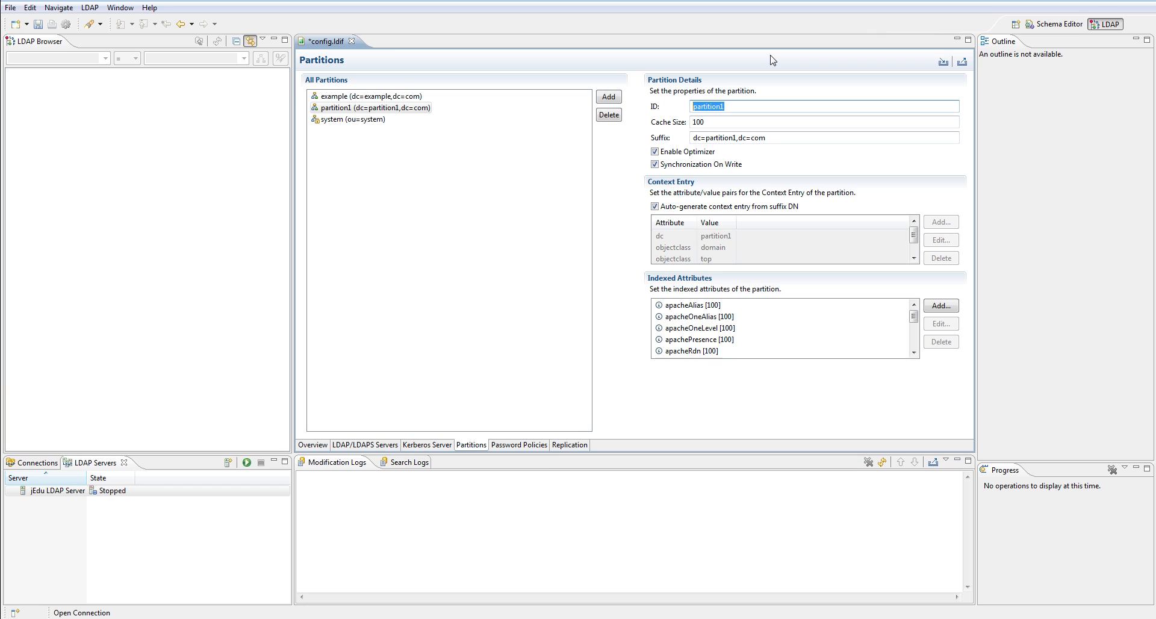
text(jEdu)
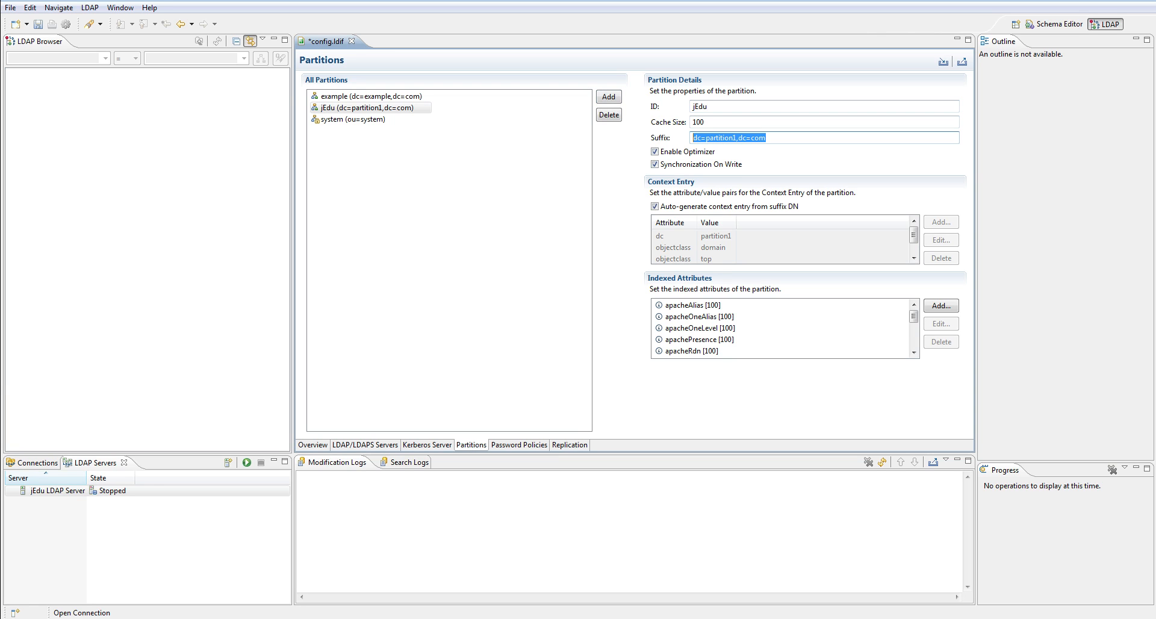
text(o=j)
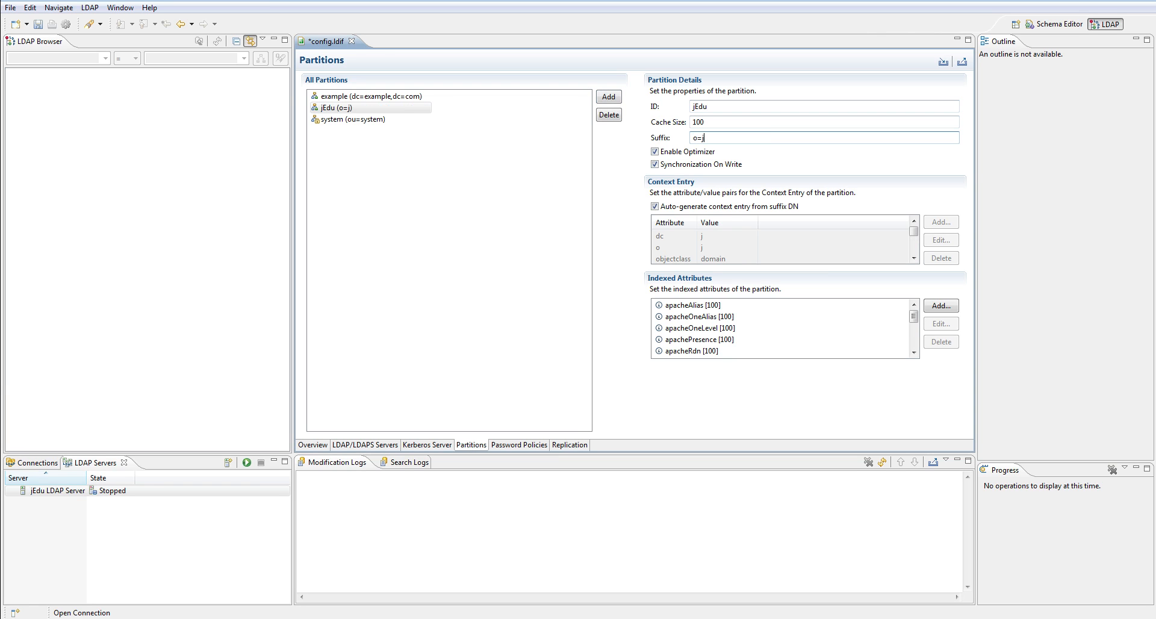
text(Edu)
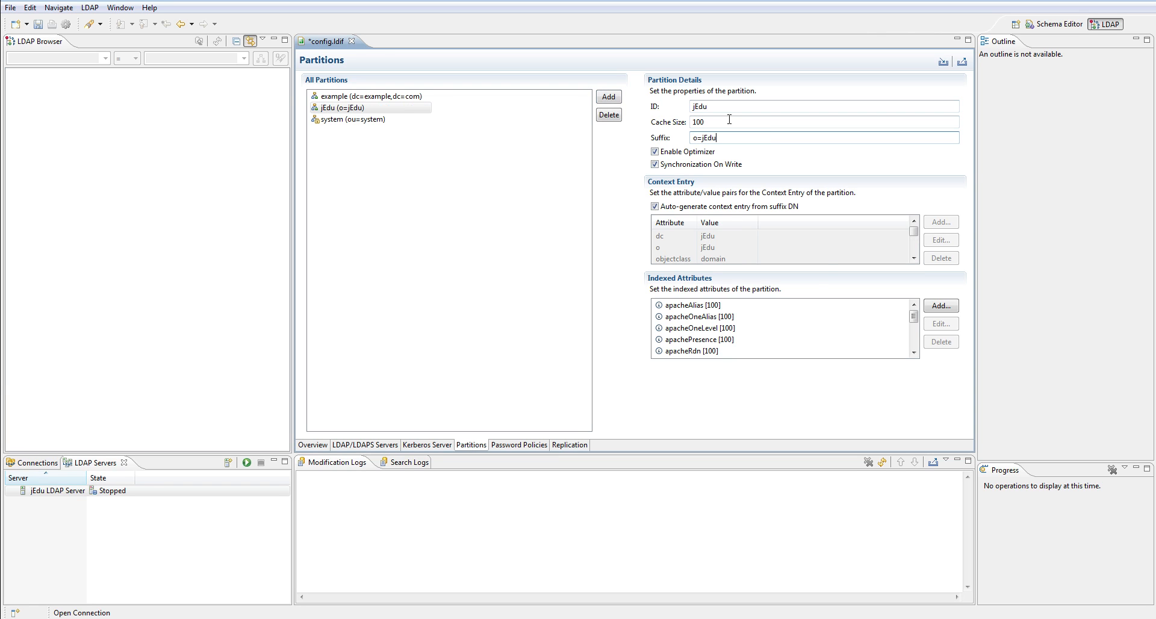
mouse_move(776, 419)
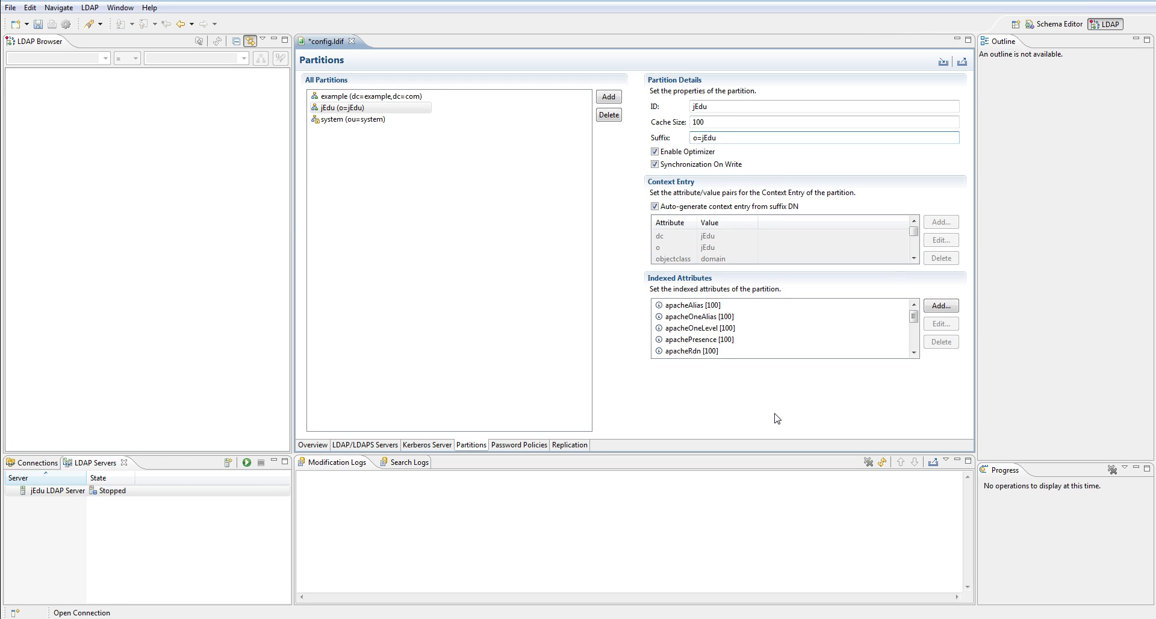
mouse_move(802, 386)
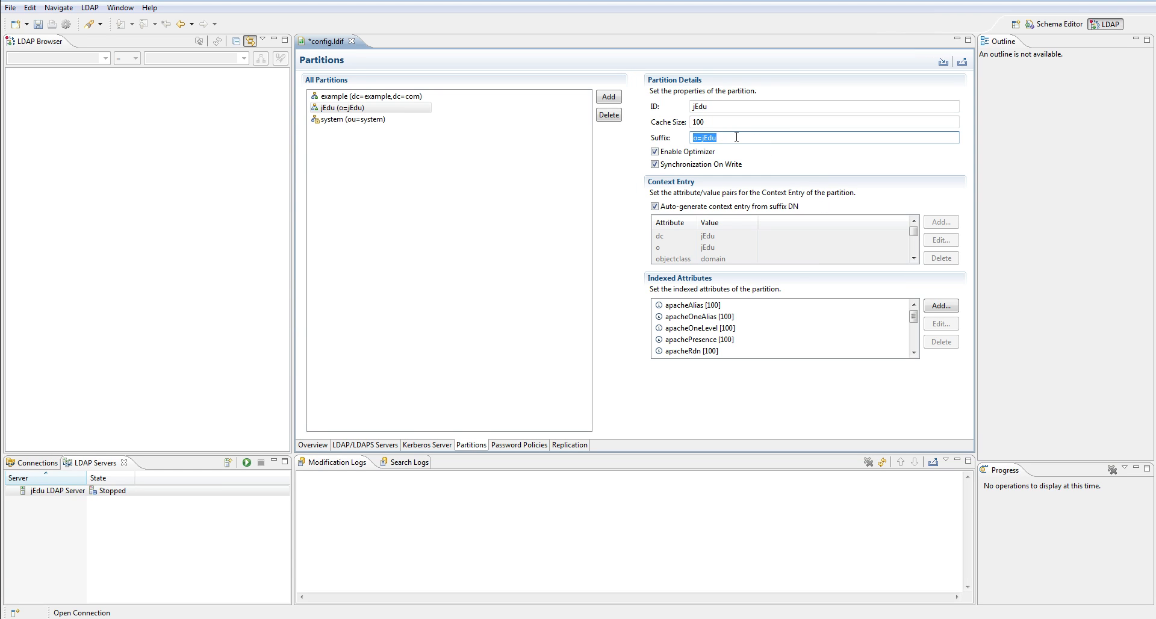
mouse_move(728, 238)
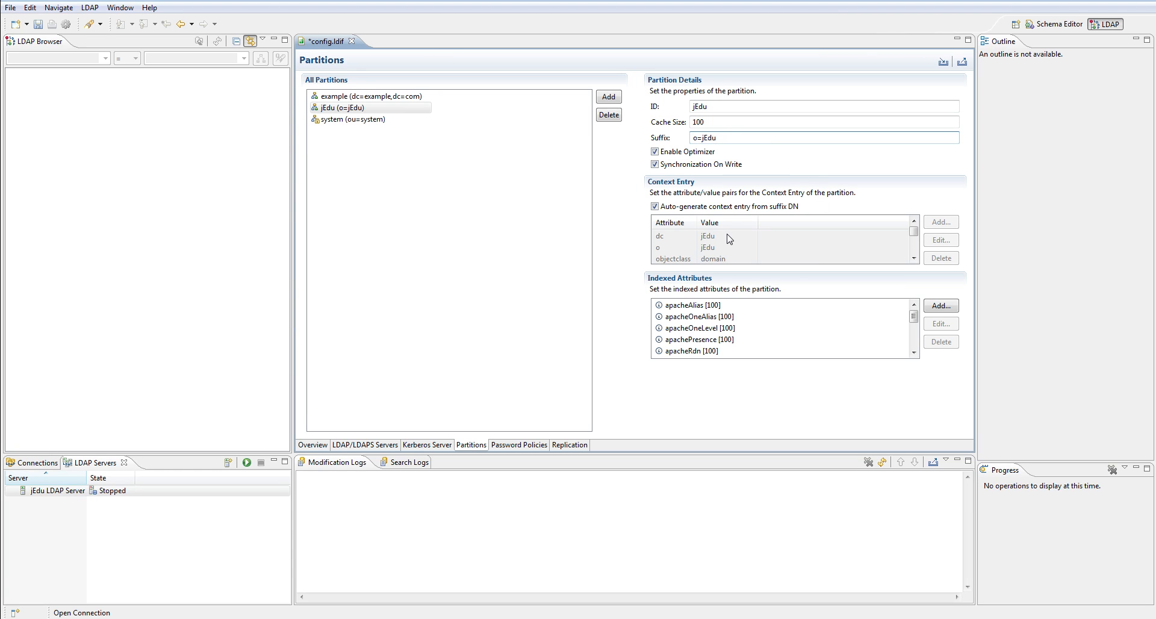
mouse_move(605, 236)
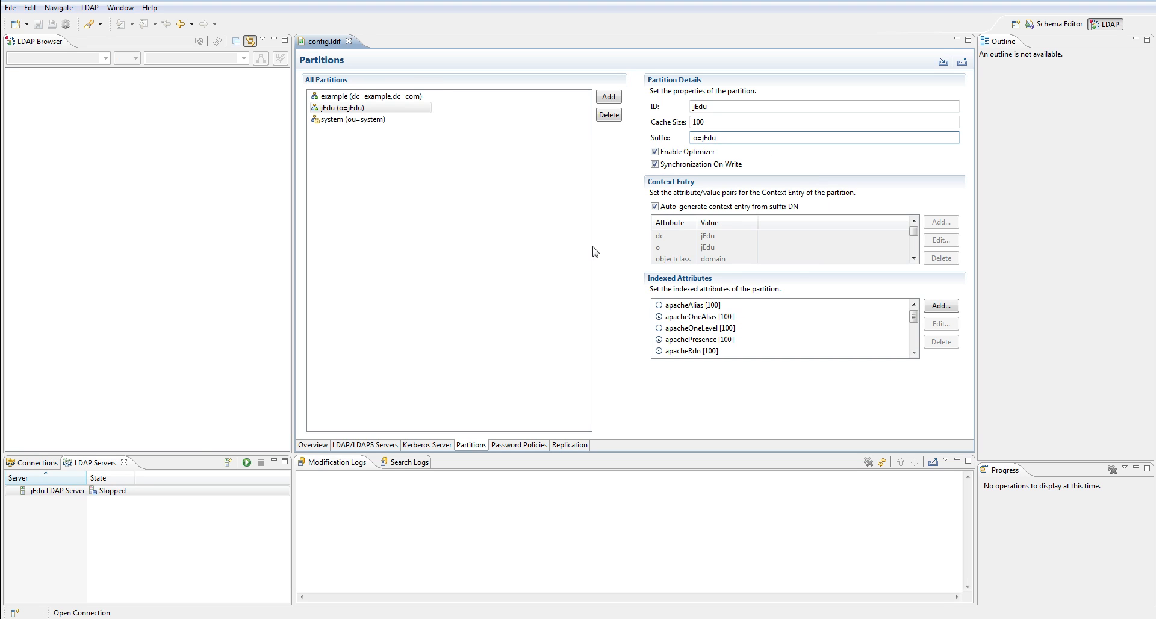
- Create a connection for the jEdu LDAP Server from the servers list
click(56, 490)
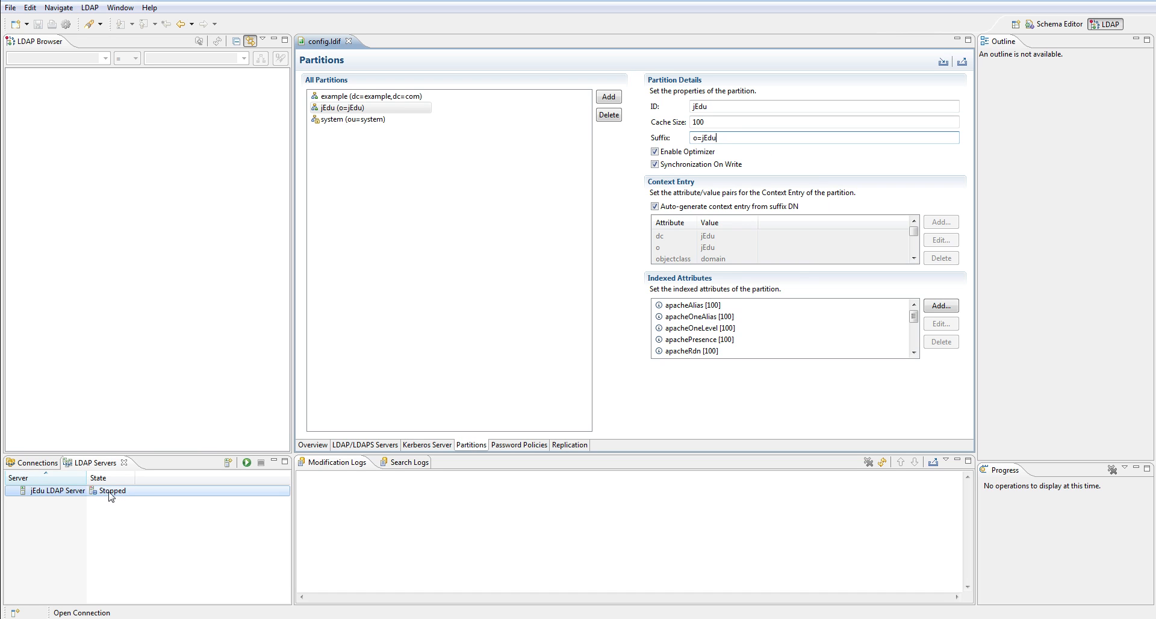
right_click(57, 491)
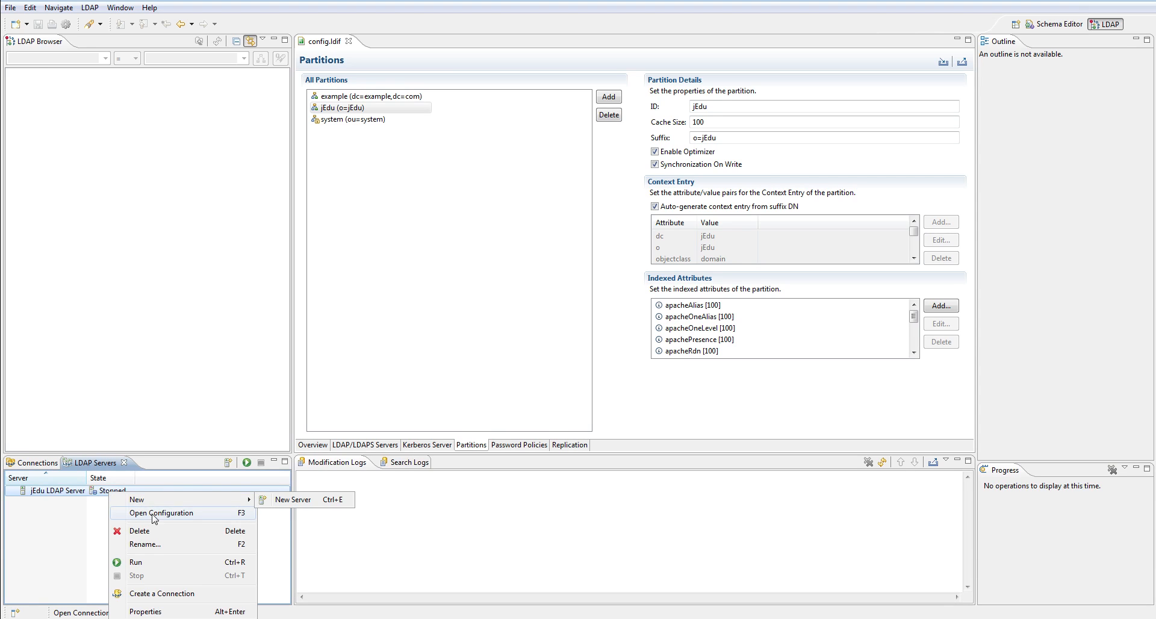
click(161, 593)
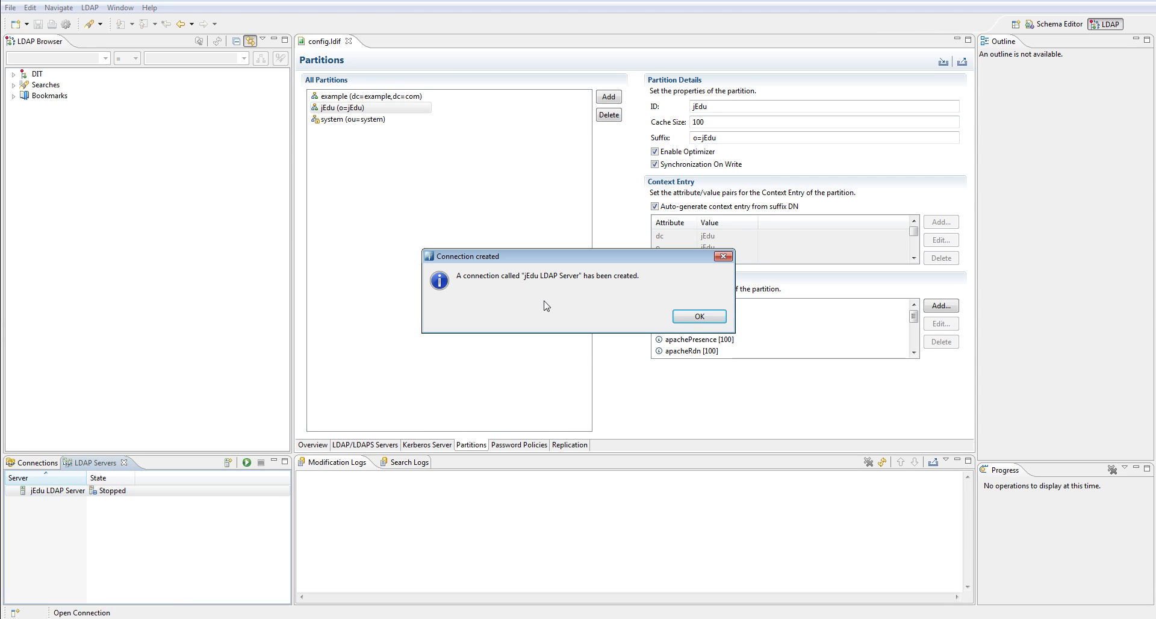
click(697, 317)
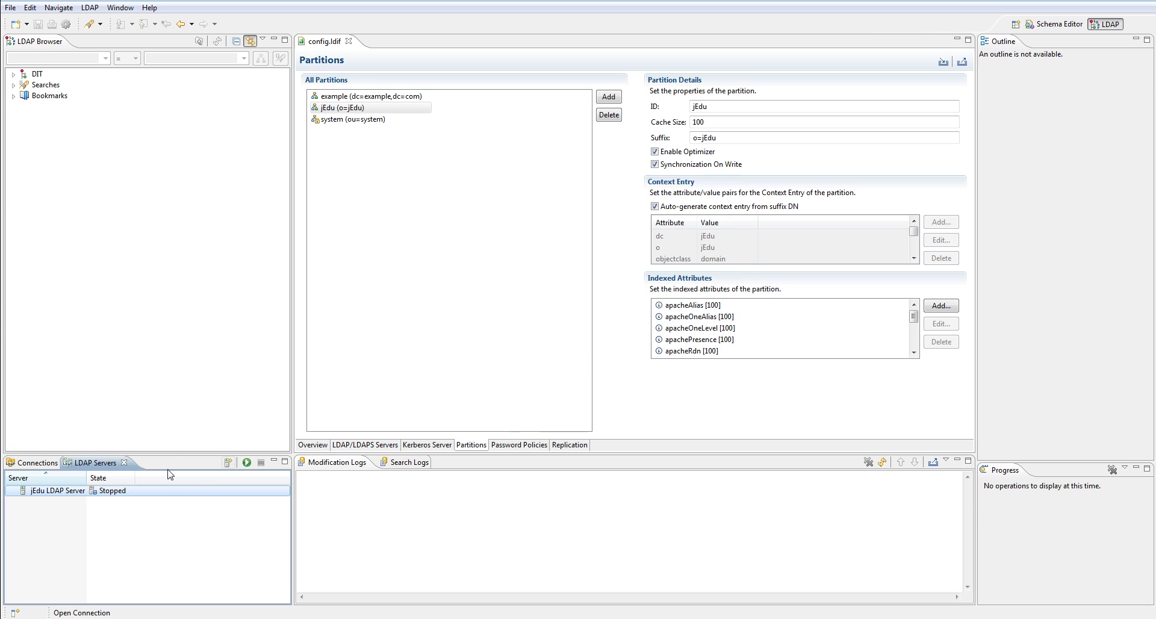
click(34, 462)
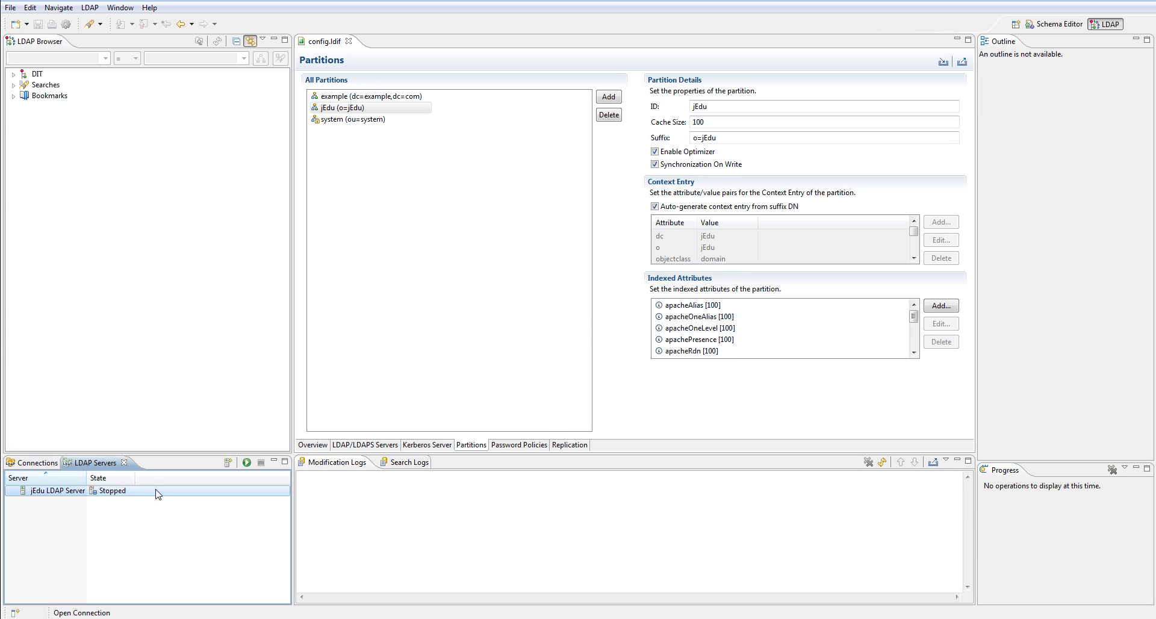
- Start the jEdu LDAP Server and open its connection to show o=jEdu
right_click(57, 490)
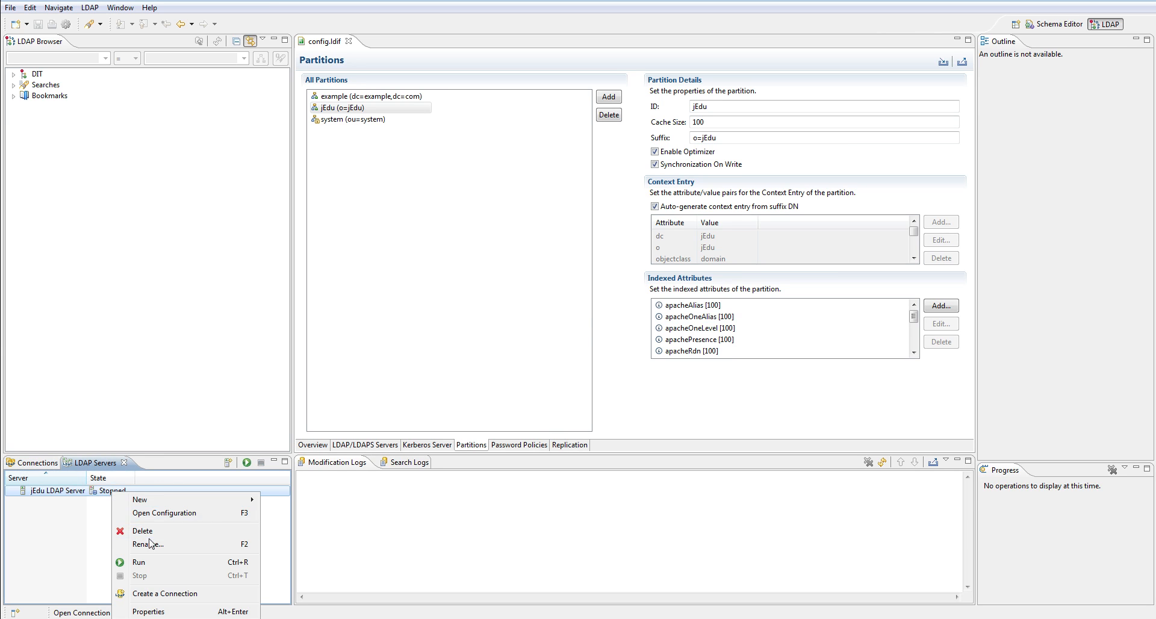
click(139, 561)
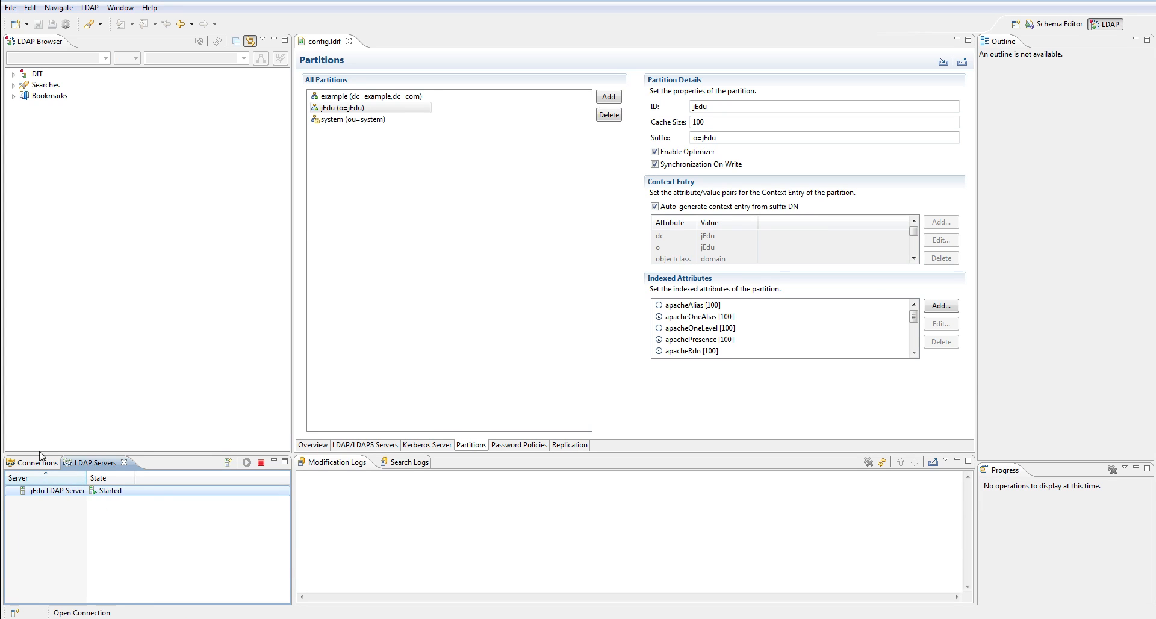
right_click(57, 490)
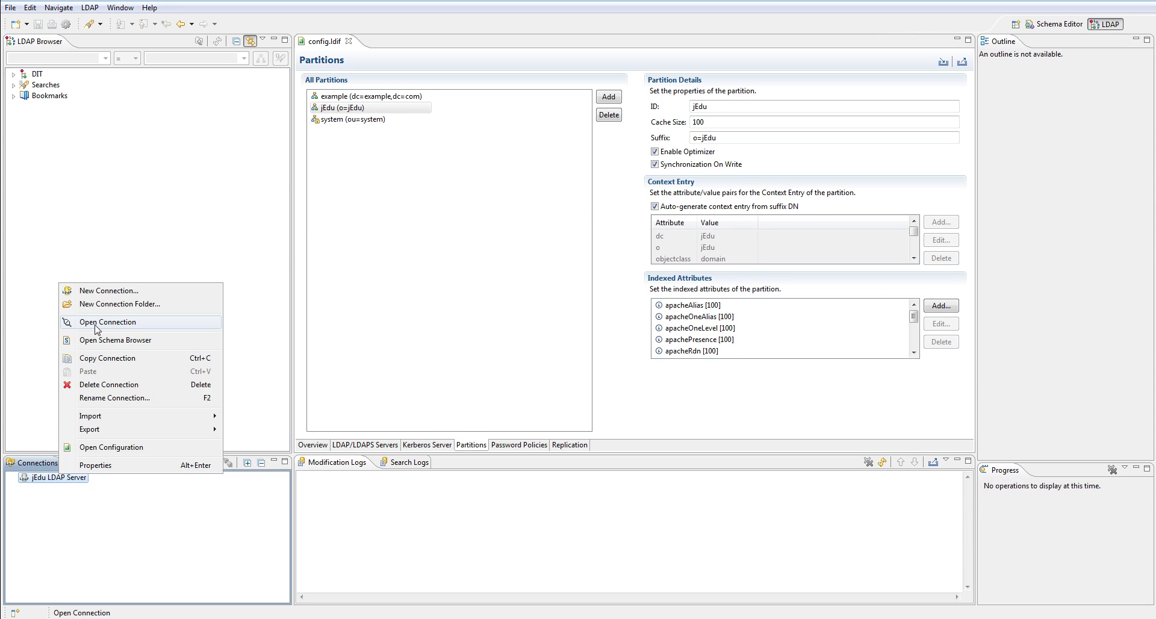
click(107, 322)
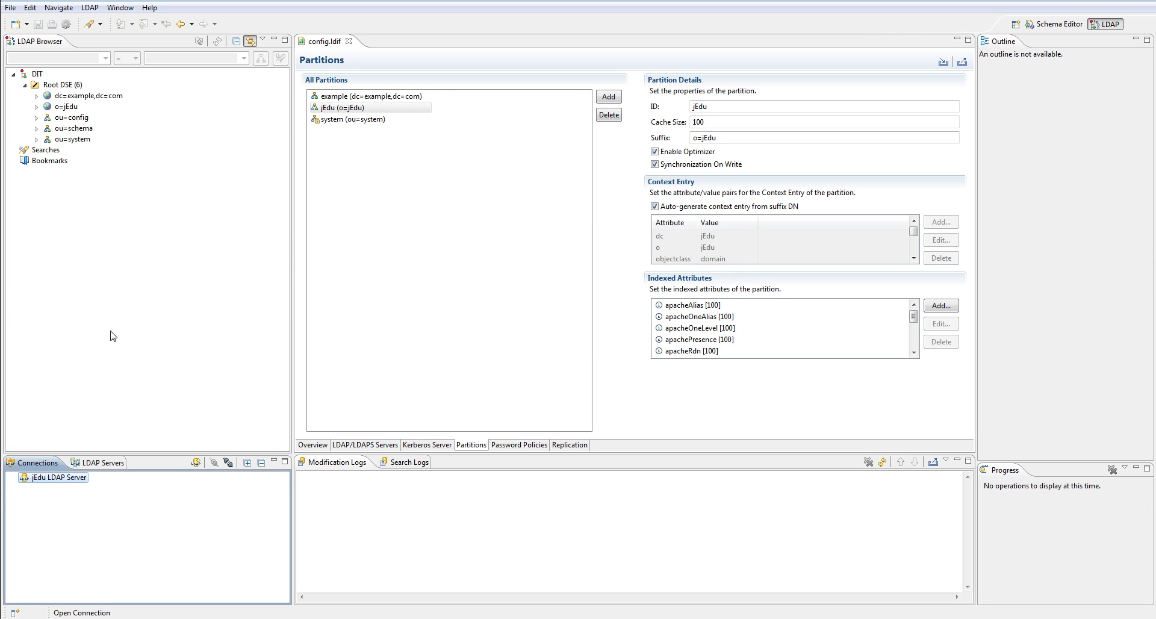
- Select the o=jEdu partition entry and view its attributes
click(66, 106)
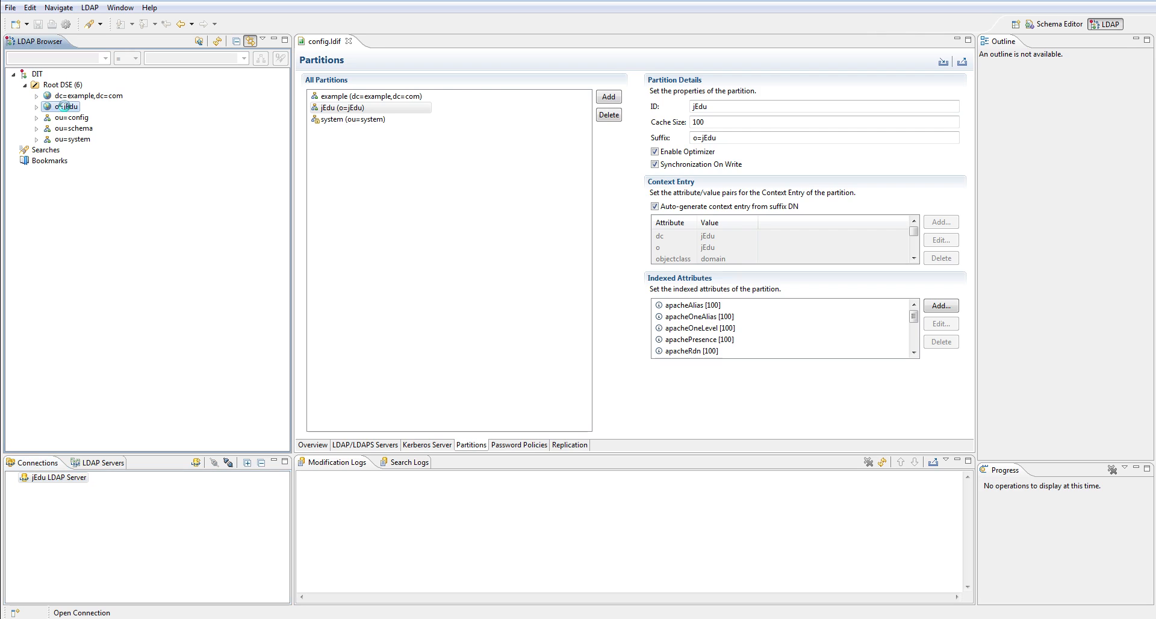
double_click(66, 106)
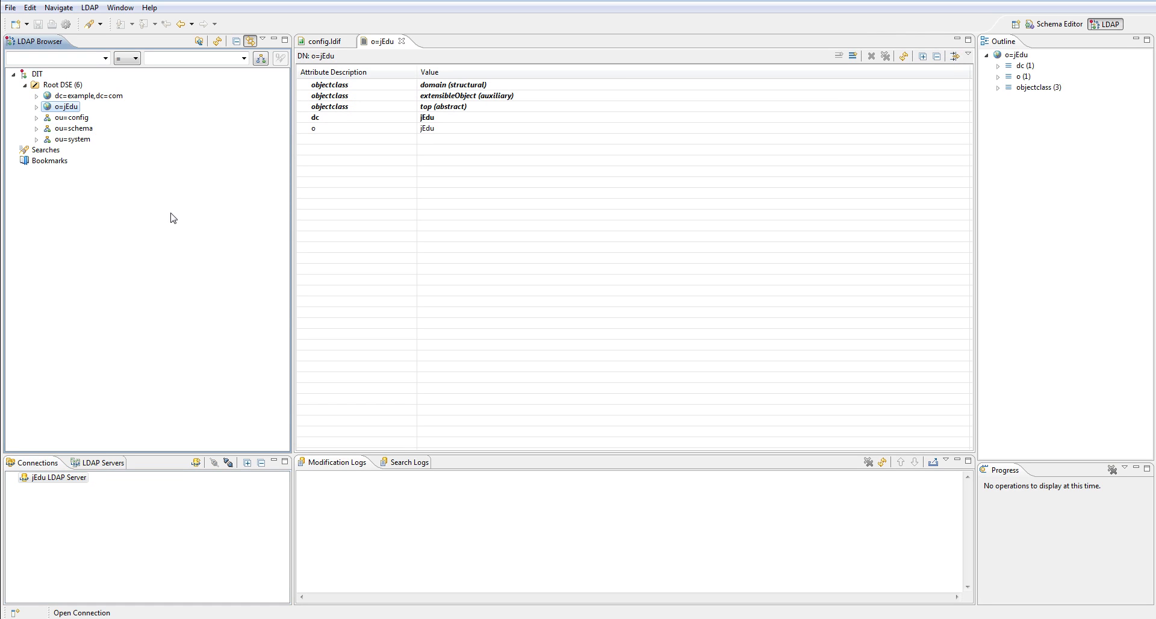
mouse_move(145, 232)
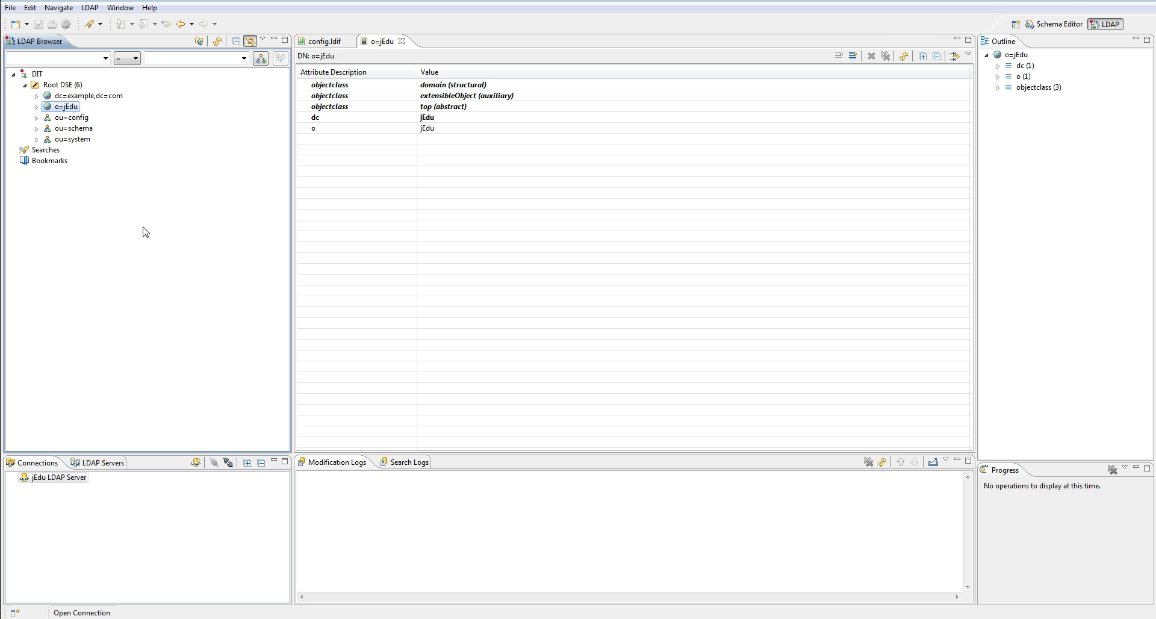
mouse_move(142, 227)
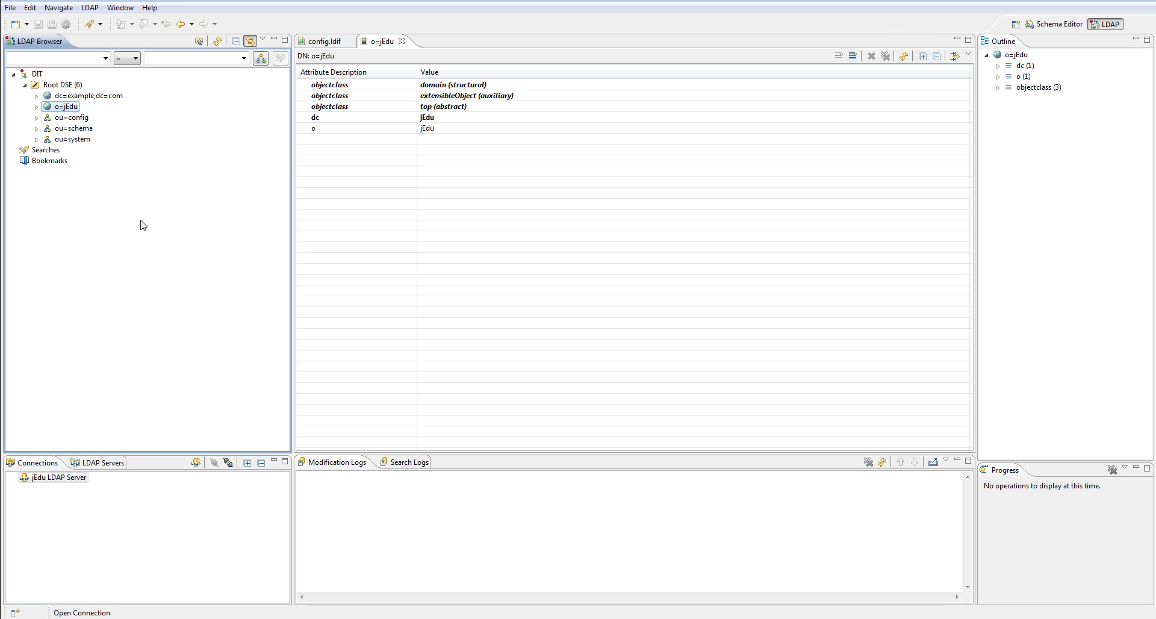
click(67, 106)
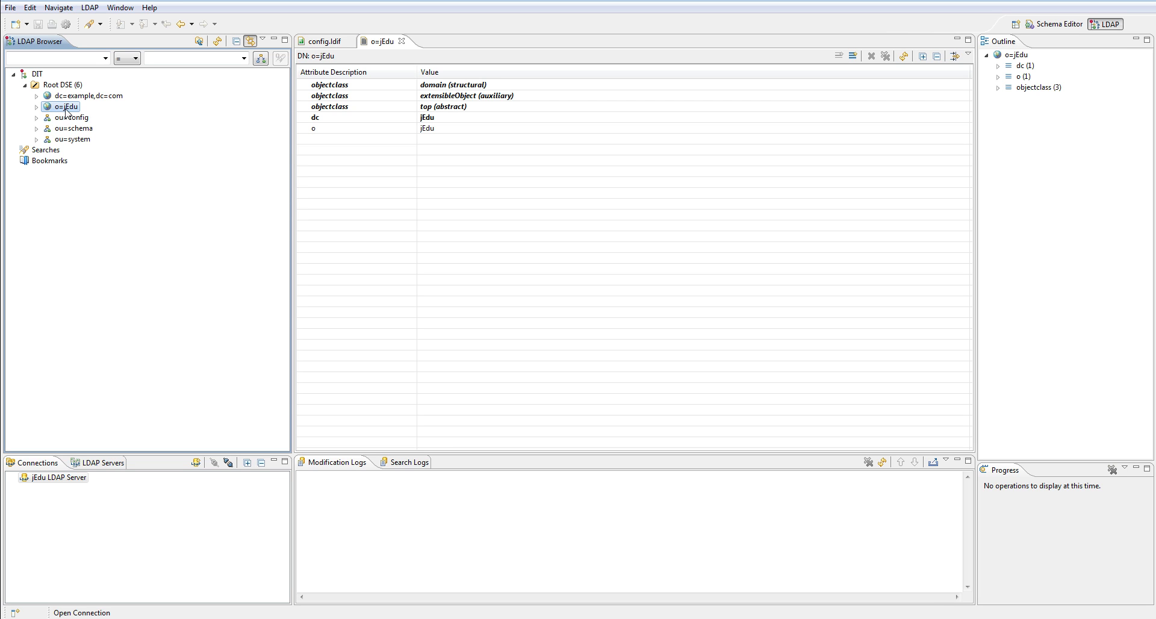
- Import tutorial.ldif into o=jEdu via LDIF Import
right_click(65, 106)
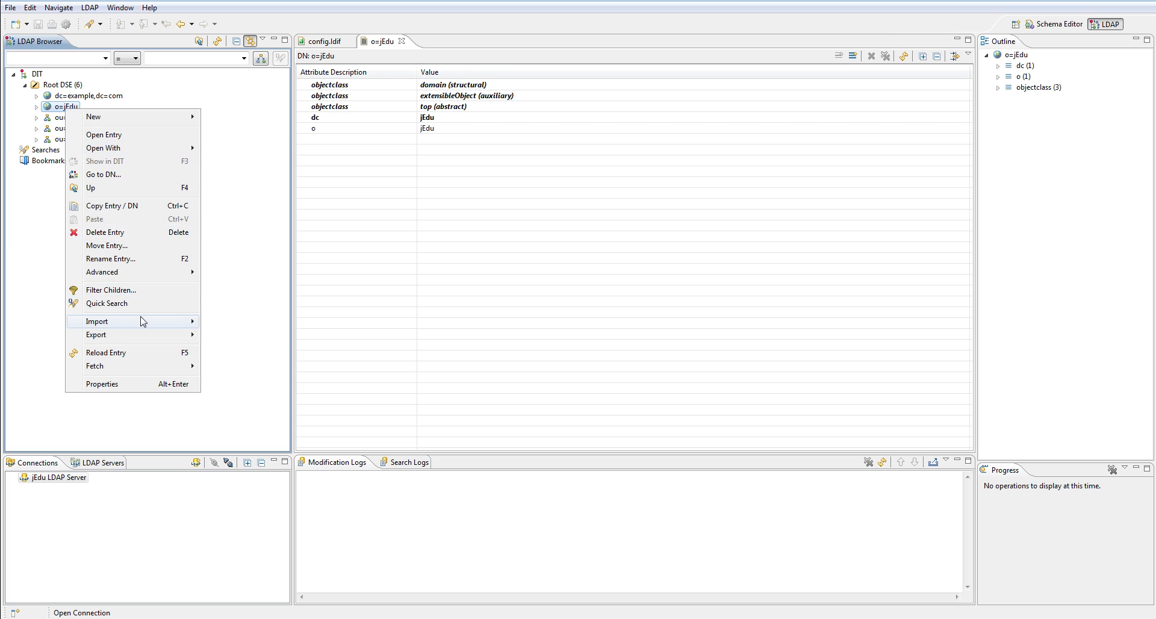
click(97, 320)
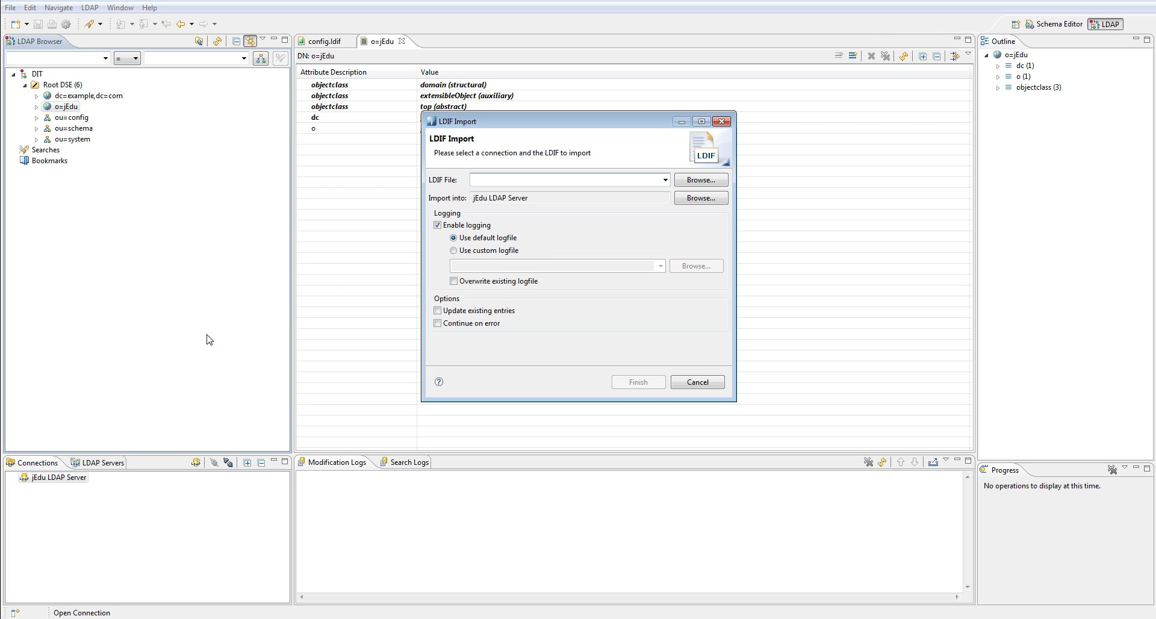
click(665, 180)
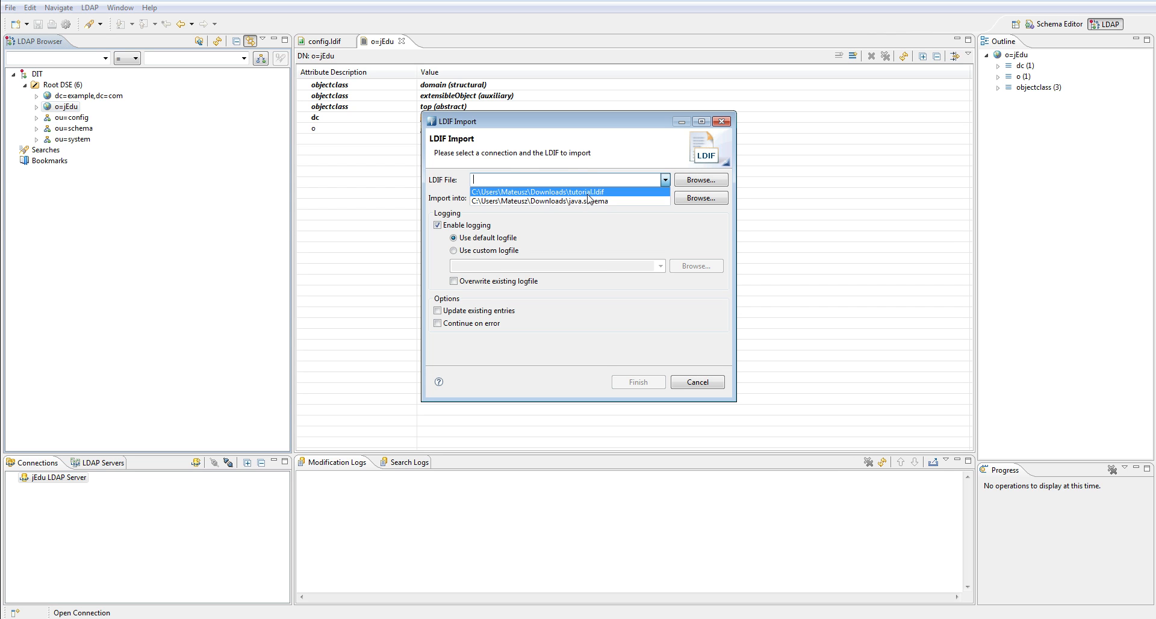
click(536, 192)
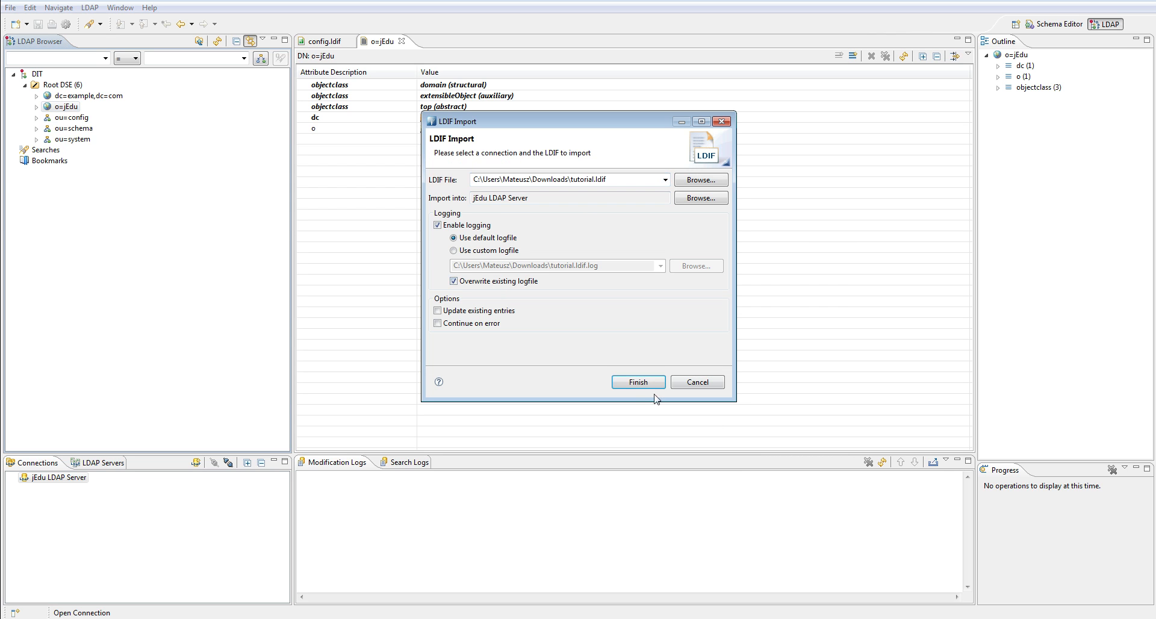
click(637, 382)
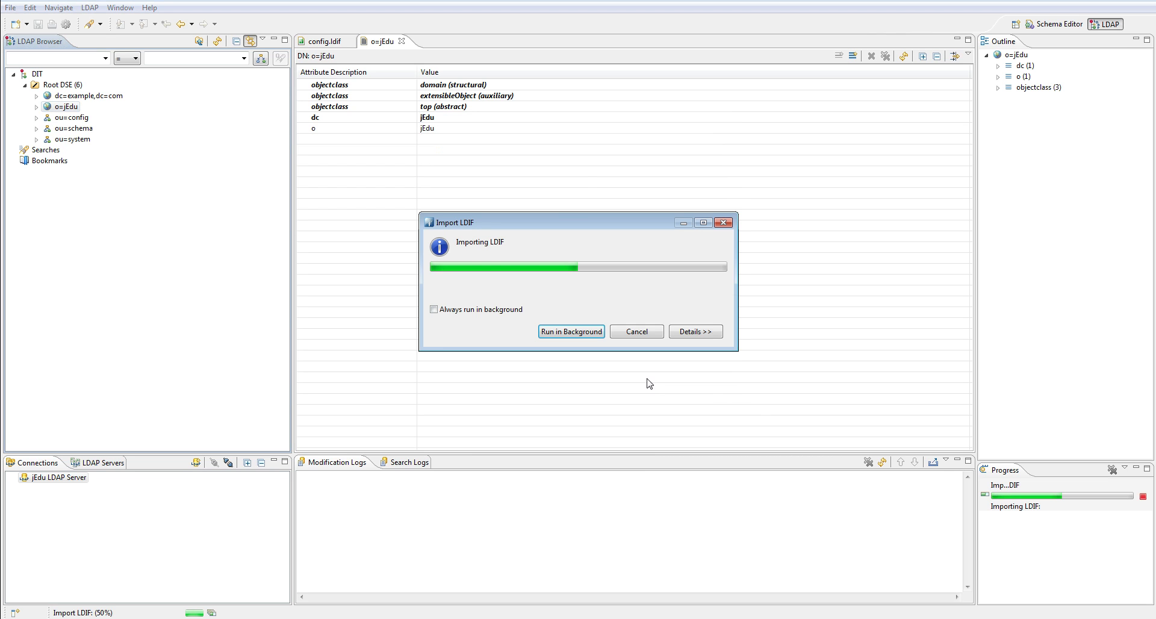
mouse_move(588, 186)
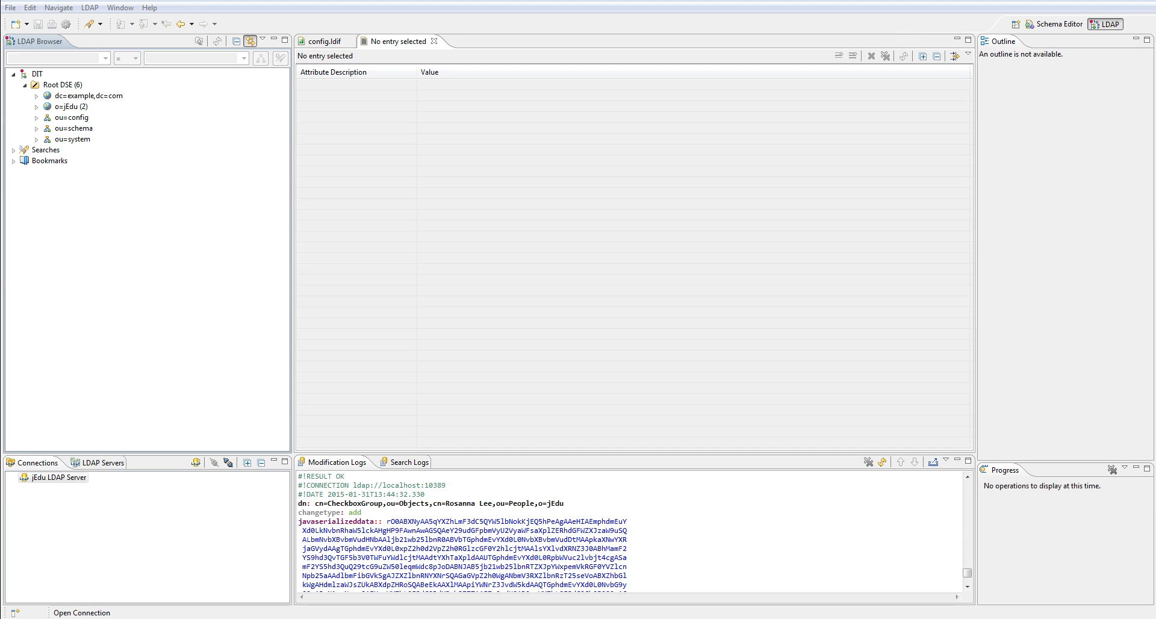
click(36, 106)
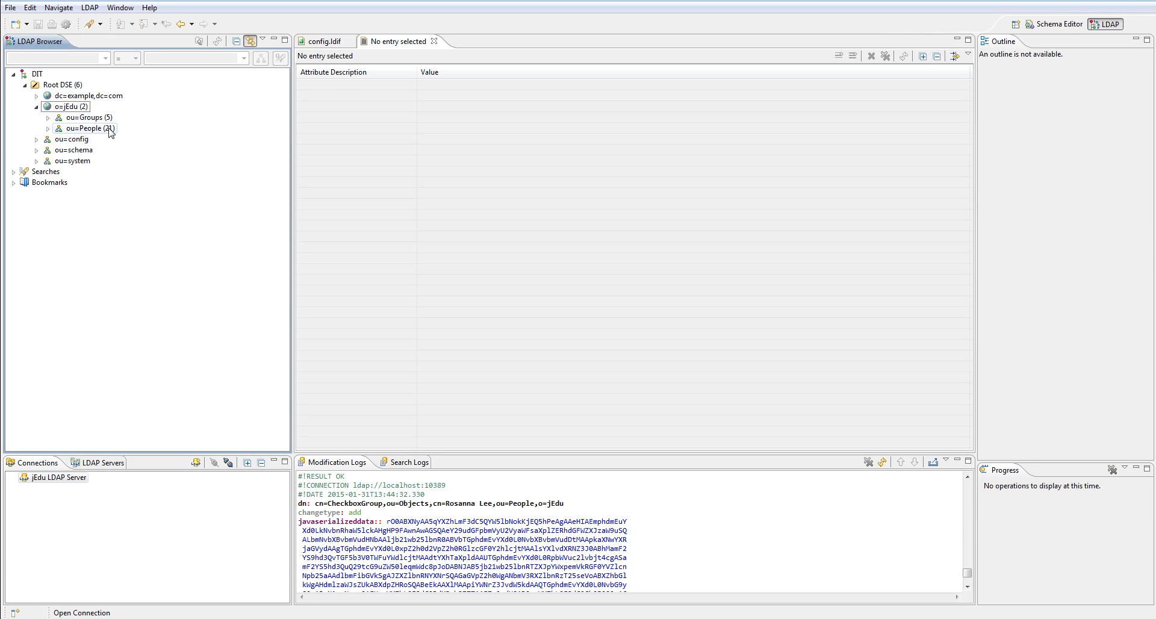
click(90, 127)
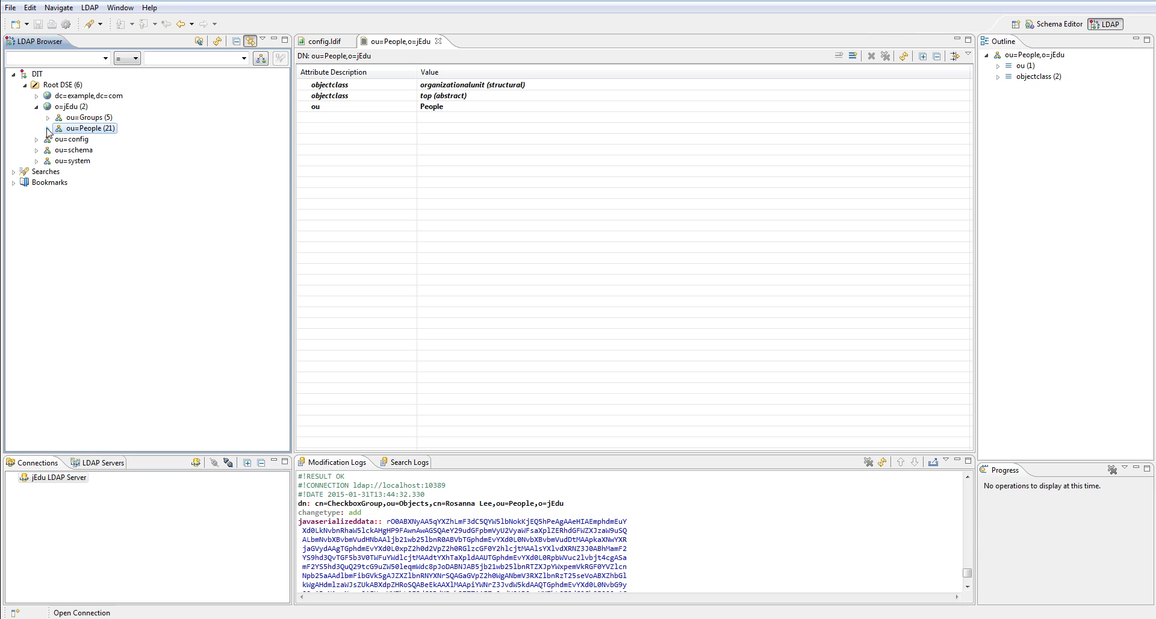
click(48, 128)
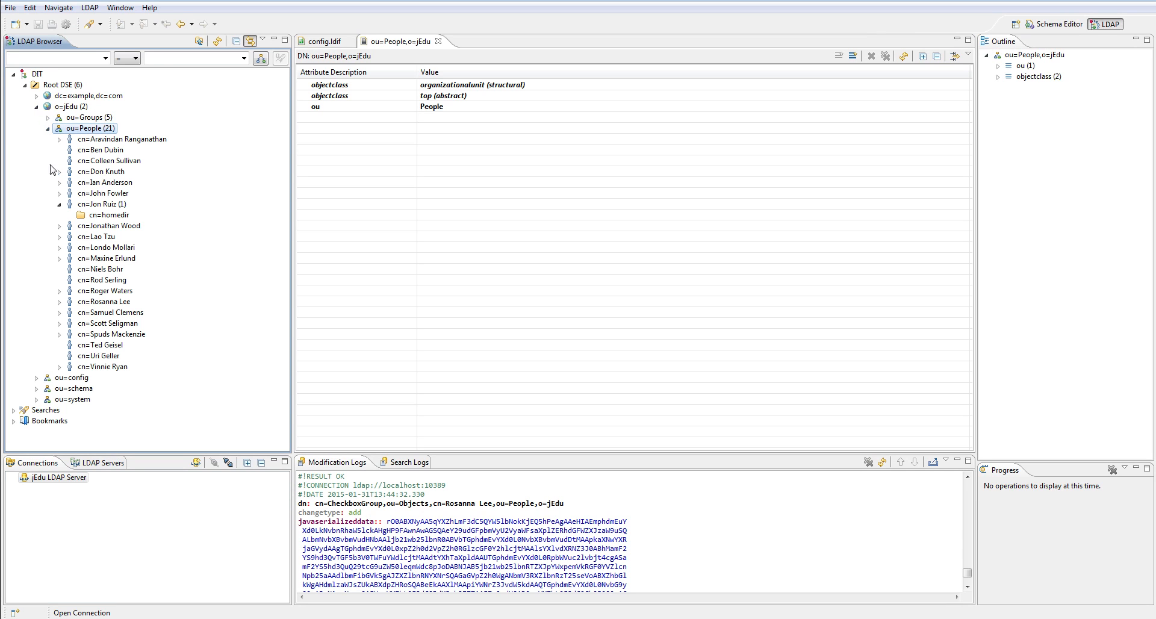
mouse_move(133, 218)
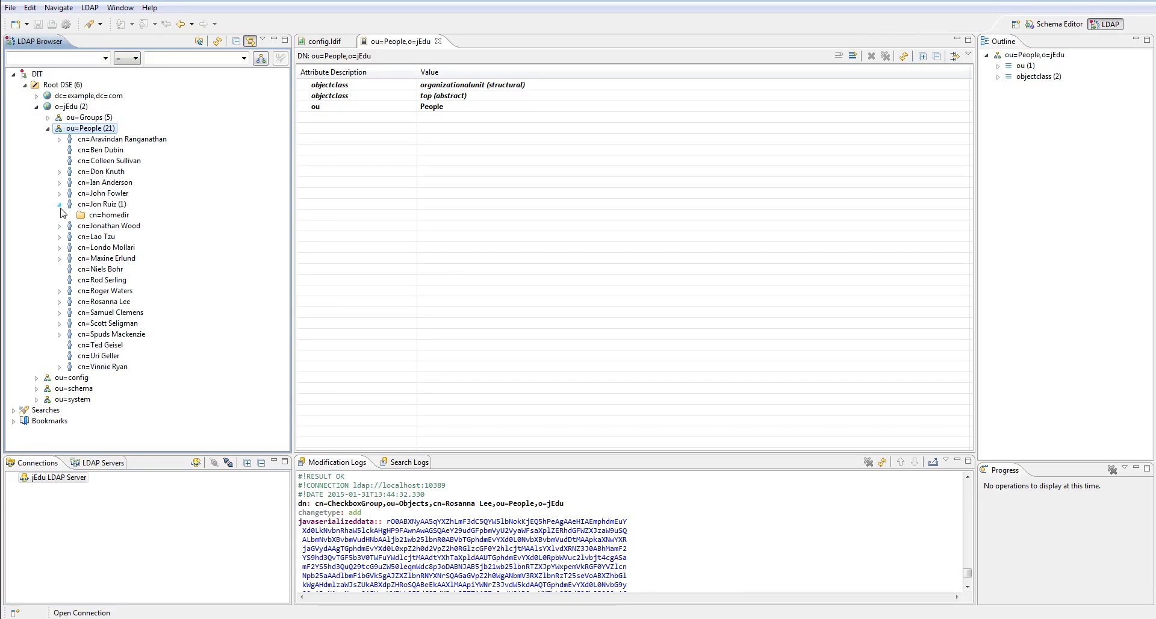
click(60, 203)
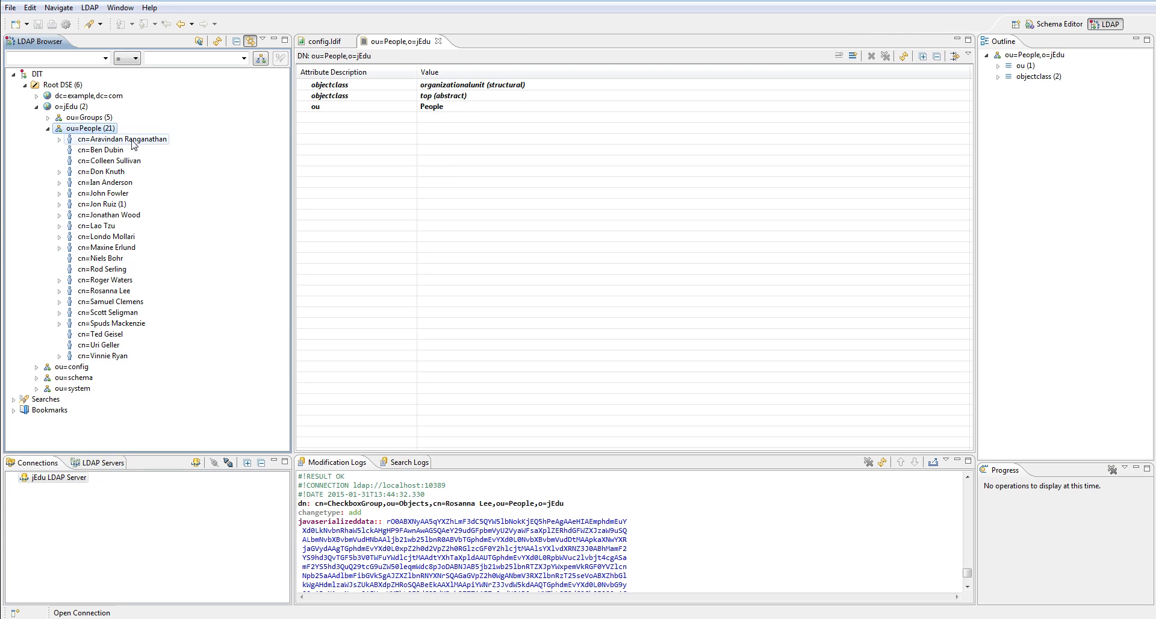
click(109, 181)
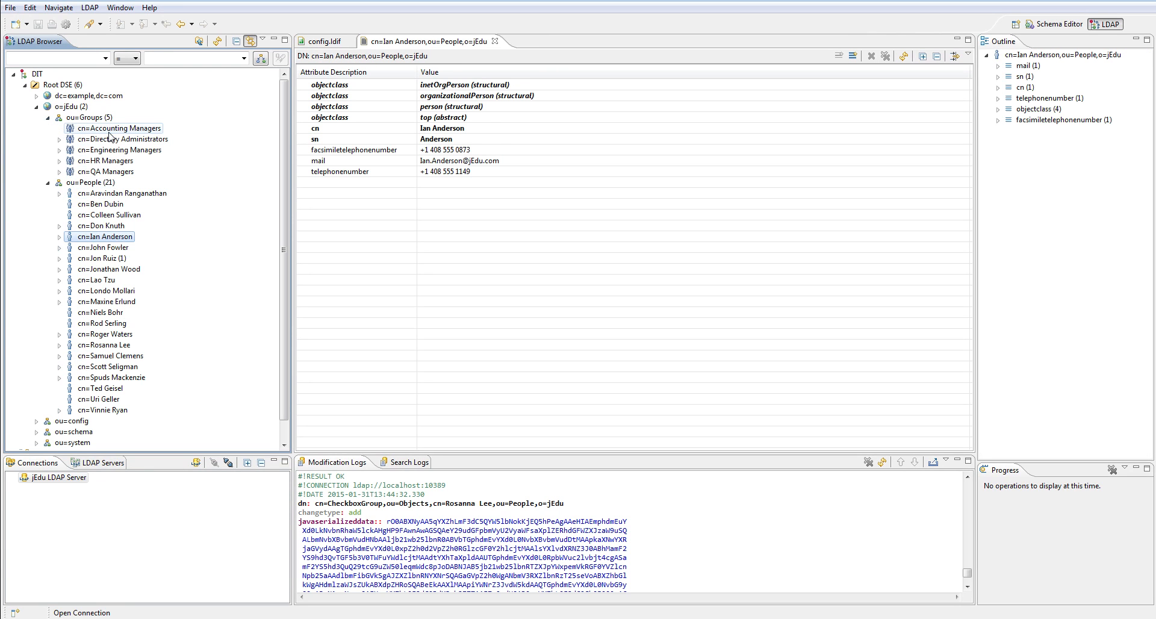
- Browse the Accounting, Directory Administrators, HR and Engineering Managers groups and review Engineering Managers' uniquemember attributes
click(123, 127)
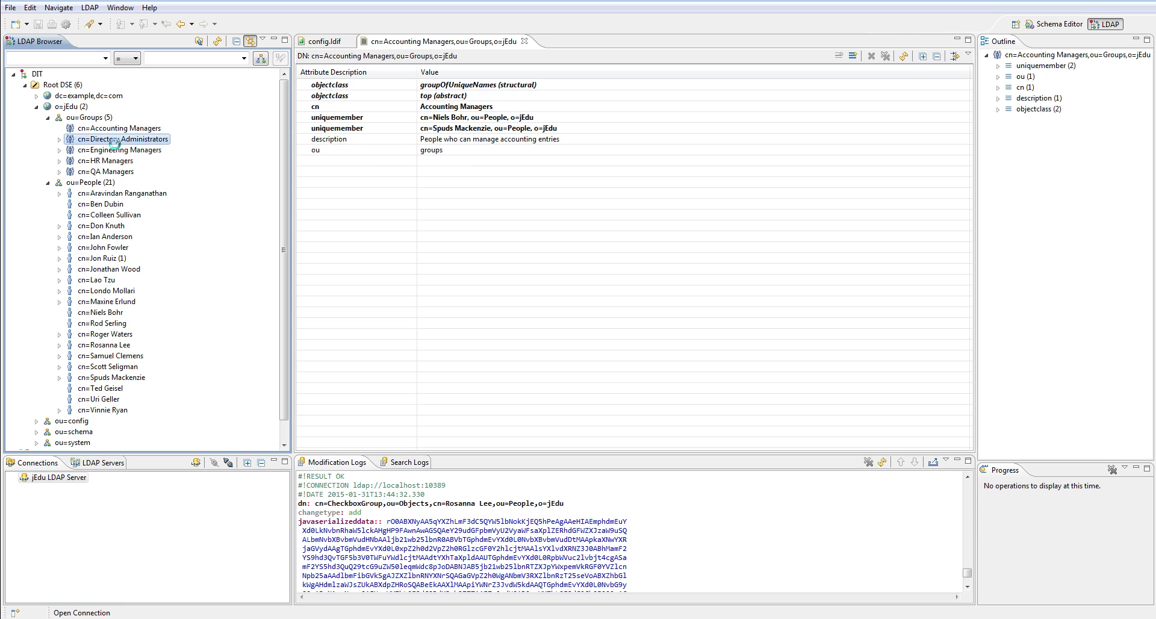
click(123, 149)
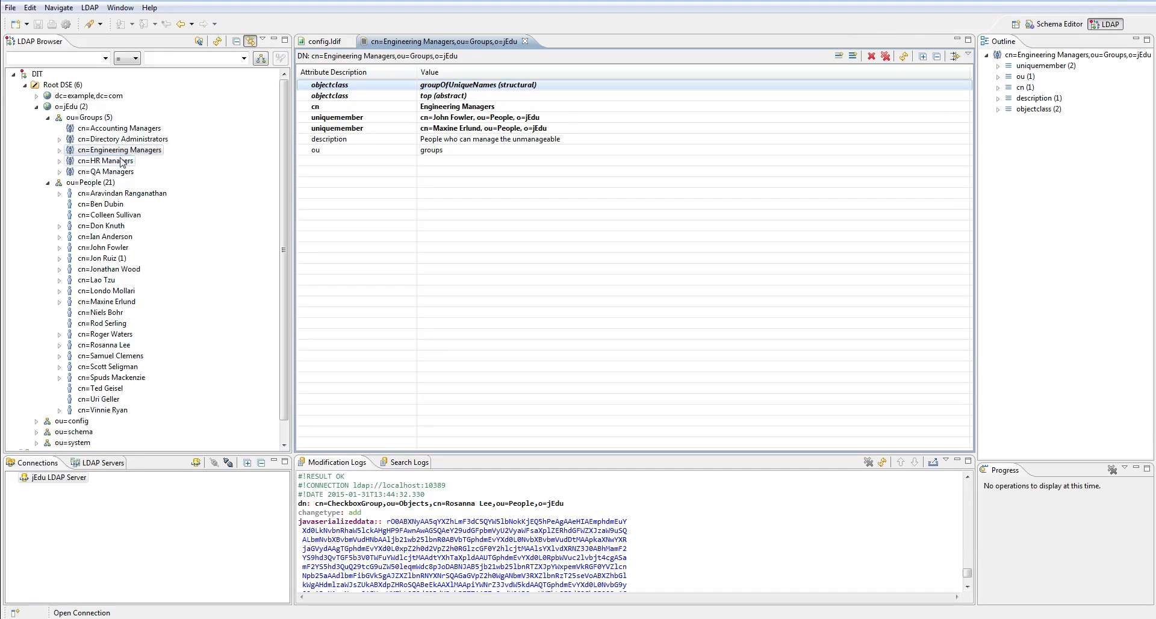
click(110, 160)
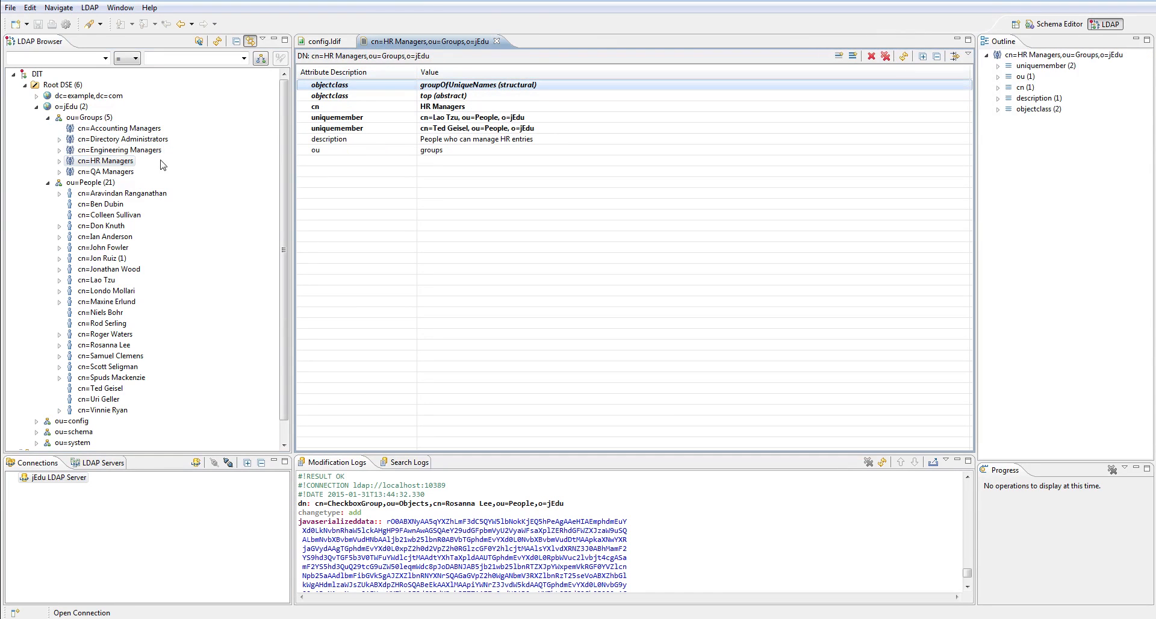
click(118, 149)
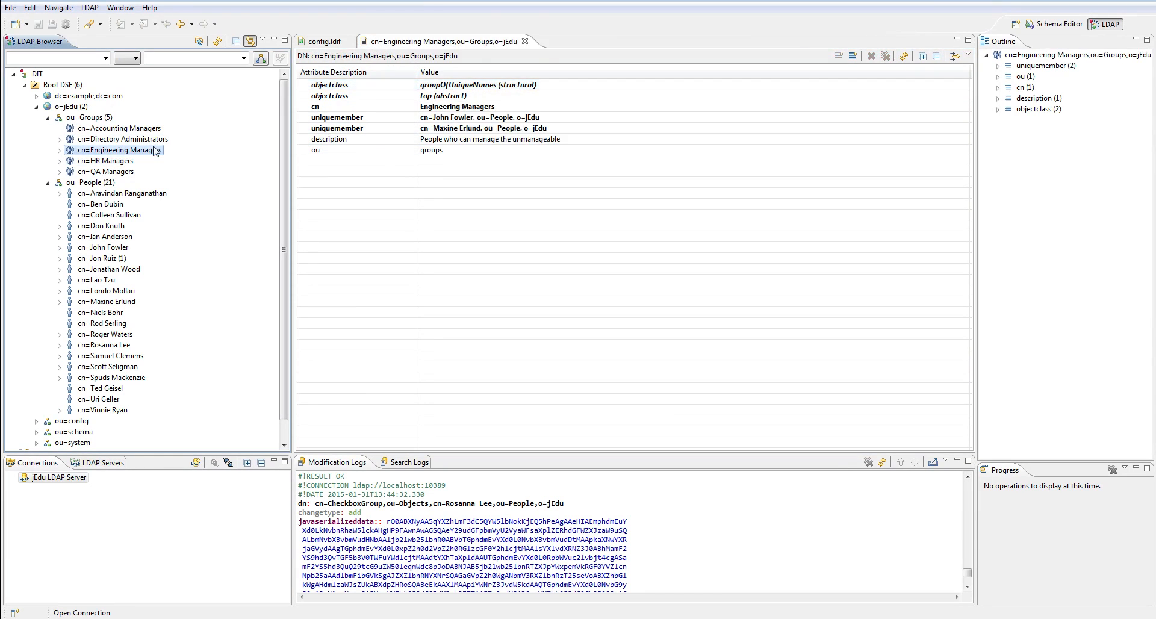
click(477, 117)
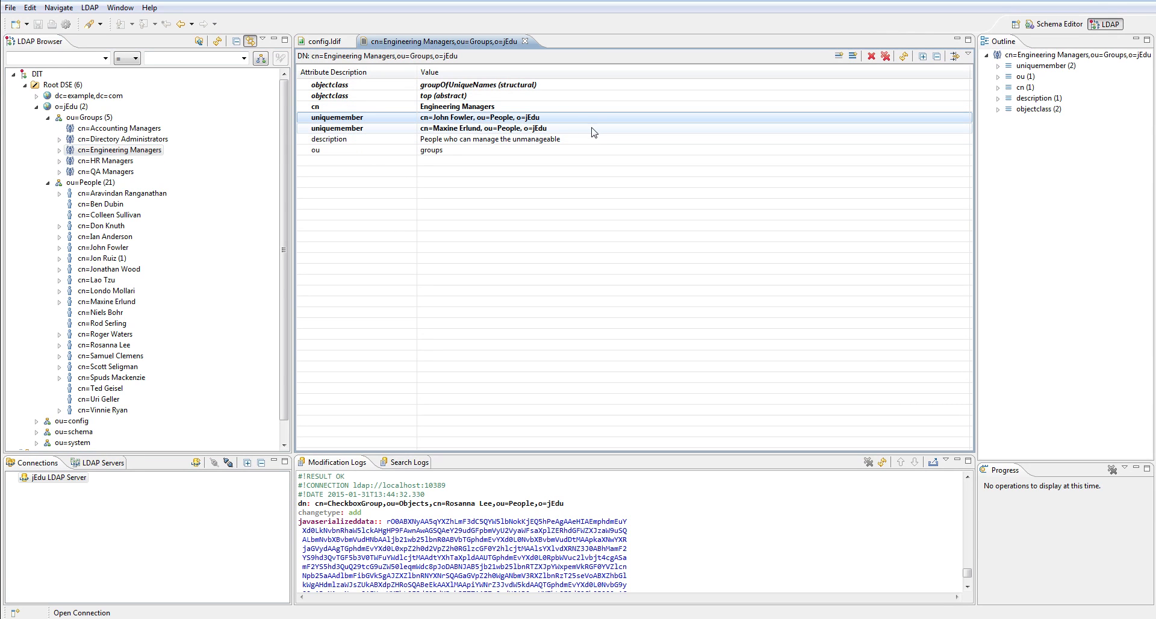
click(516, 128)
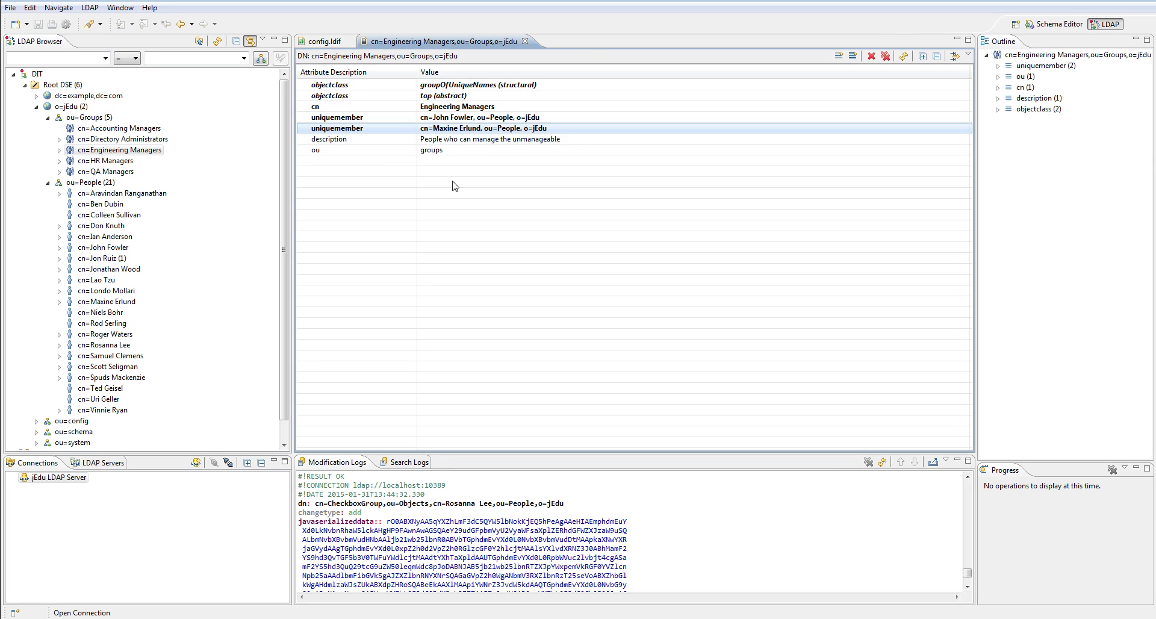
mouse_move(230, 171)
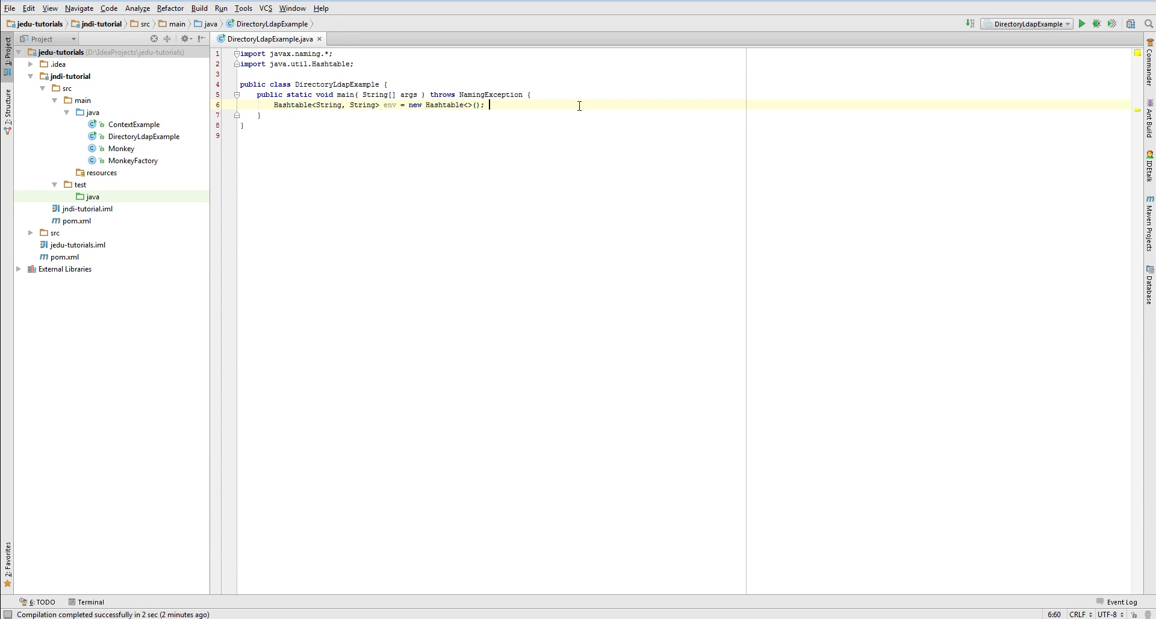
- Add env.put setting Context.INITIAL_CONTEXT_FACTORY to com.sun.jndi.ldap.LdapCtxFactory
key(enter)
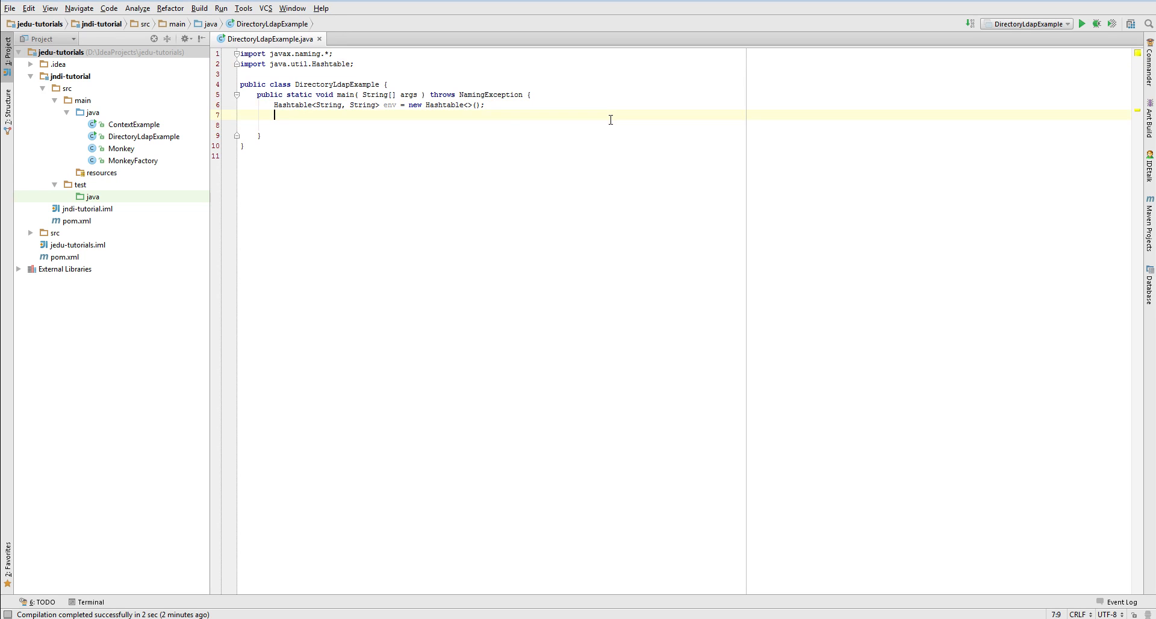
text(env.put())
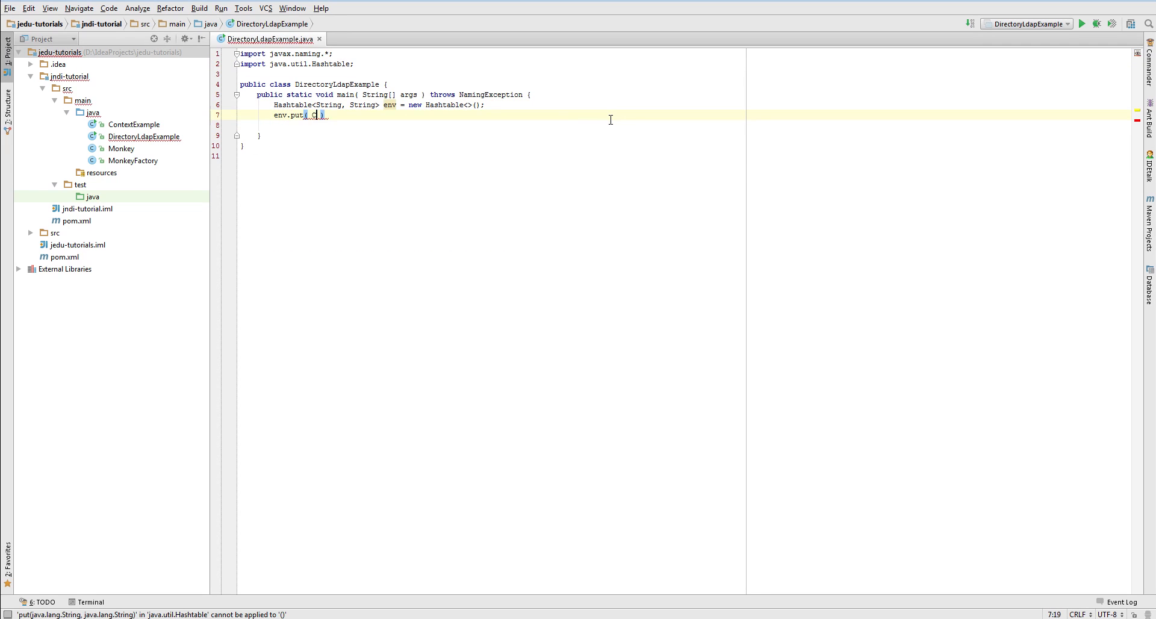
text(Context.INITIAL_CONTEXT_FACTORY)
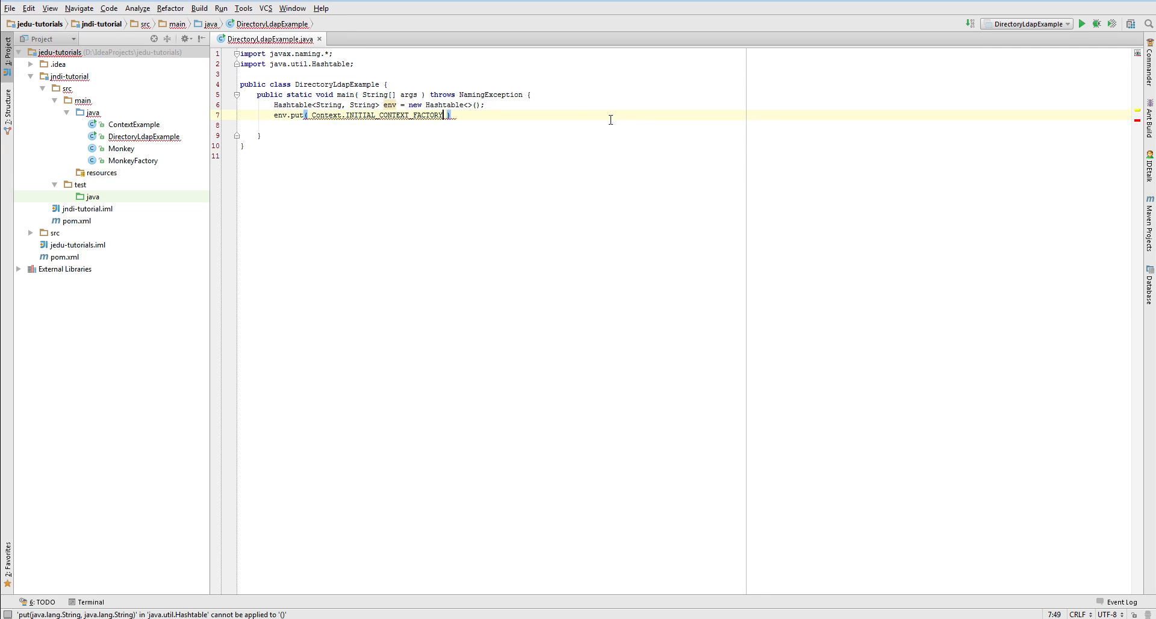
text(,)
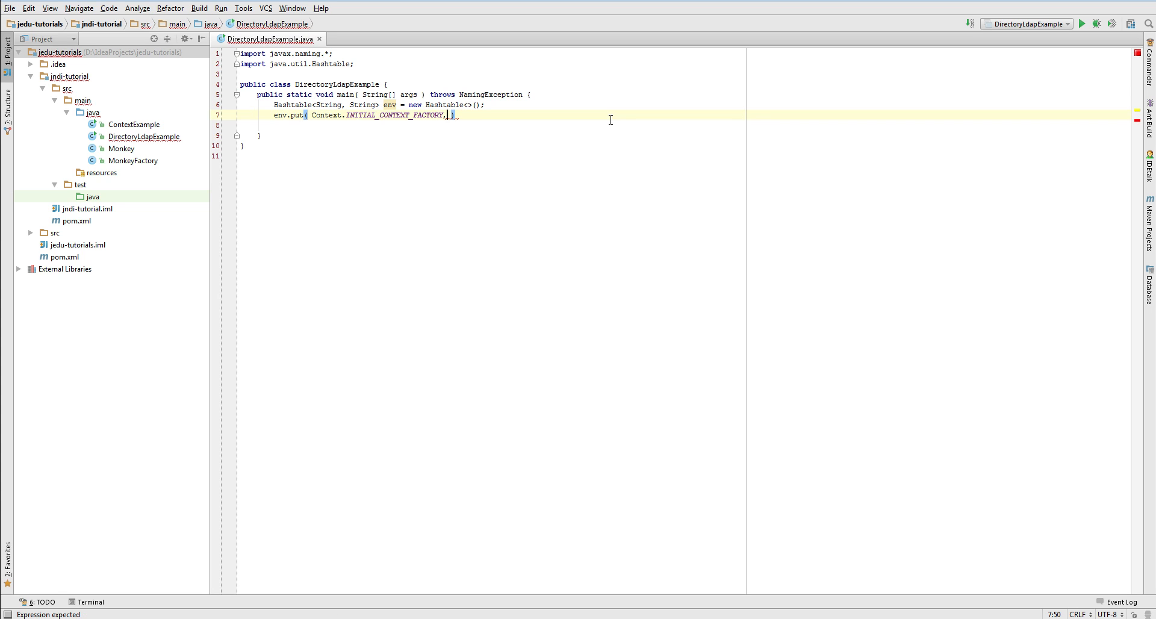
text("com")
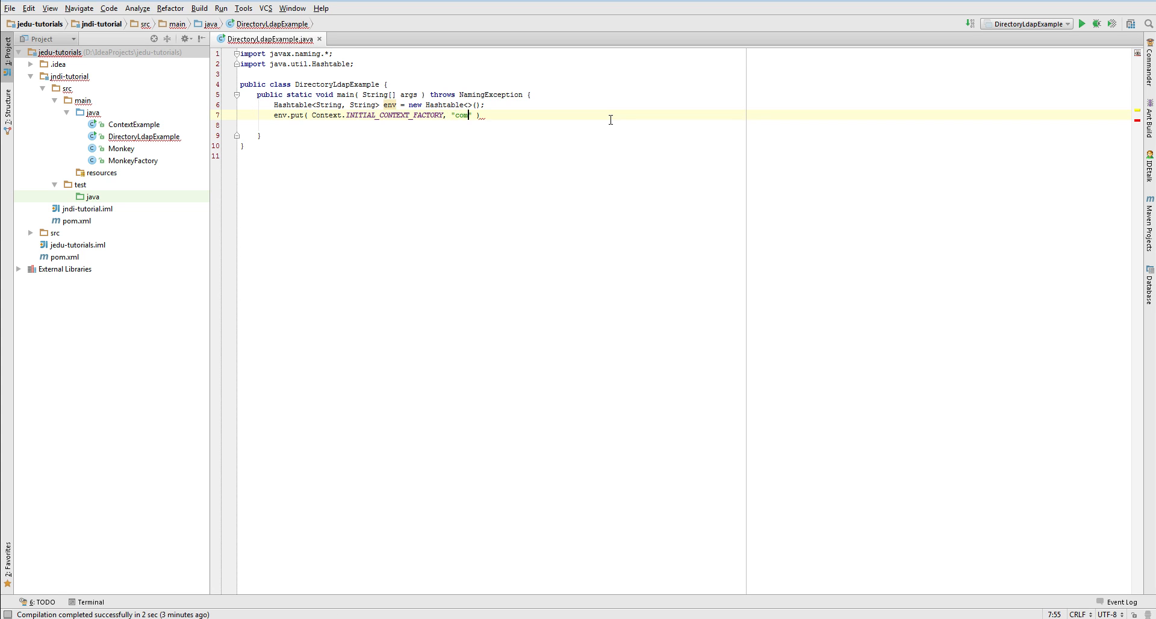
text(sun.jndi.ldap.LdapCtx)
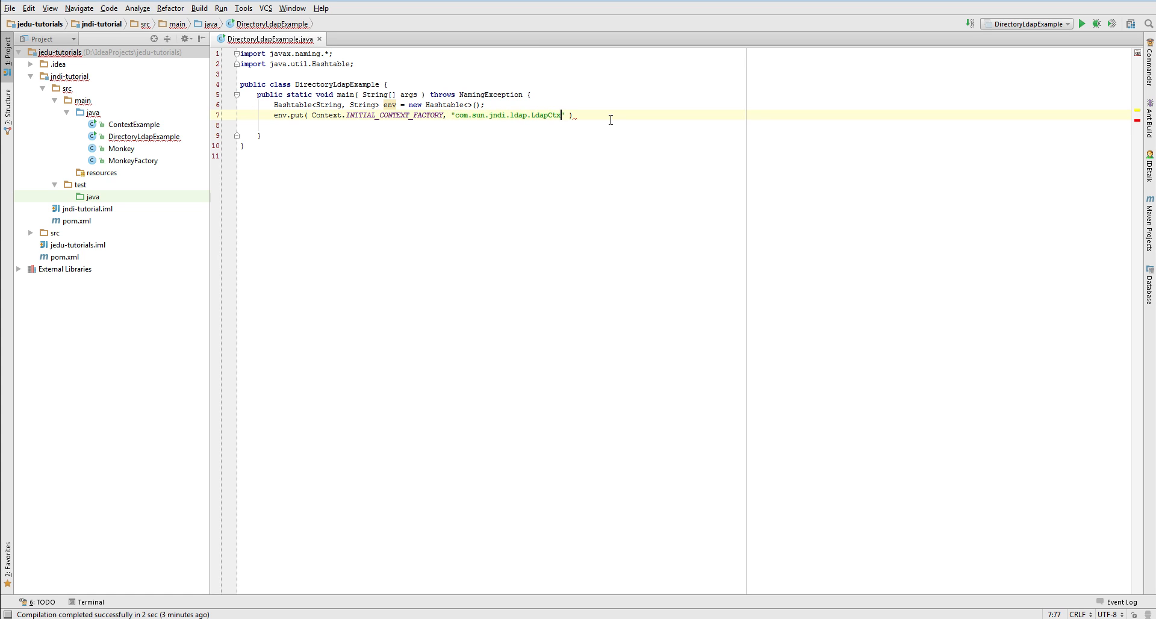
text(Factory)
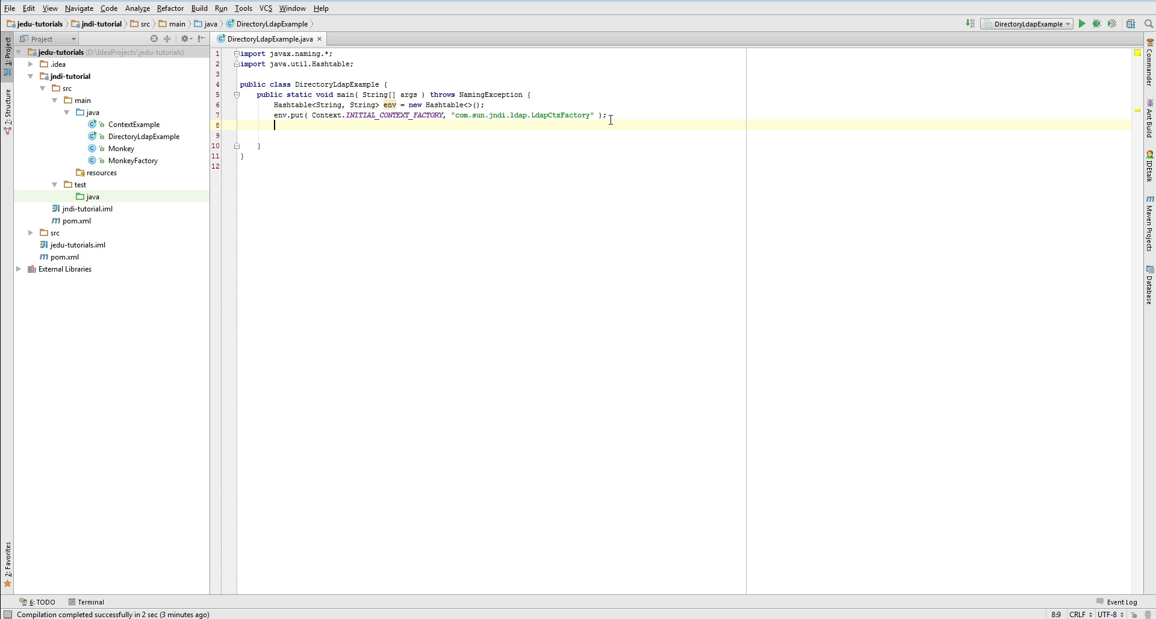
- Add env.put setting Context.PROVIDER_URL to ldap://localhost:10389/o=jEdu
text(env.)
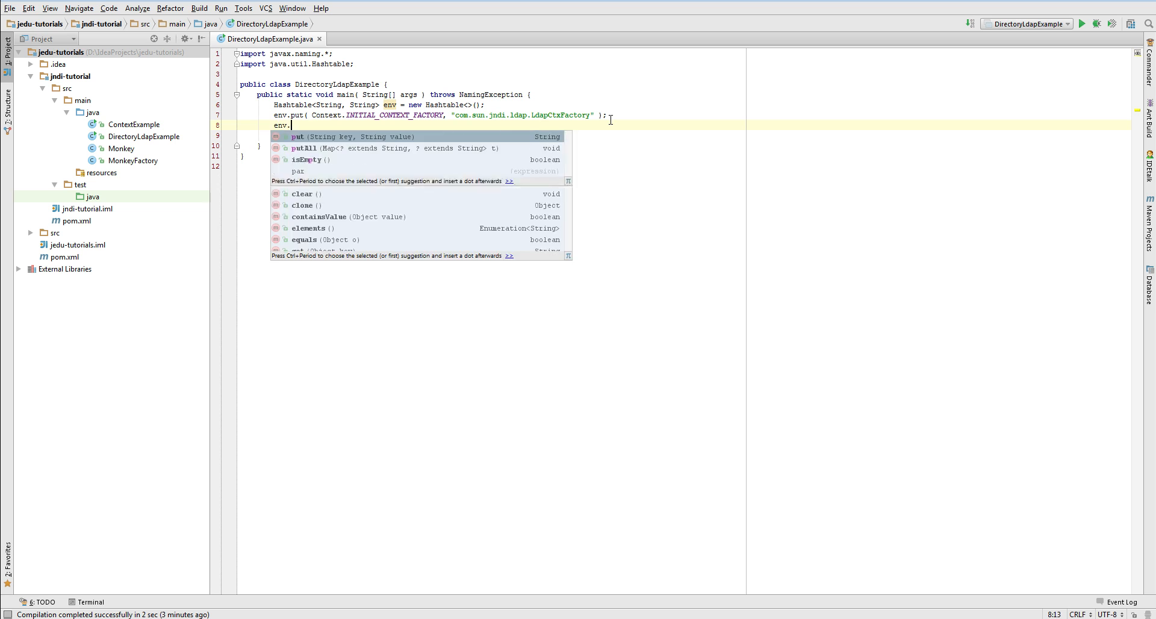
text(put( Context.PROVIDER_URL, "")
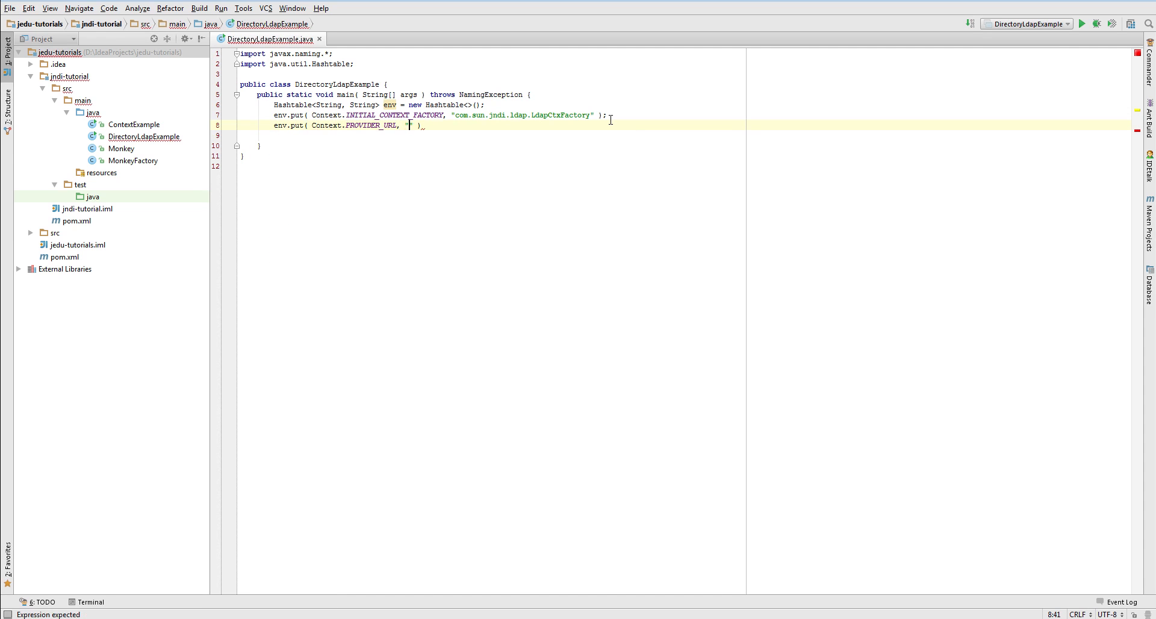
text(ldap://l)
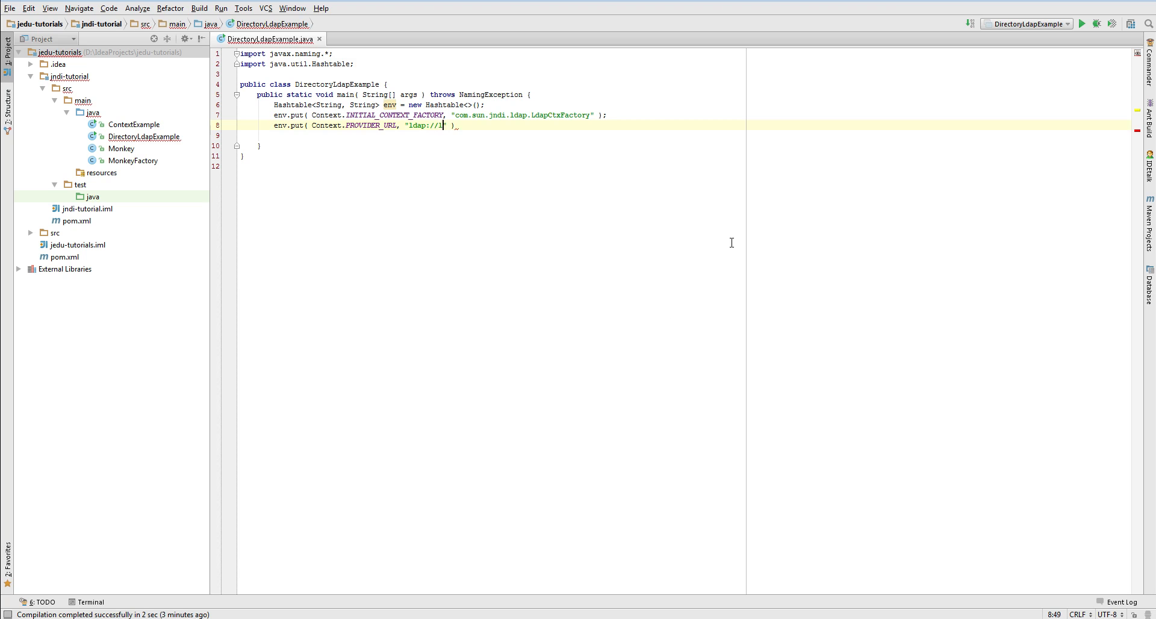
text(ocalhost:10389)
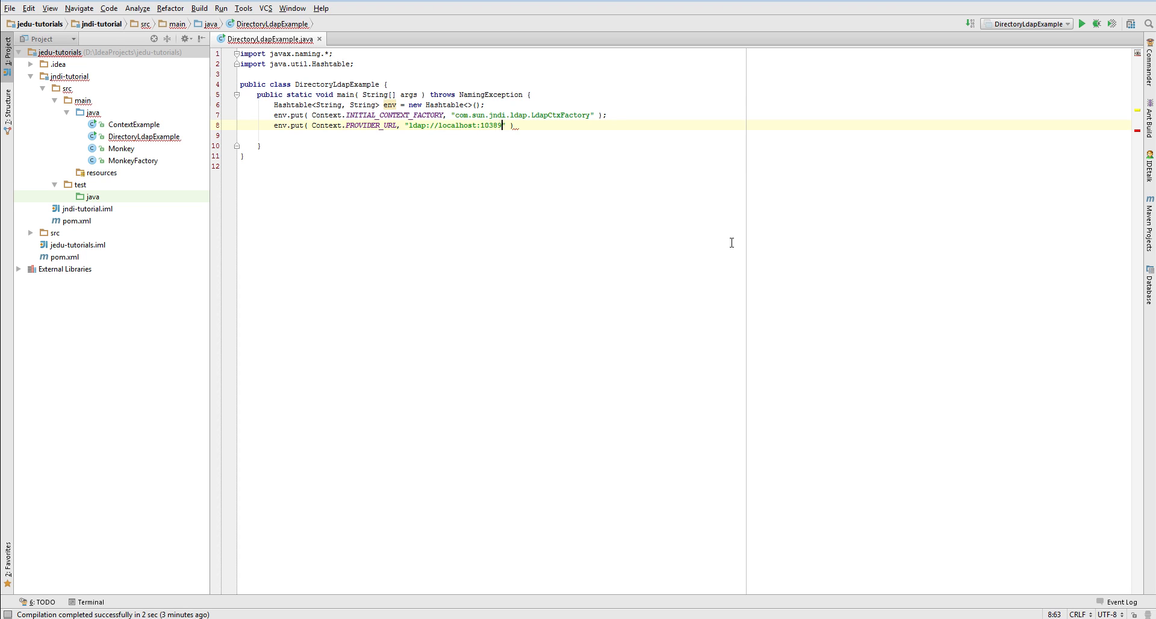
text(")
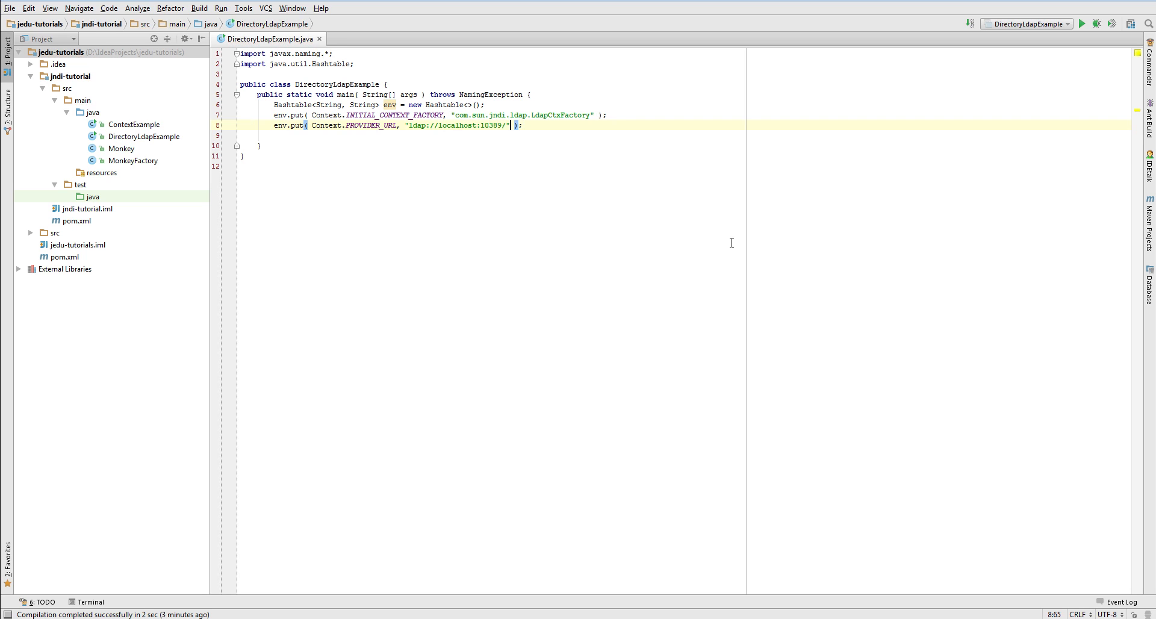
text(/o=jEdu)
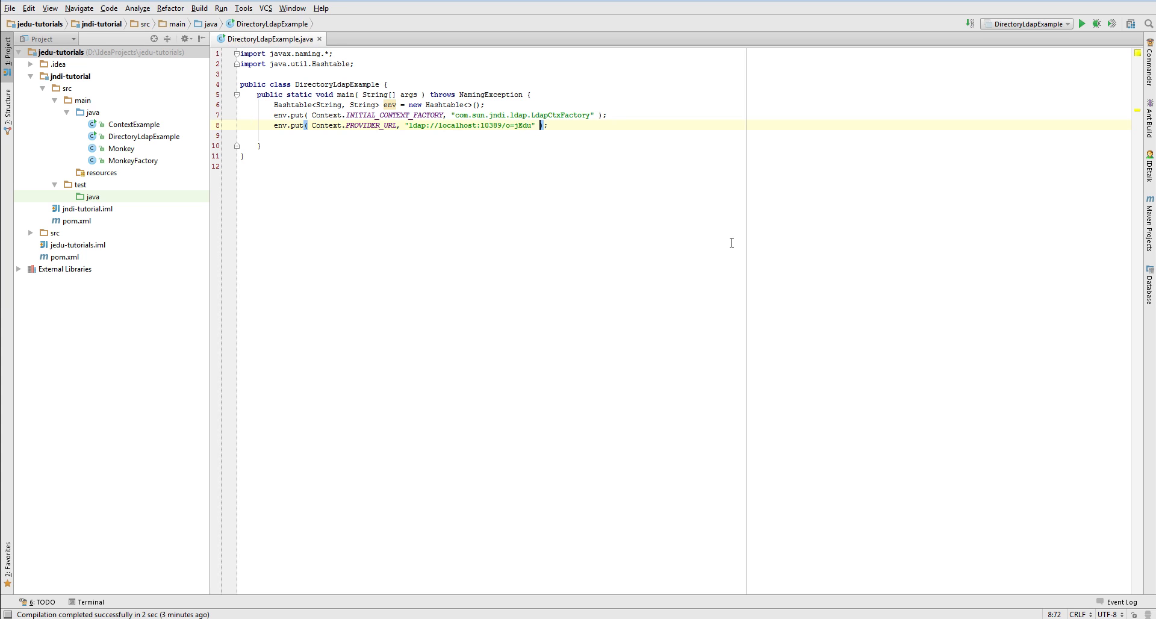
key(enter)
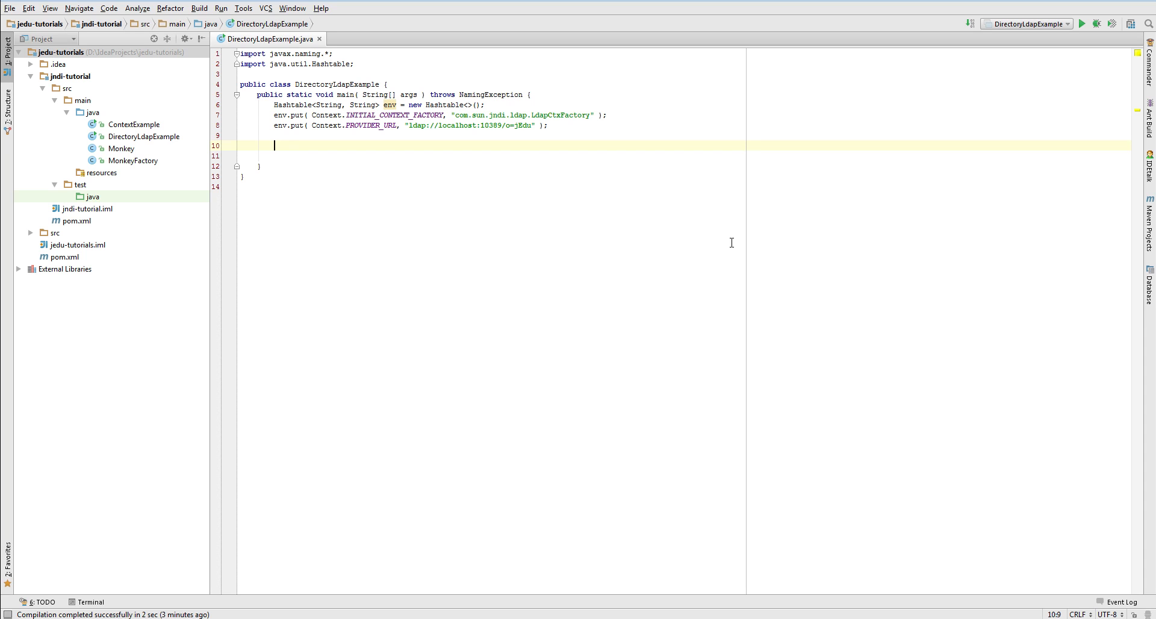
- Declare DirContext context = new InitialDirContext(env) in main
text(Dir)
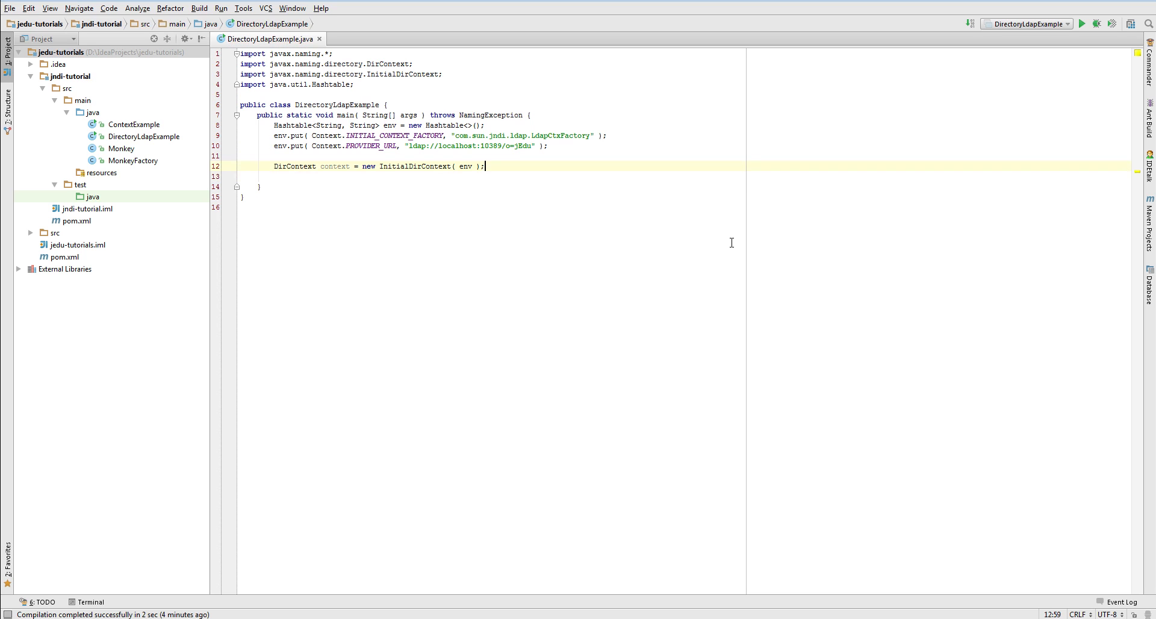
key(enter)
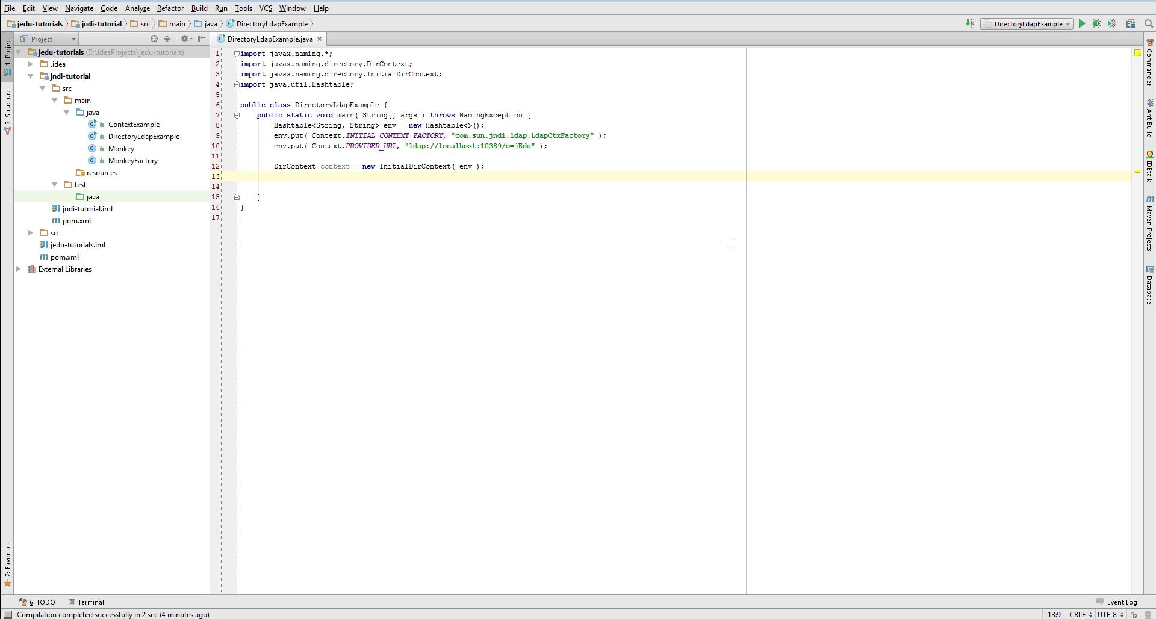
key(enter)
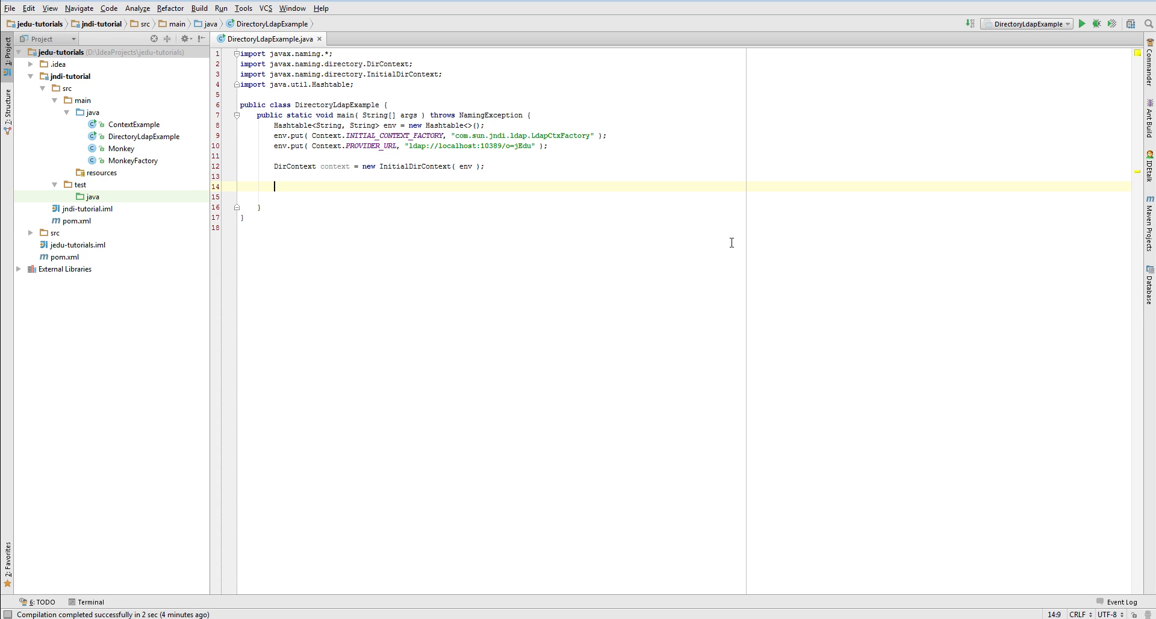
- Call context.listBindings("") via autocomplete and introduce a NamingEnumeration<Binding> variable
text(context.)
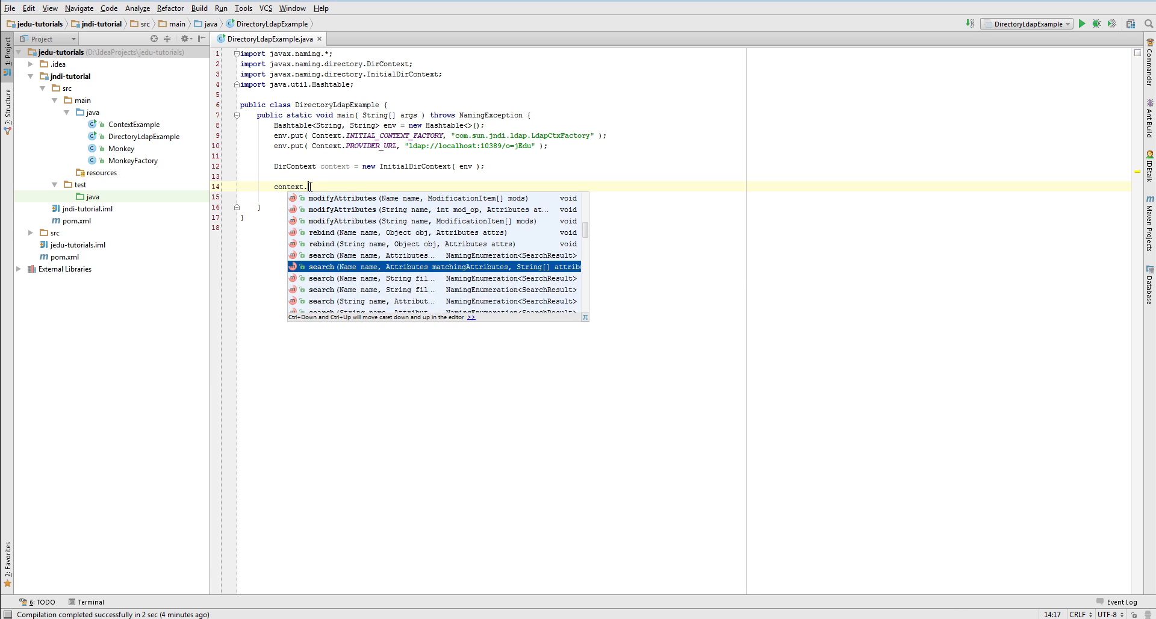
scroll(down, 3)
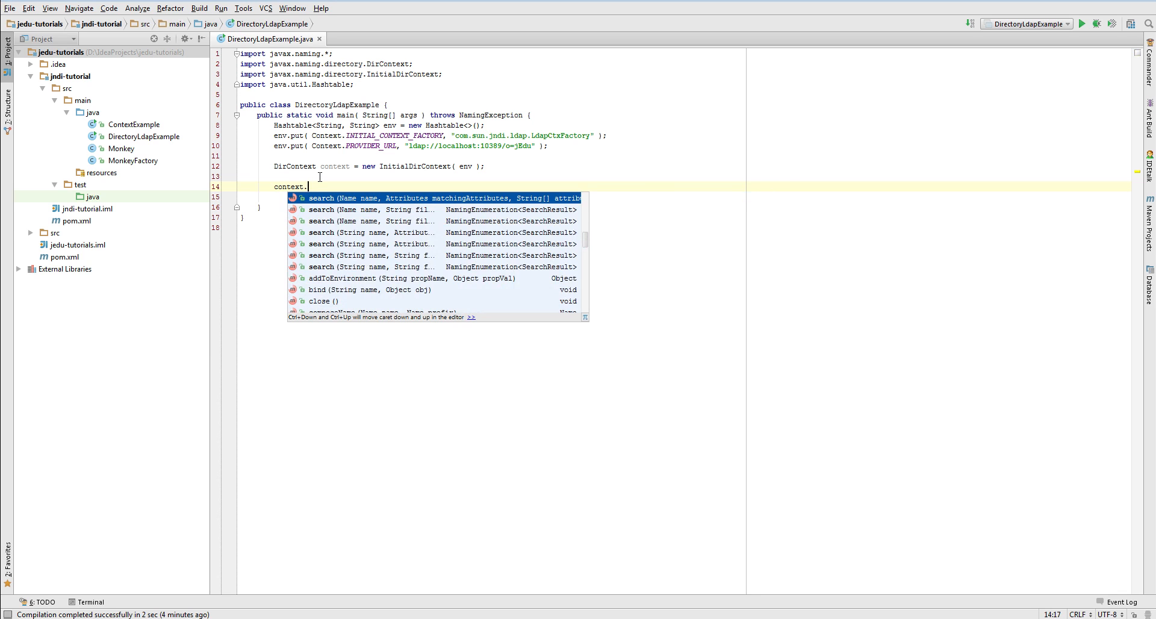
text(listBindings( "" );)
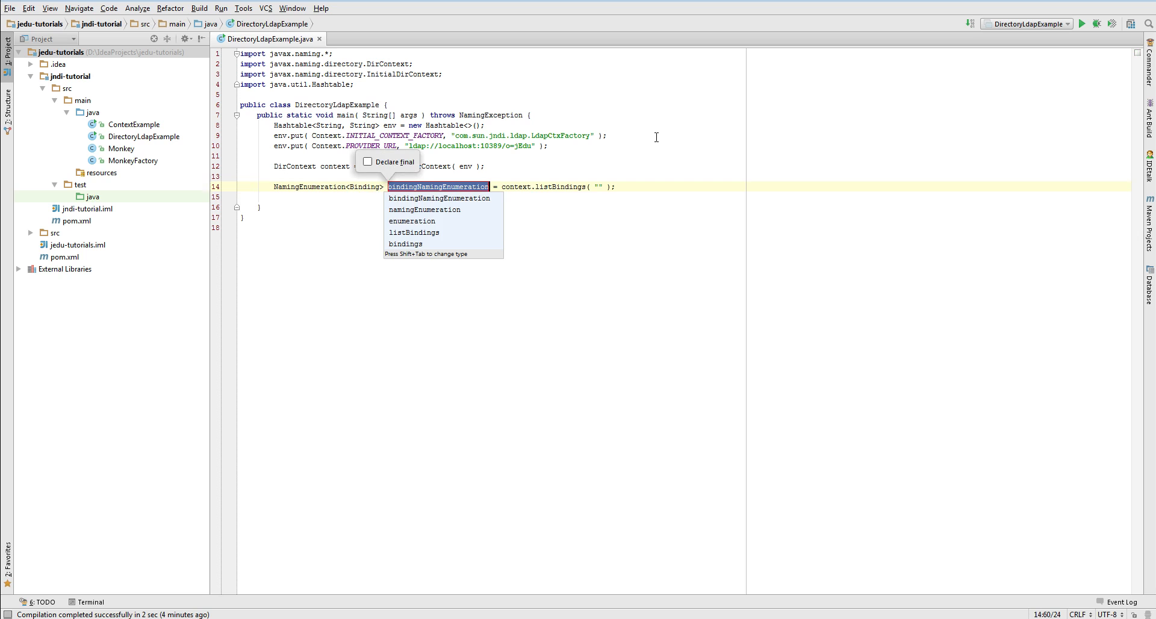
- Name the variable enumeration and loop while(enumeration.hasMore()) printing enumeration.next().getName()
click(412, 222)
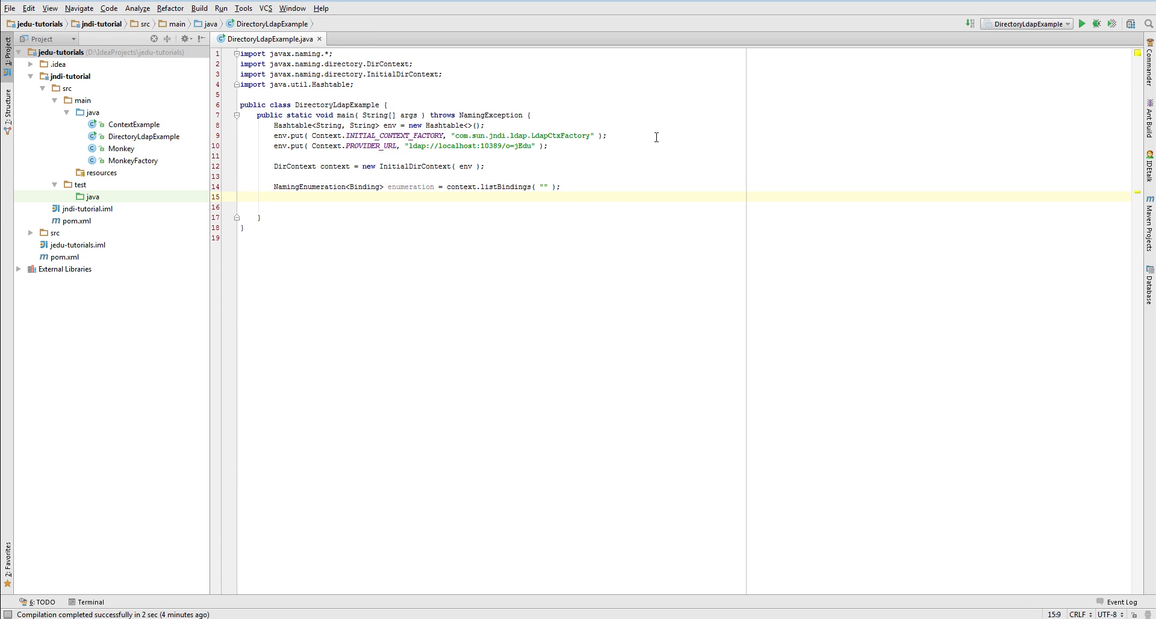
text(while( e)
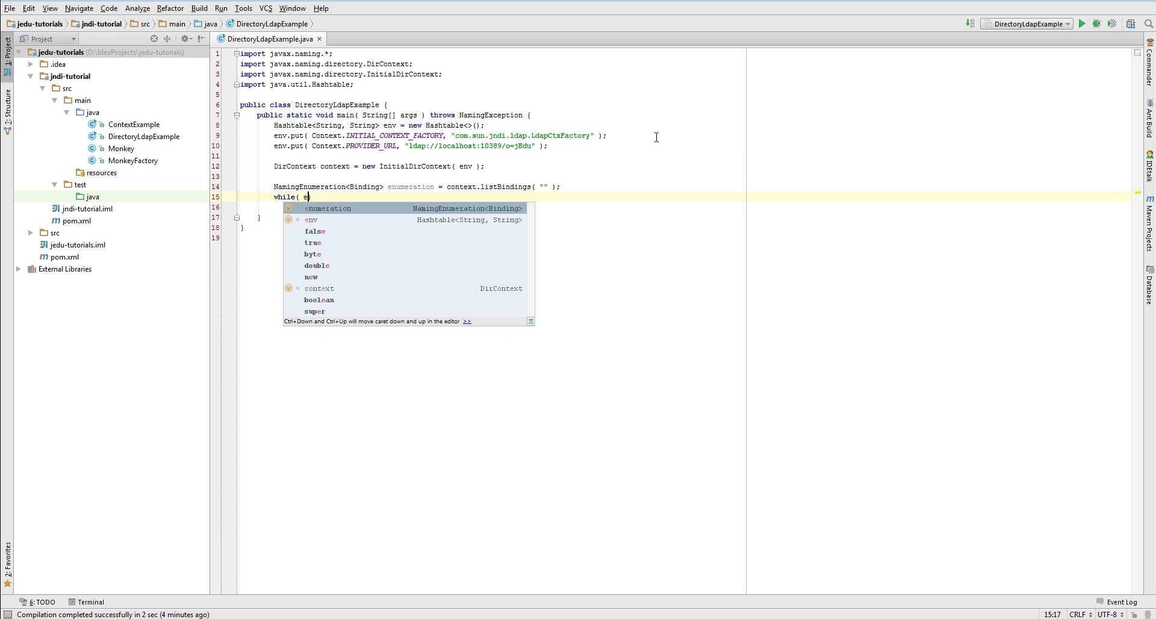
text(numeration.hasMore() ) {)
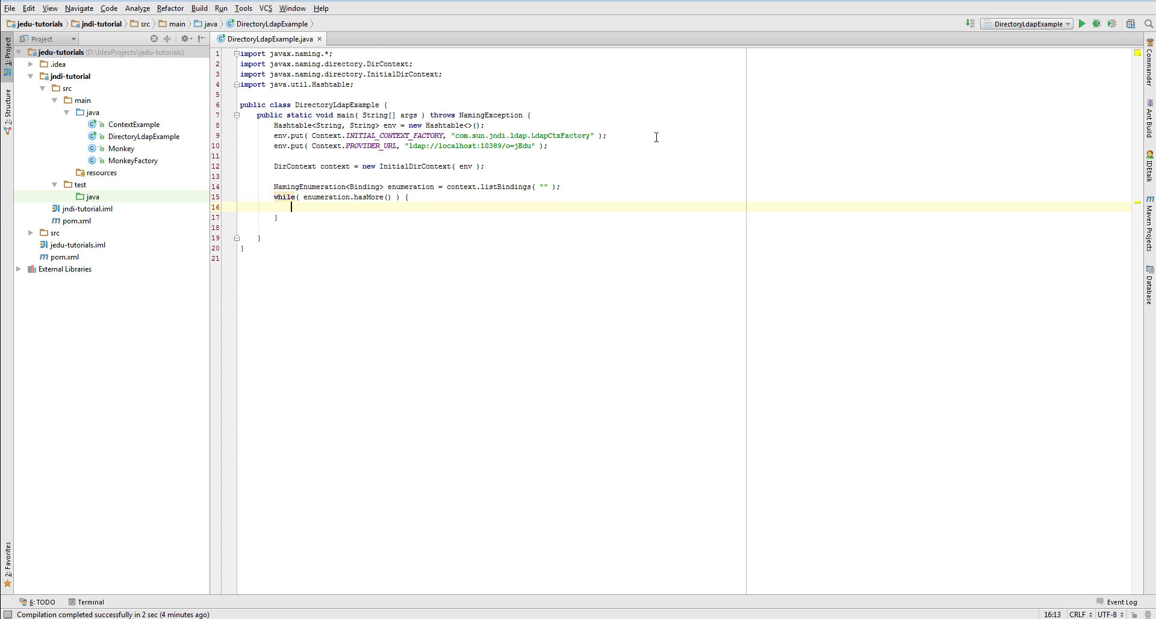
text(sout)
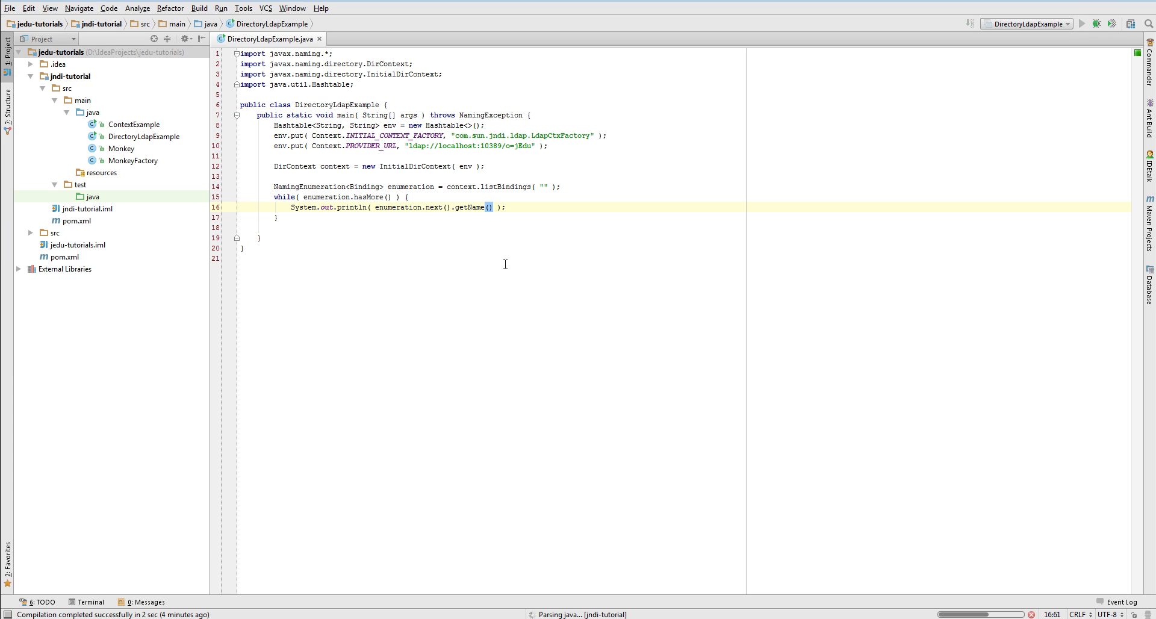
click(1081, 24)
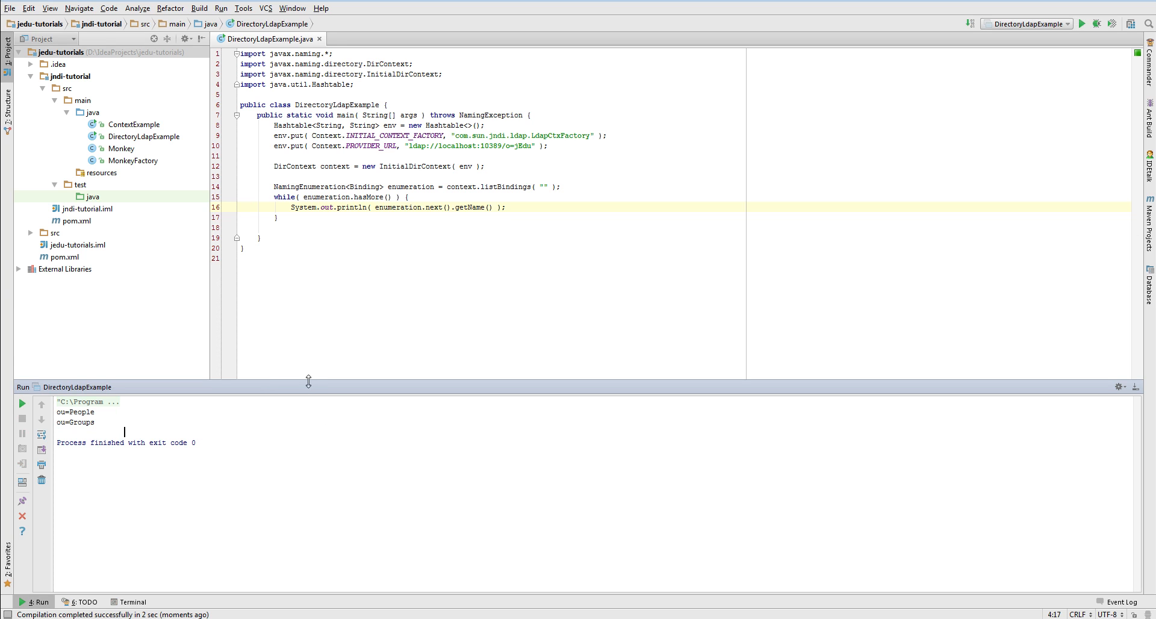
click(278, 227)
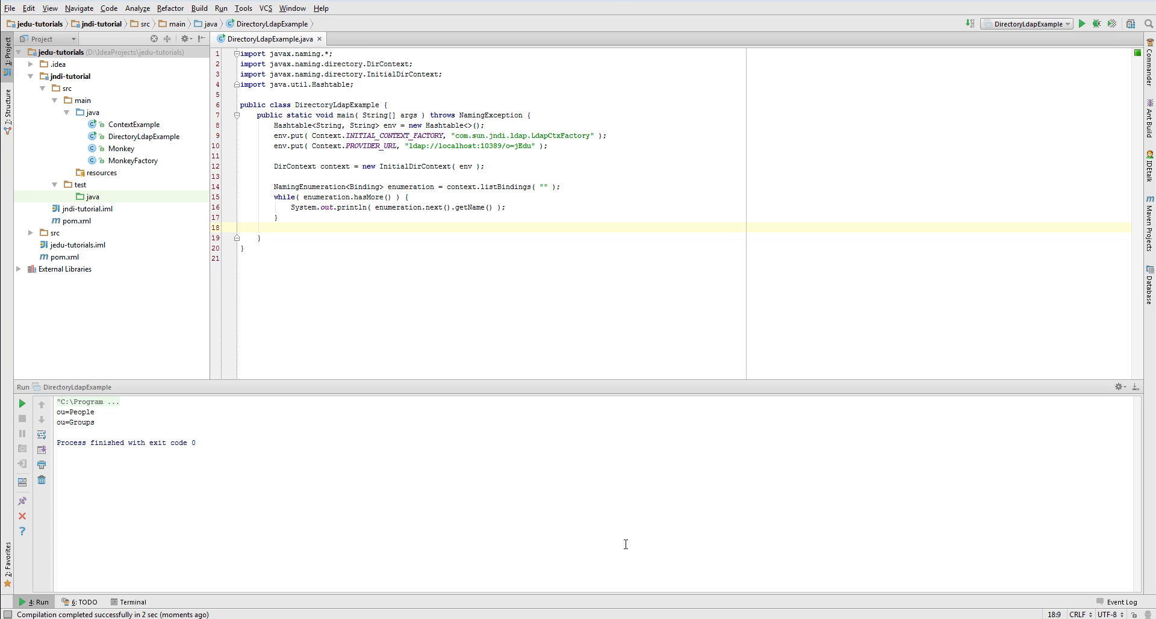
mouse_move(627, 548)
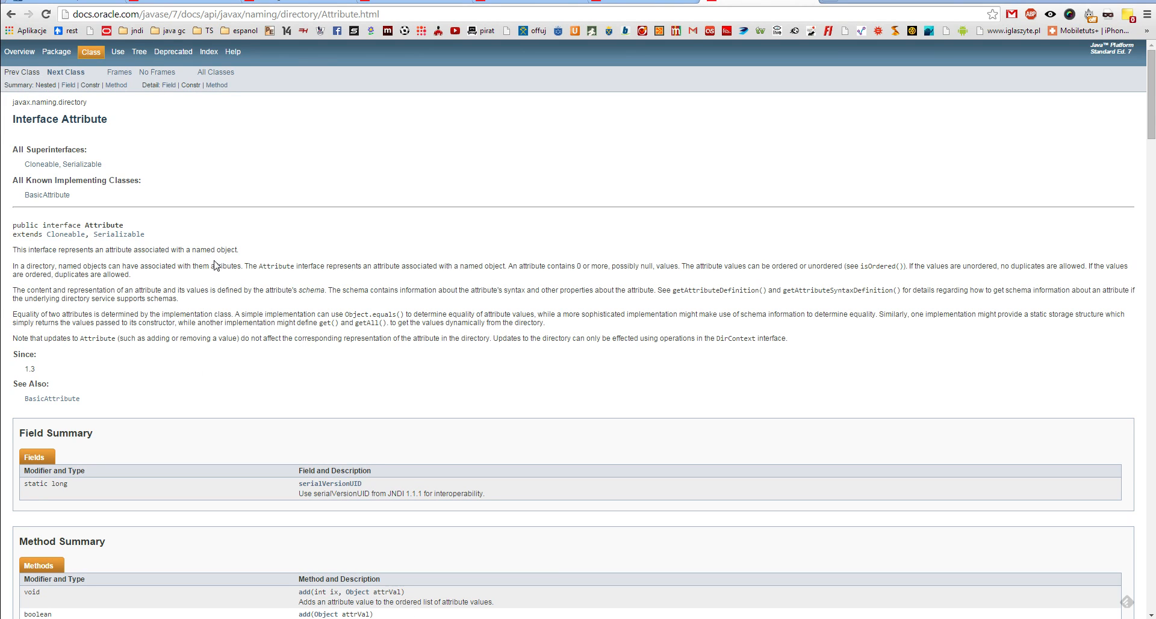
mouse_move(229, 223)
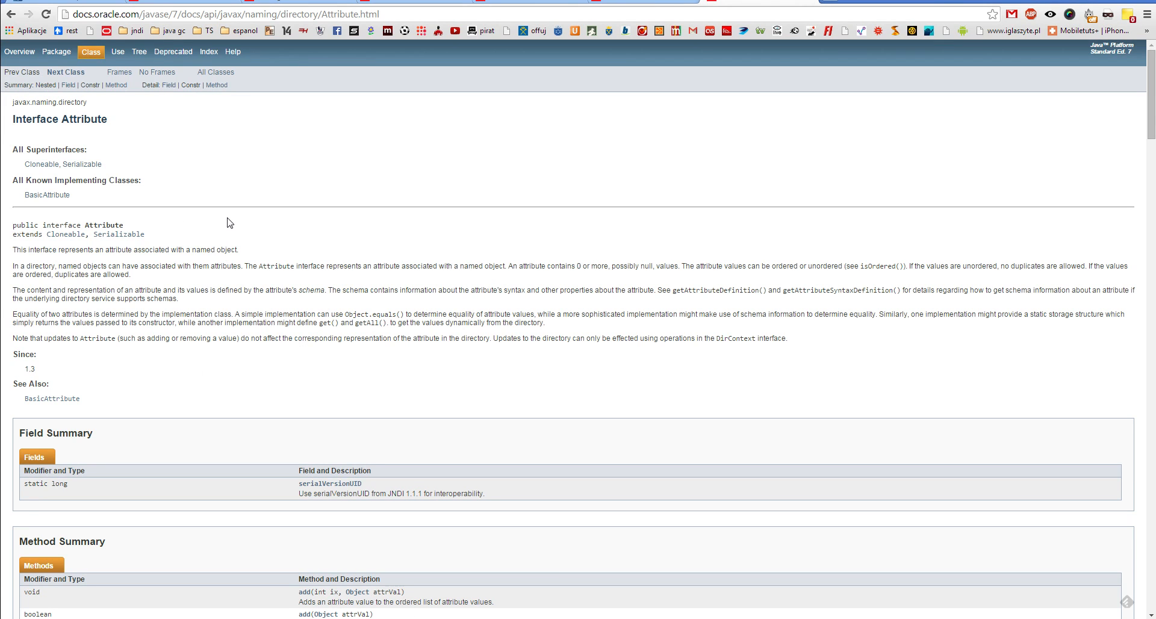
mouse_move(92, 236)
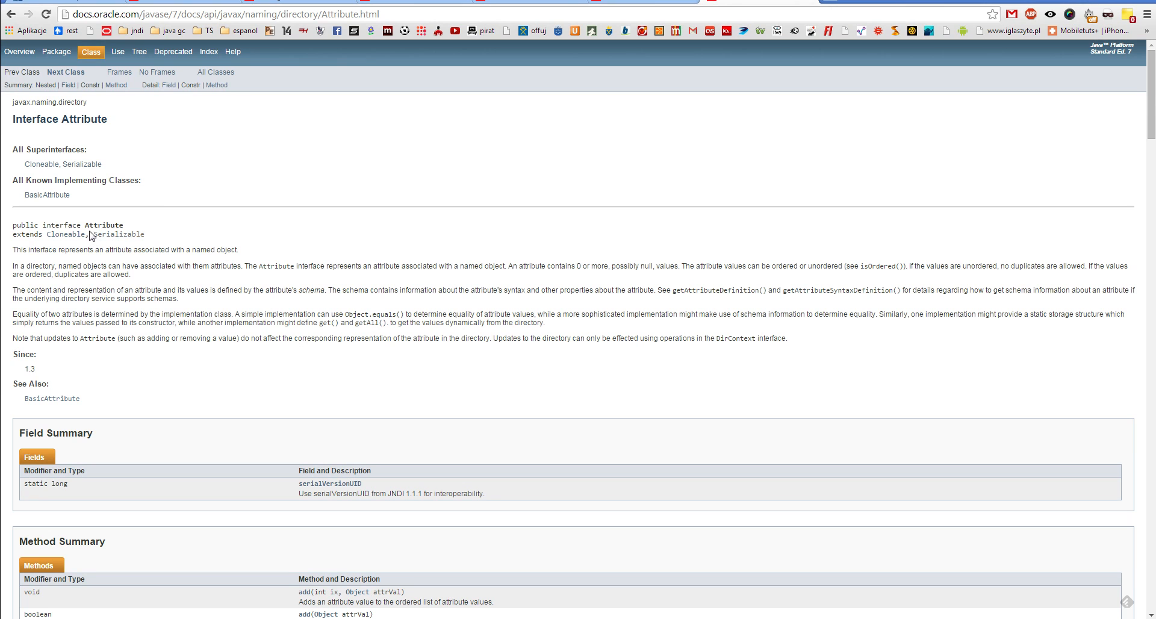
mouse_move(150, 229)
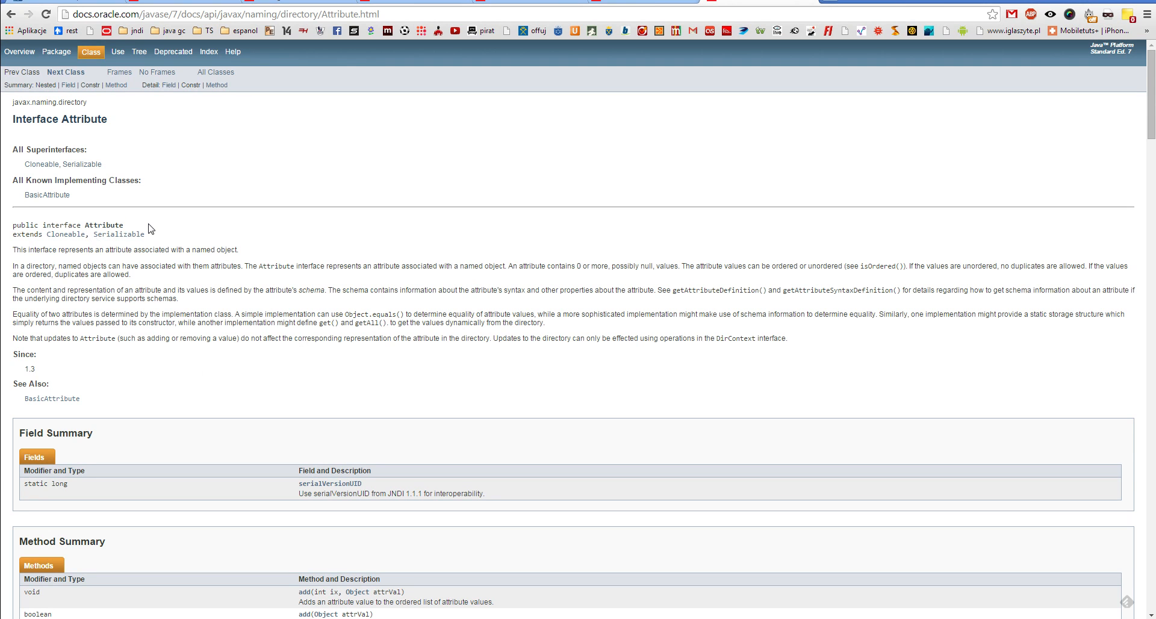
- View the BasicAttribute Javadoc, highlight its attrID field, and reach the Method Summary
click(47, 195)
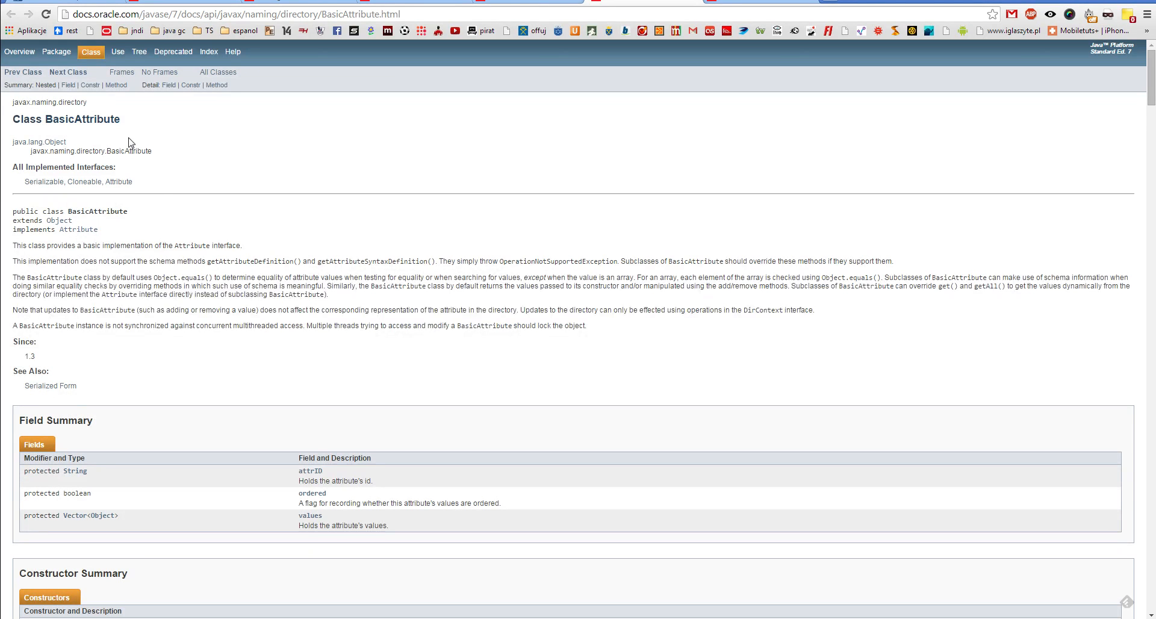
mouse_move(259, 273)
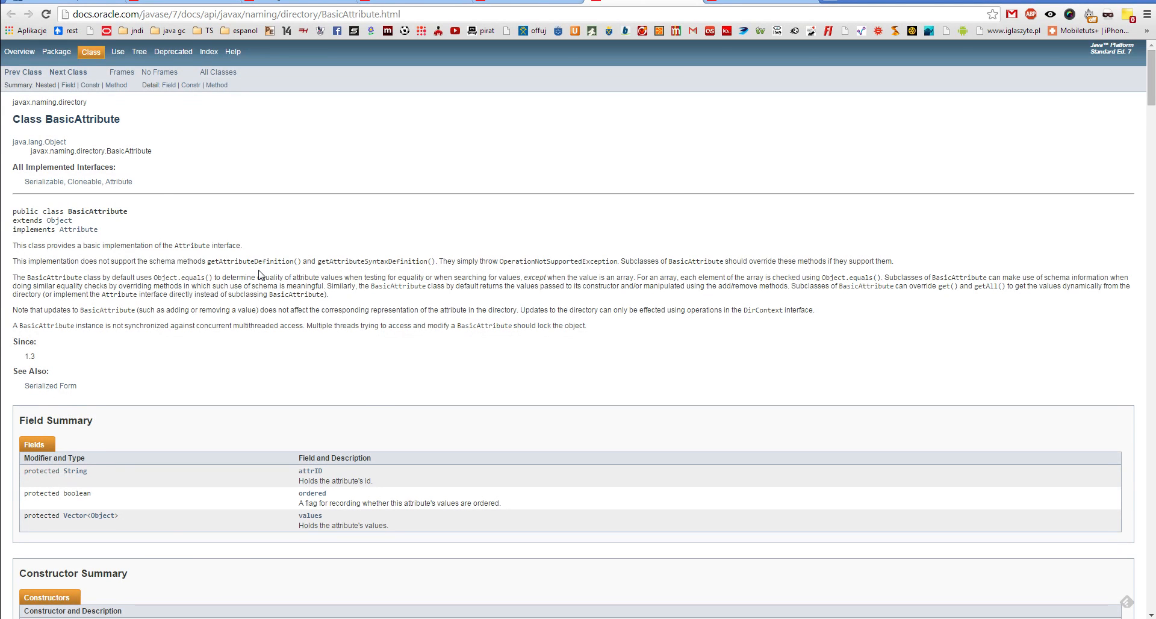
scroll(down, 3)
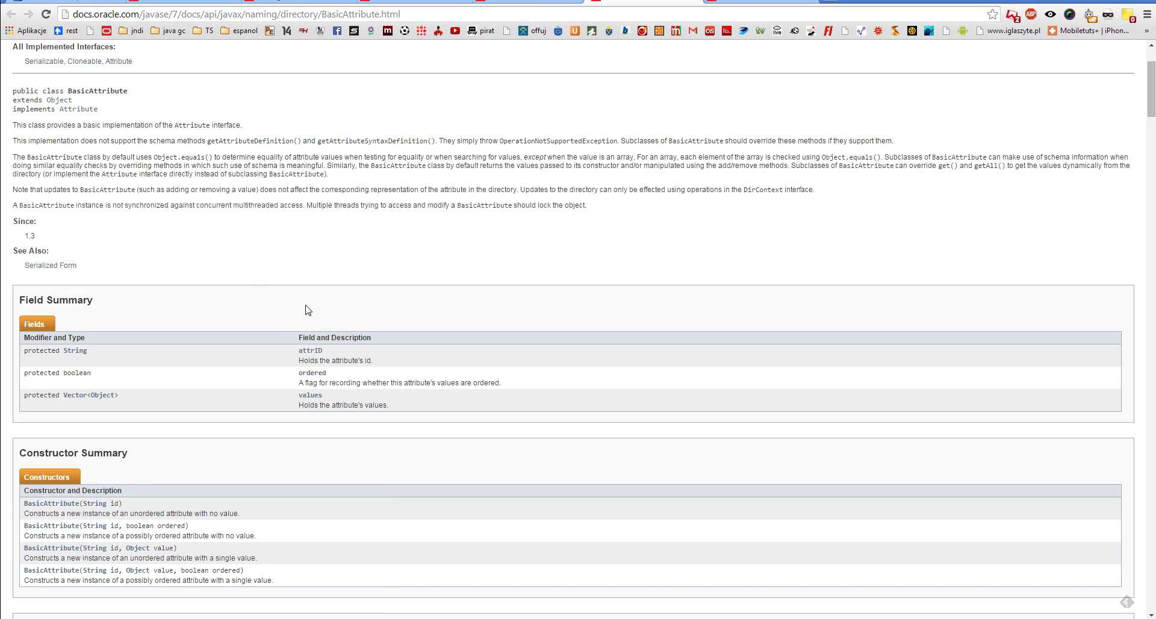
double_click(310, 351)
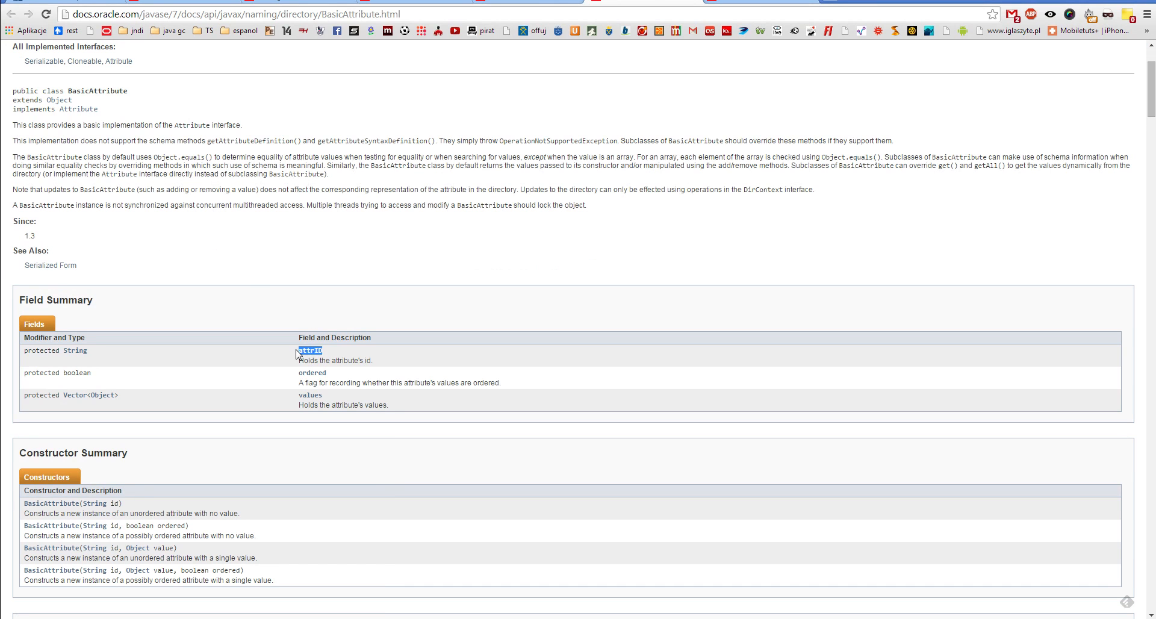
mouse_move(355, 403)
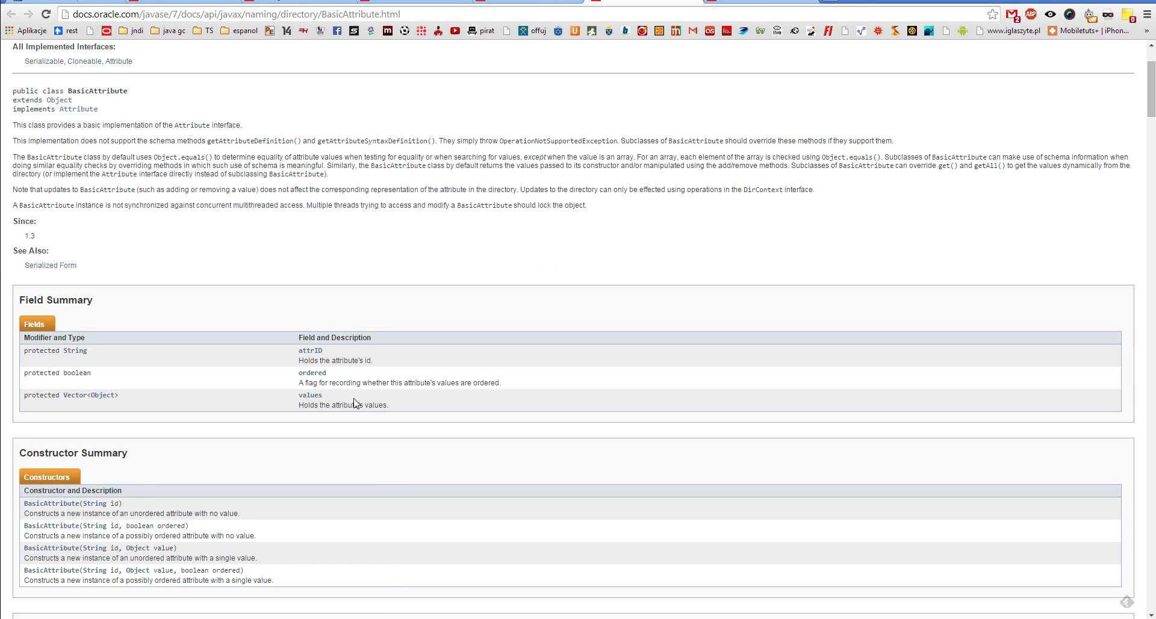
scroll(down, 3)
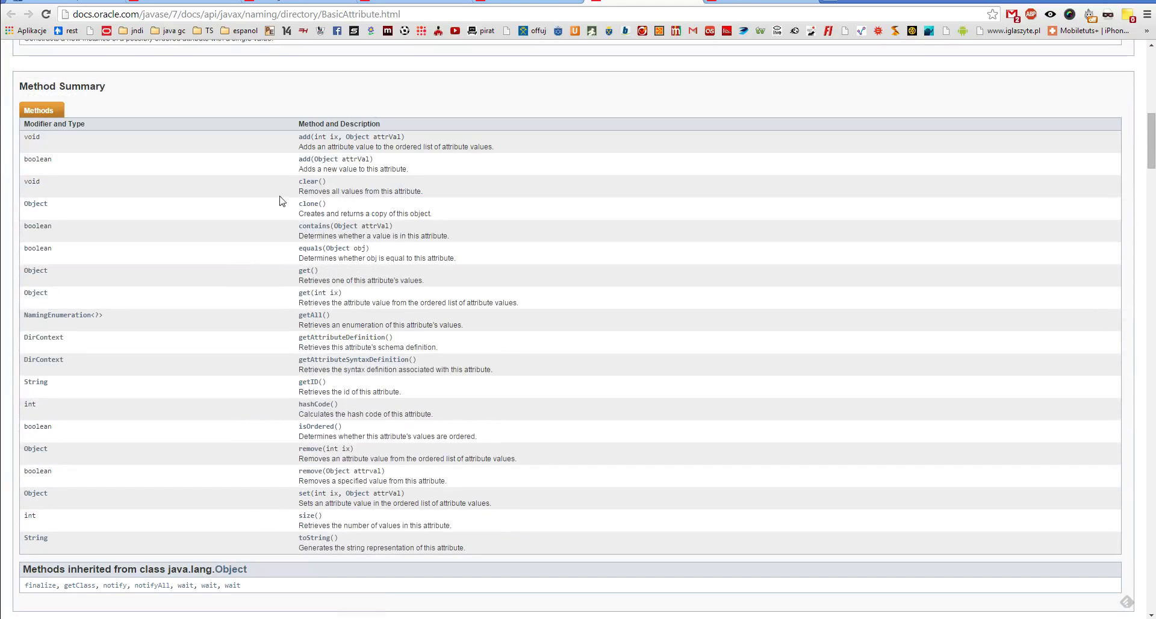
mouse_move(228, 337)
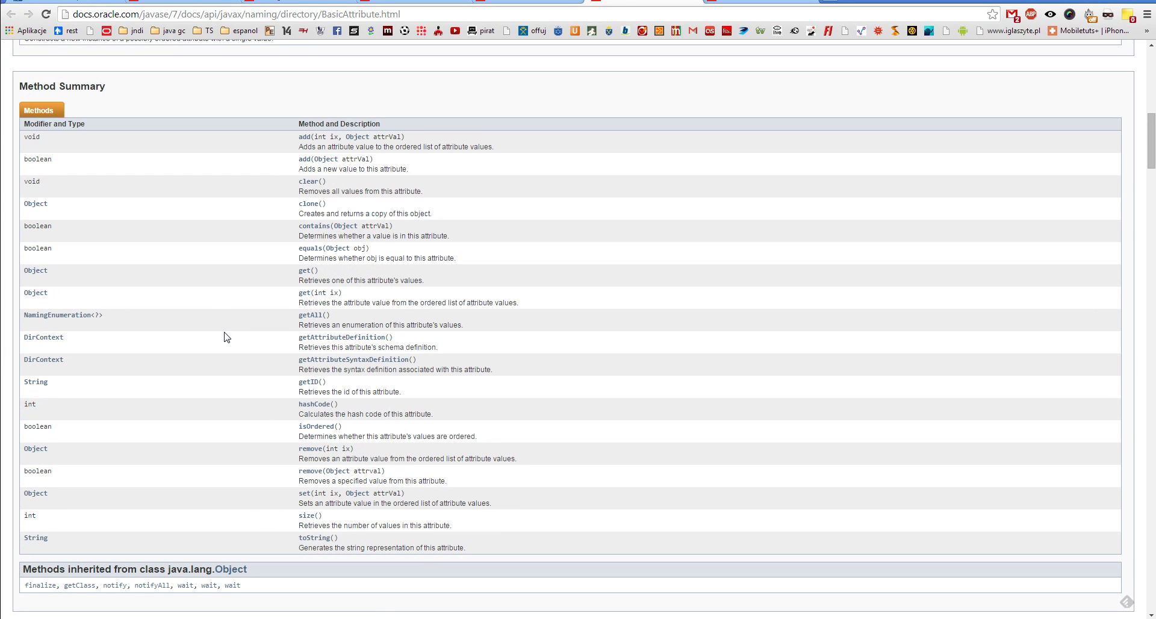
mouse_move(251, 303)
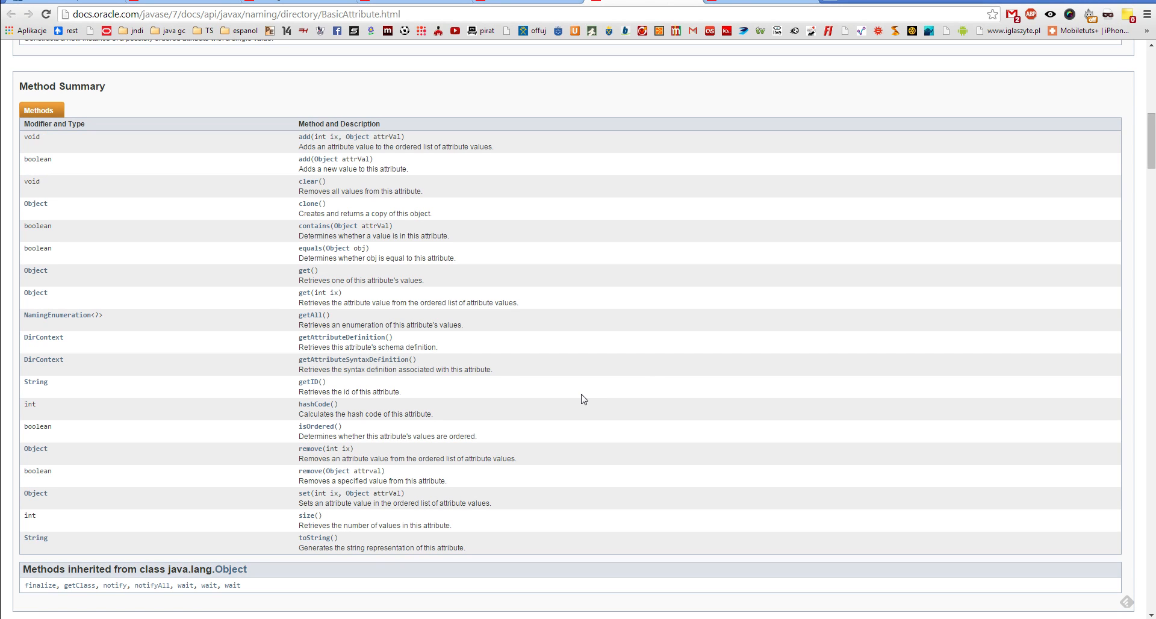
mouse_move(542, 108)
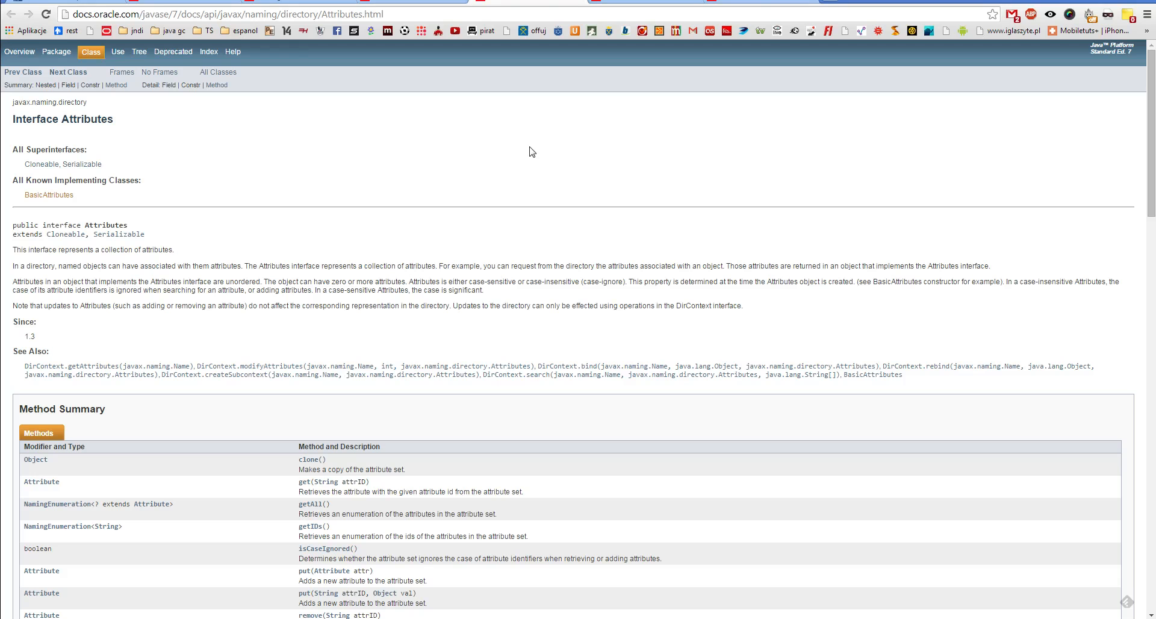
mouse_move(516, 162)
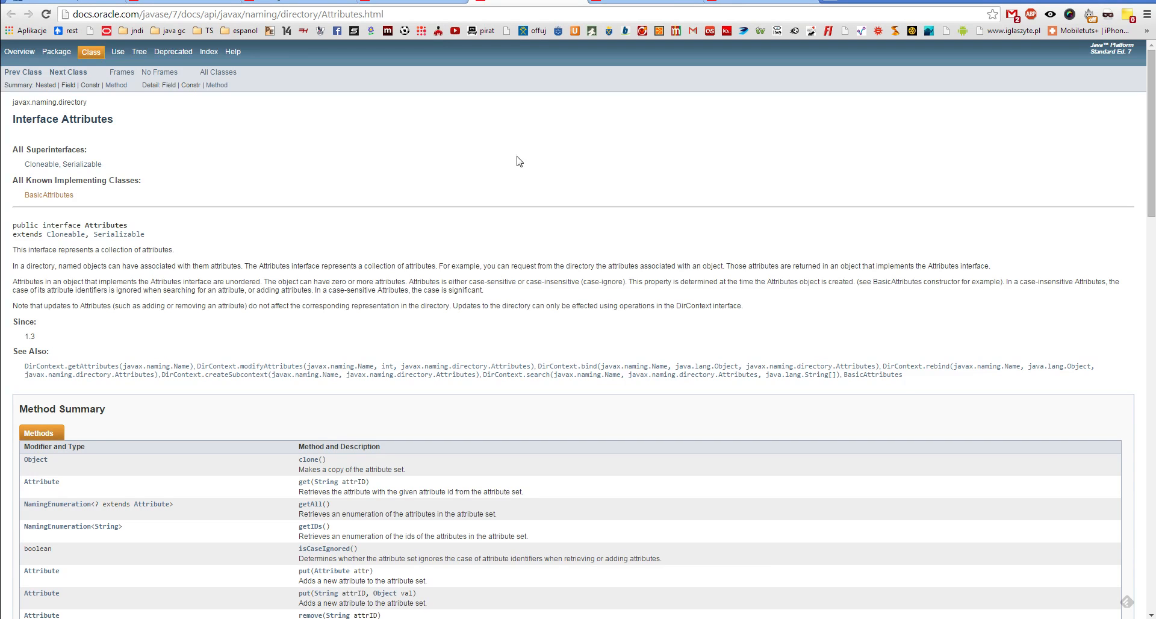
- View the BasicAttributes Javadoc constructors and method summary
click(48, 195)
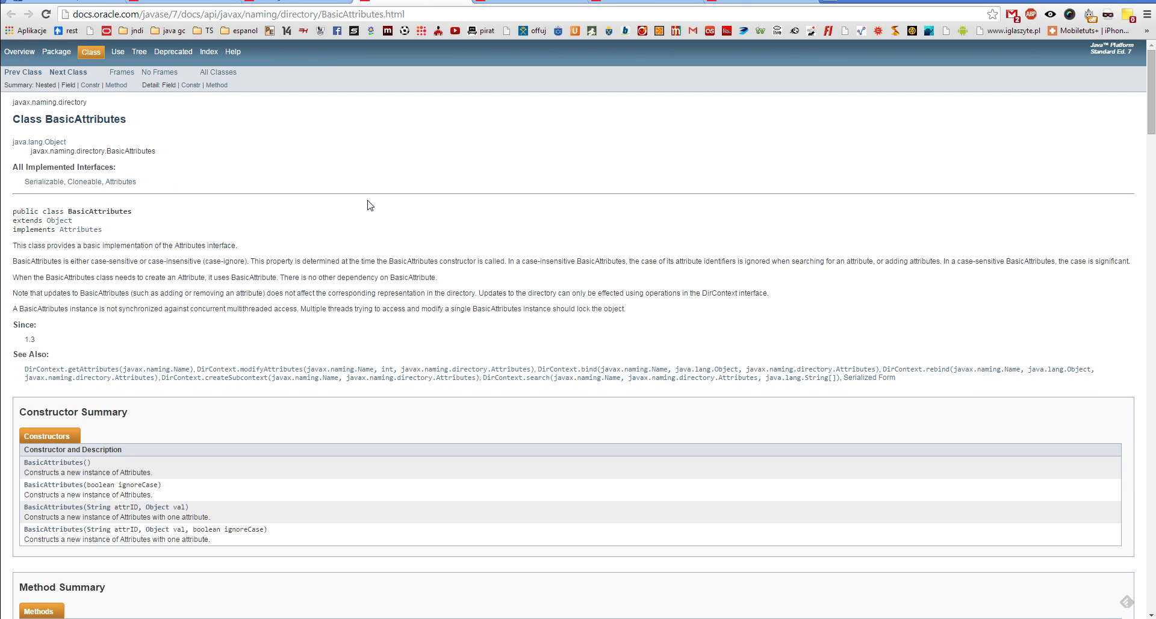
scroll(down, 3)
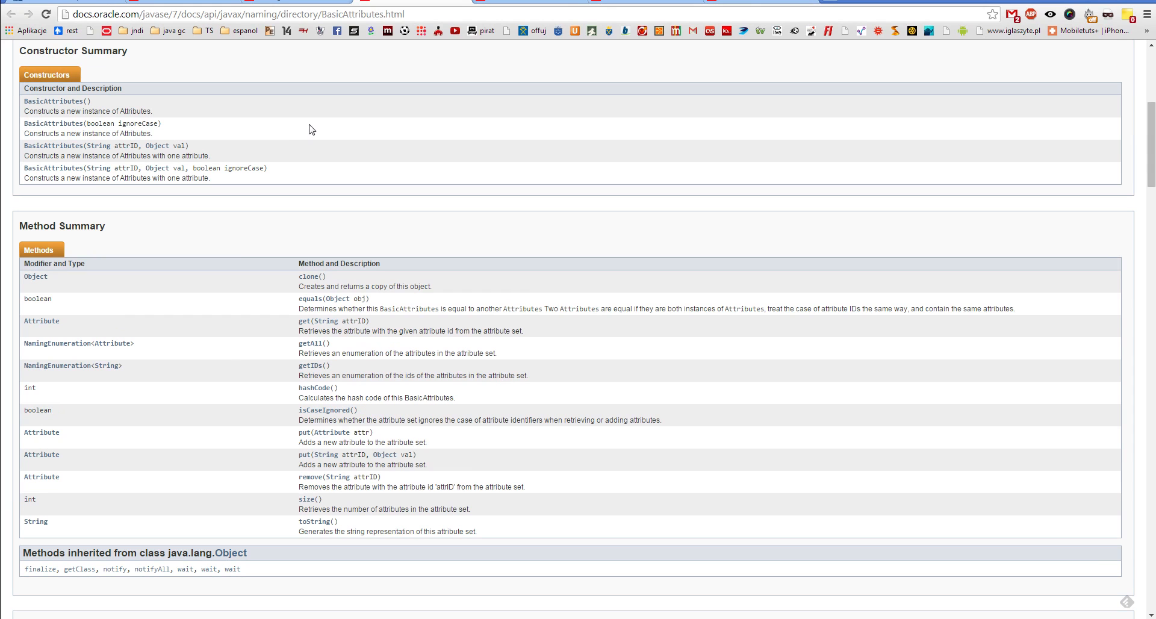
mouse_move(372, 188)
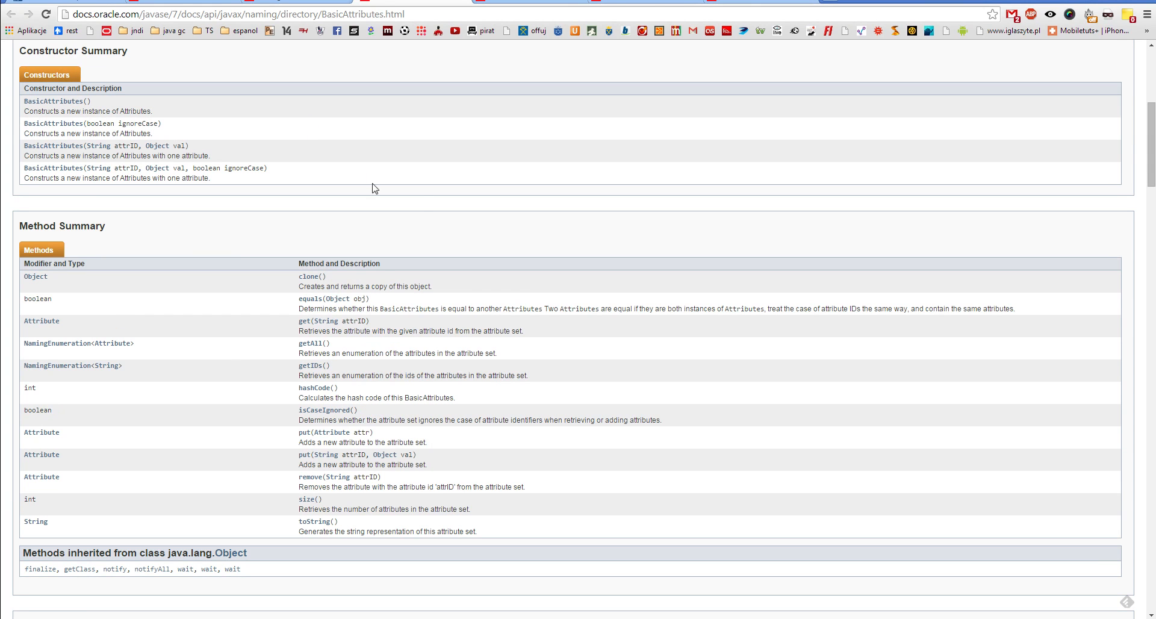
mouse_move(618, 286)
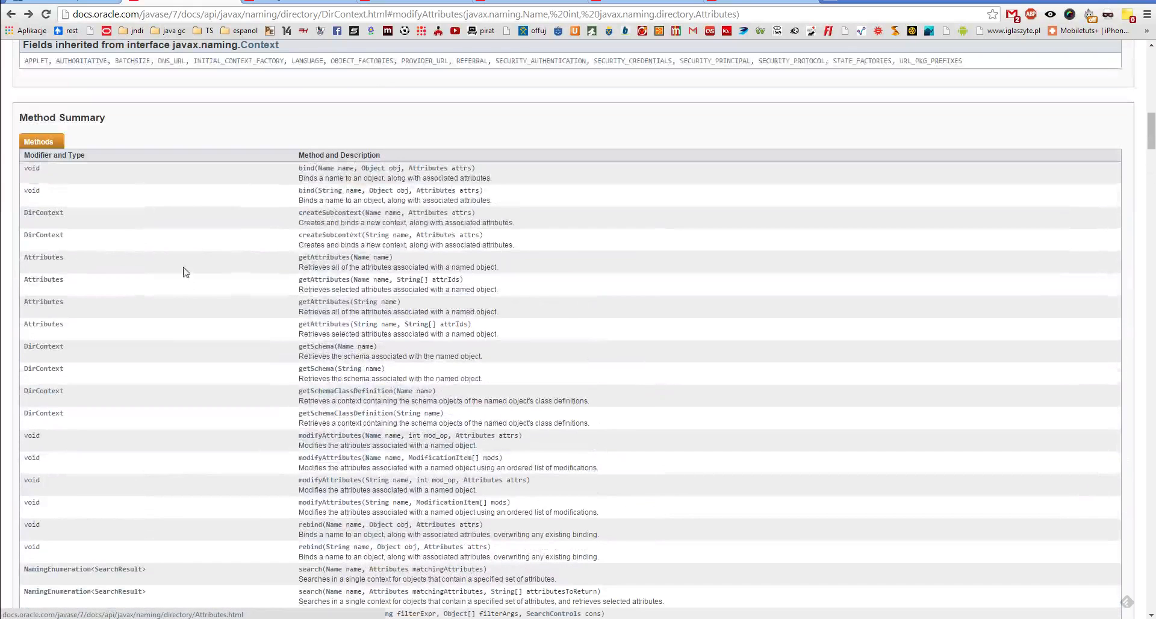
double_click(440, 168)
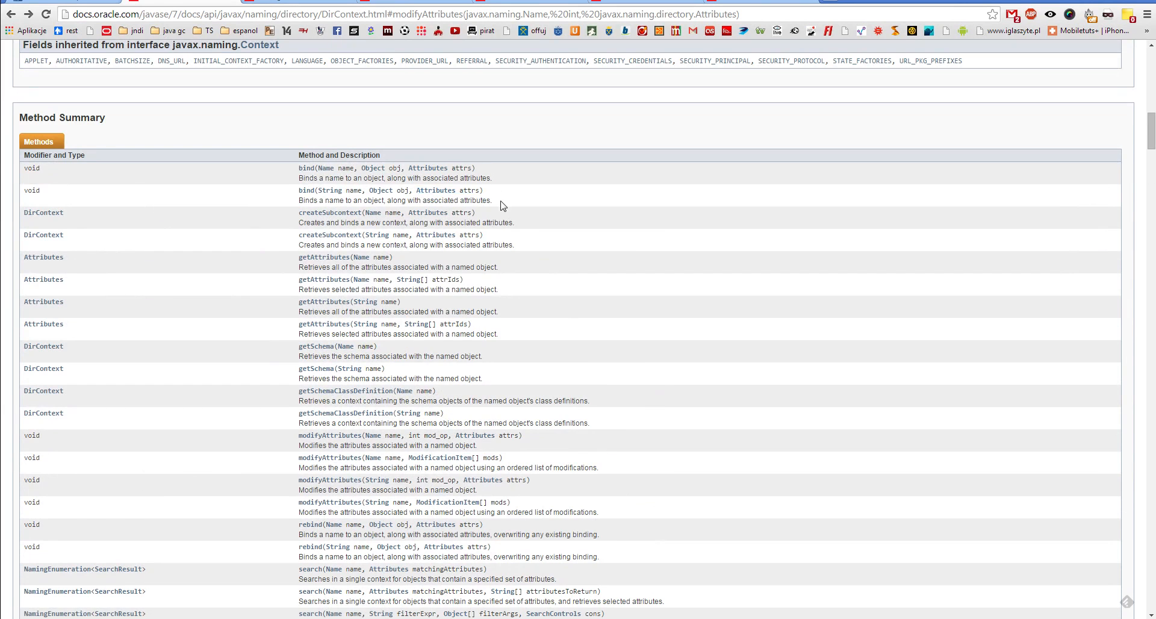
scroll(down, 3)
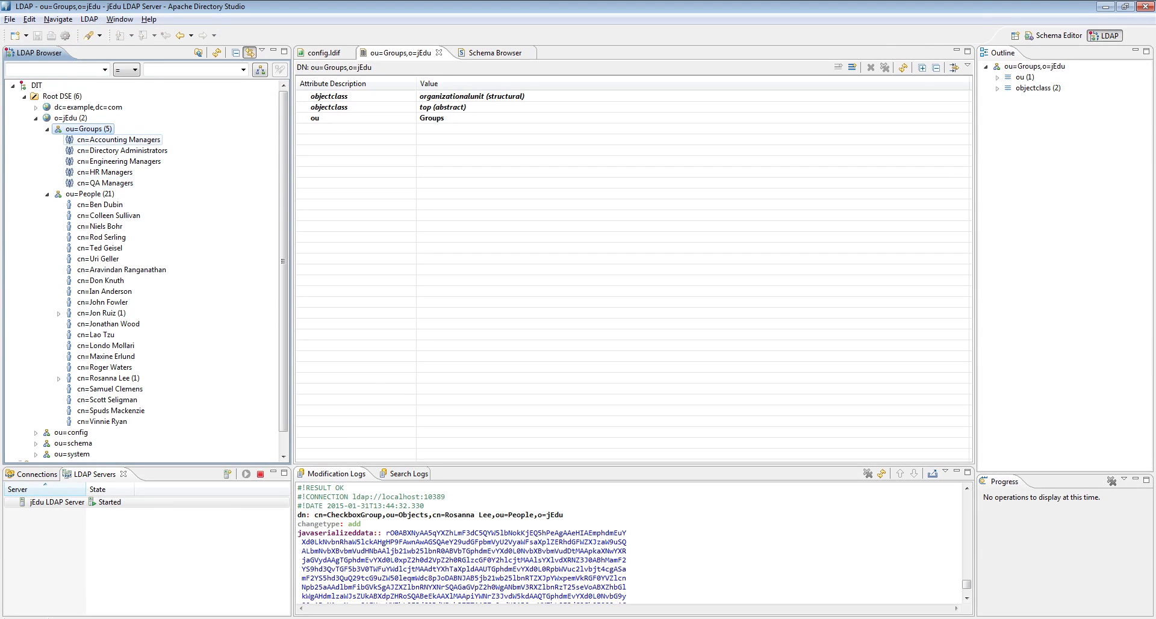
- Inspect cn=Accounting Managers' description and uniquemember, then the first ou=People entry
click(121, 139)
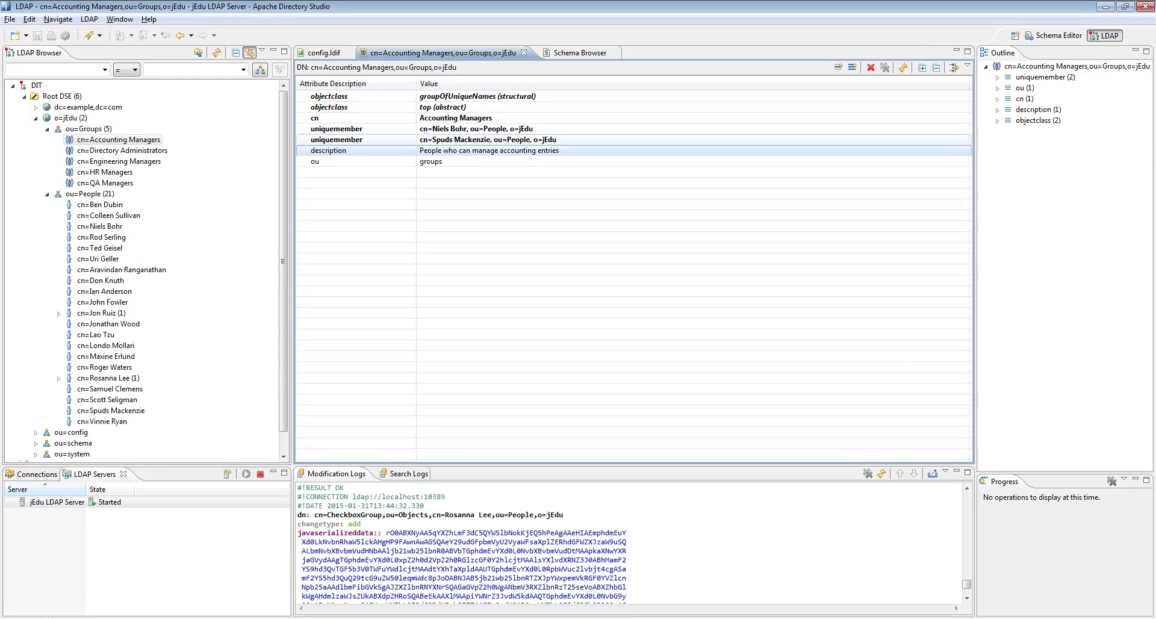
click(486, 139)
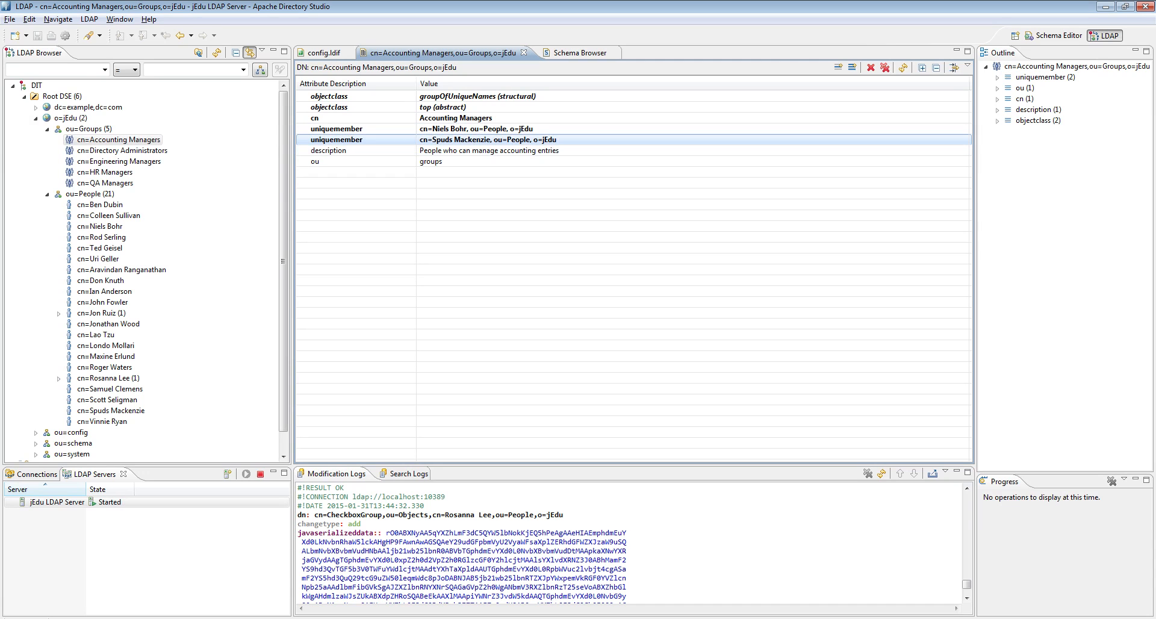
click(100, 203)
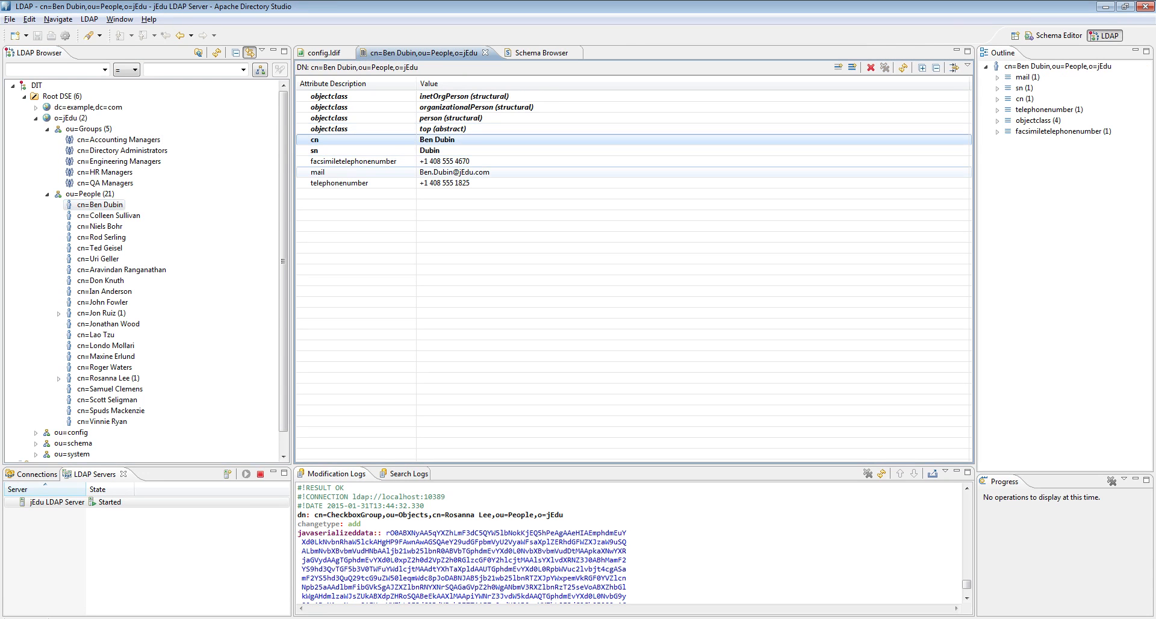
click(340, 183)
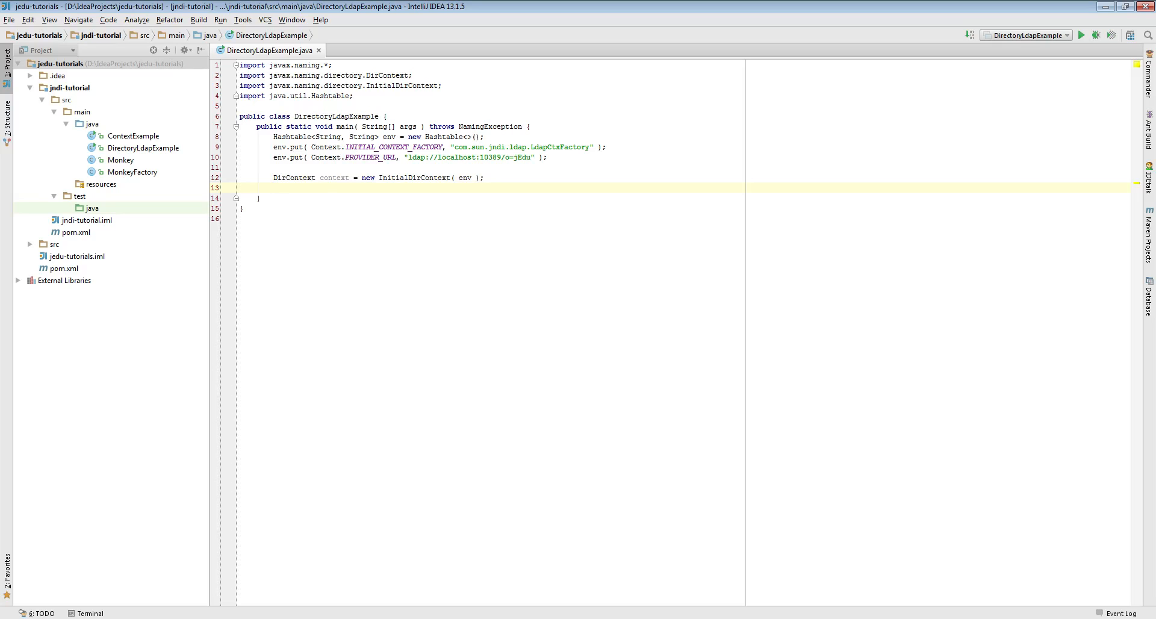
- Declare DirContext groupsCtx = (DirContext) context.lookup("") for ou=Groups
text(DirContext o)
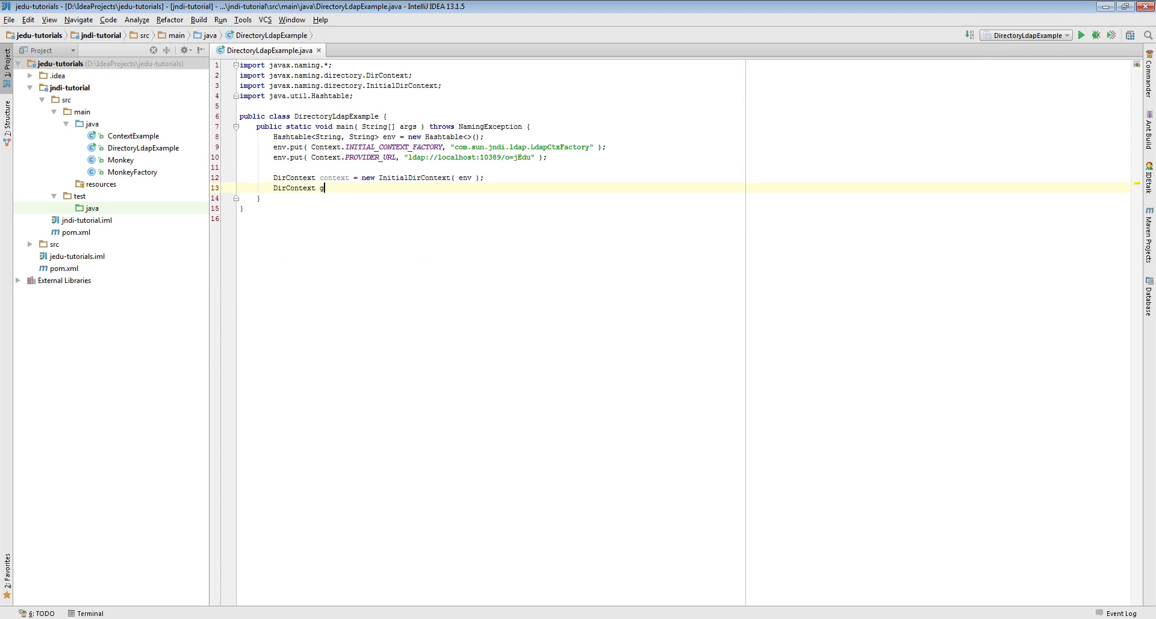
text(roupsCtx =)
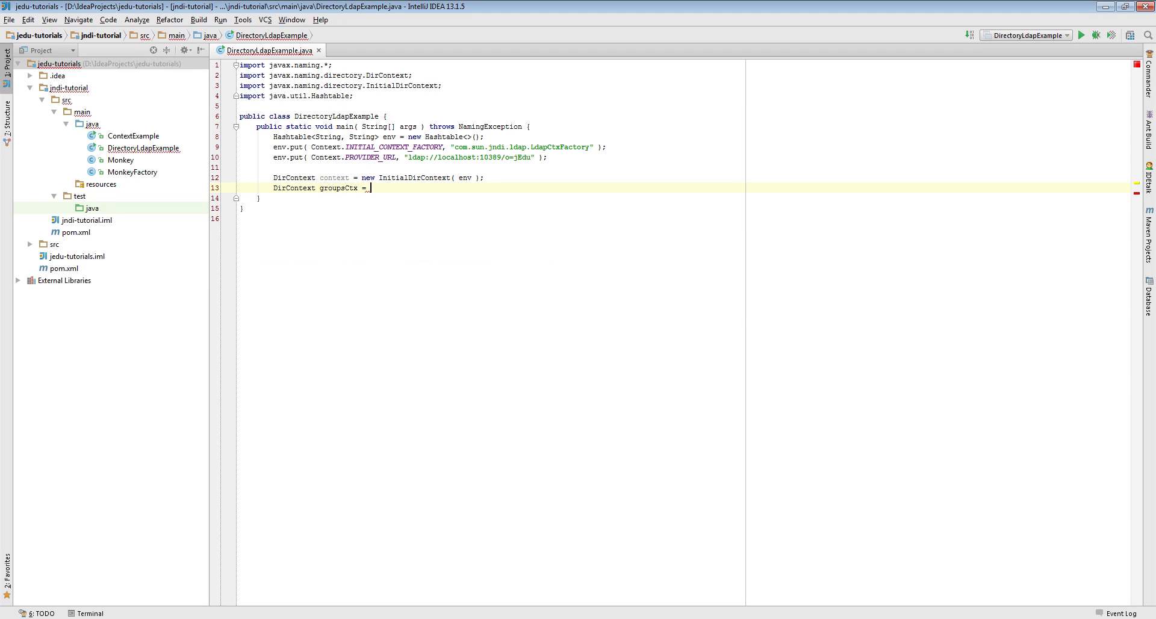
text(context.lookup( "" ))
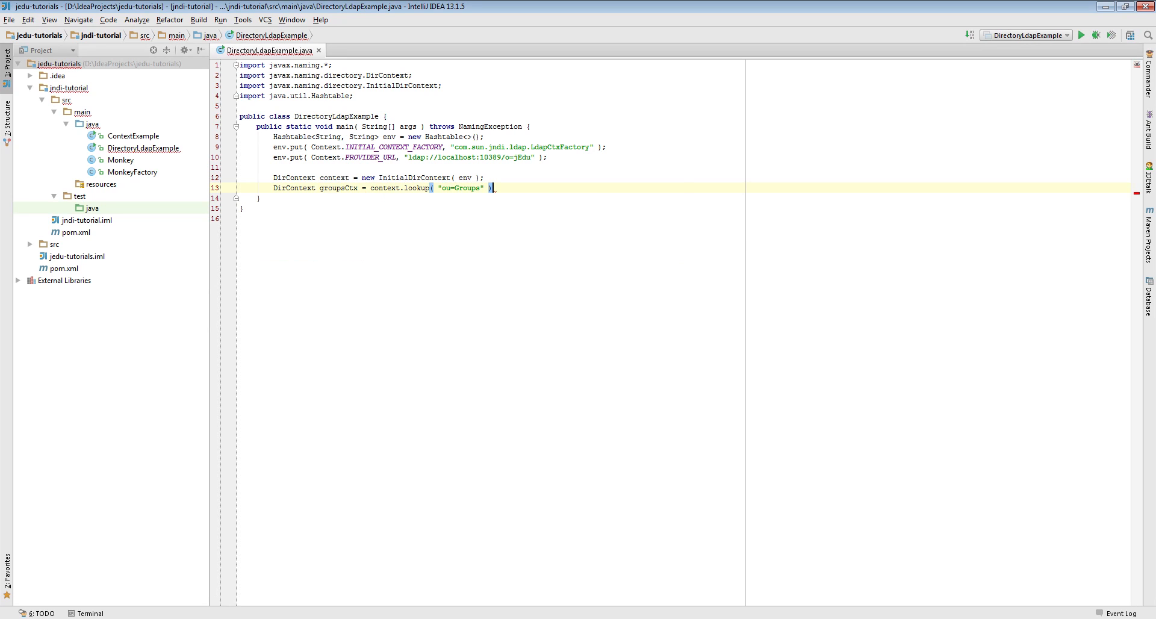
text((DirContext))
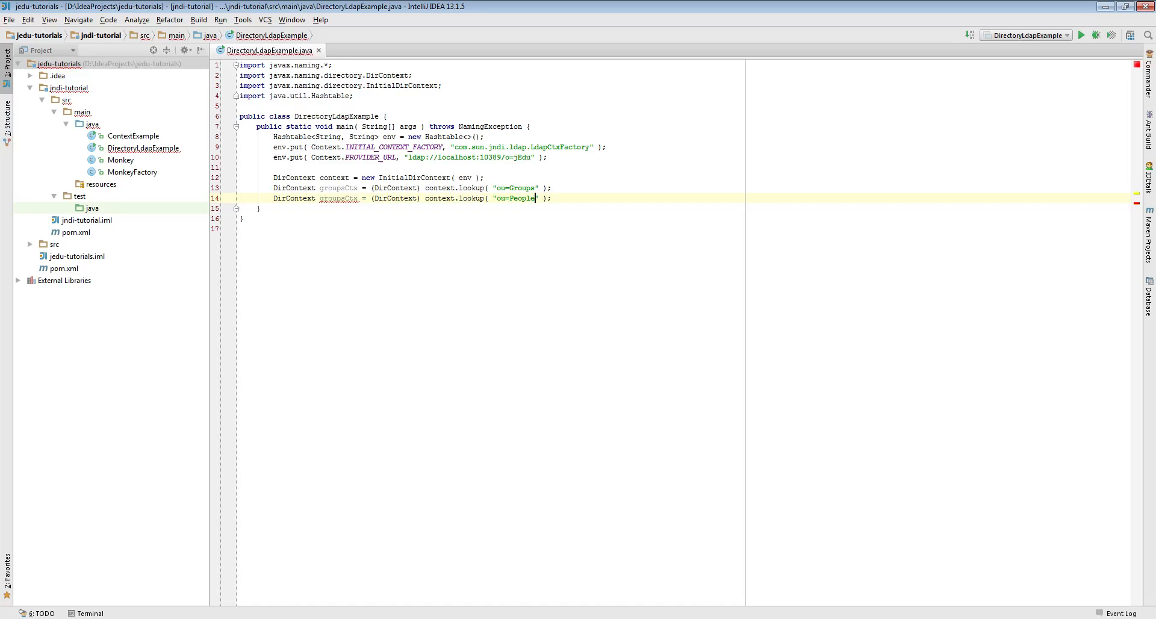
- Declare peopleCtx likewise, get a NameParser from peopleCtx.getNameParser(""), and start groupsCtx.listBindings
text(peopleCtx)
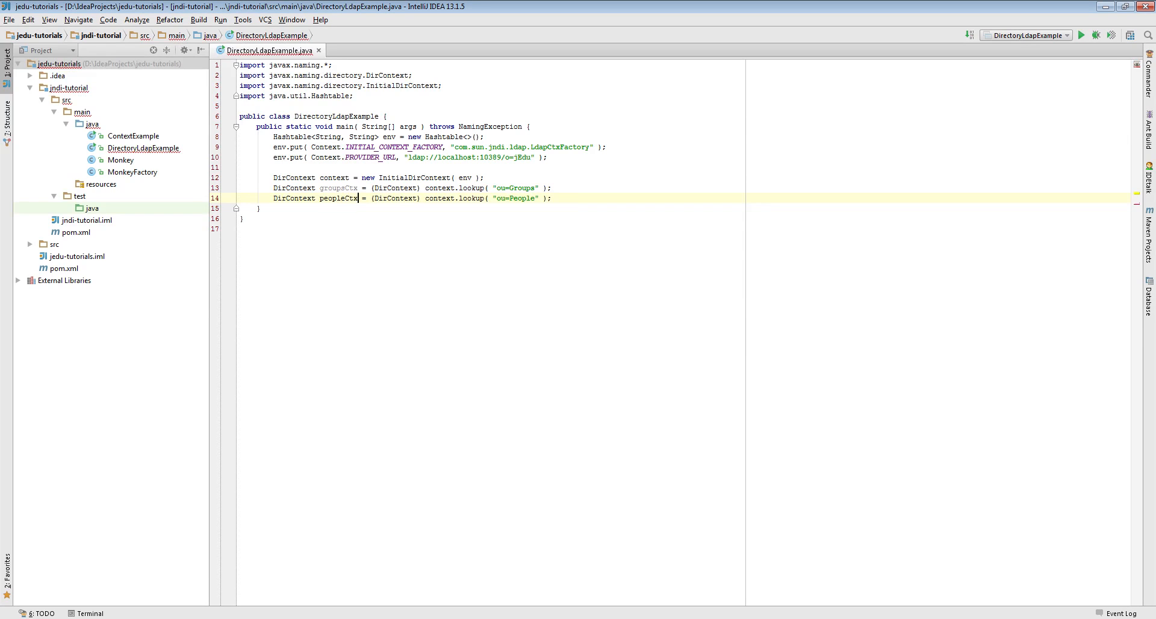
text(NameParser nameParser =)
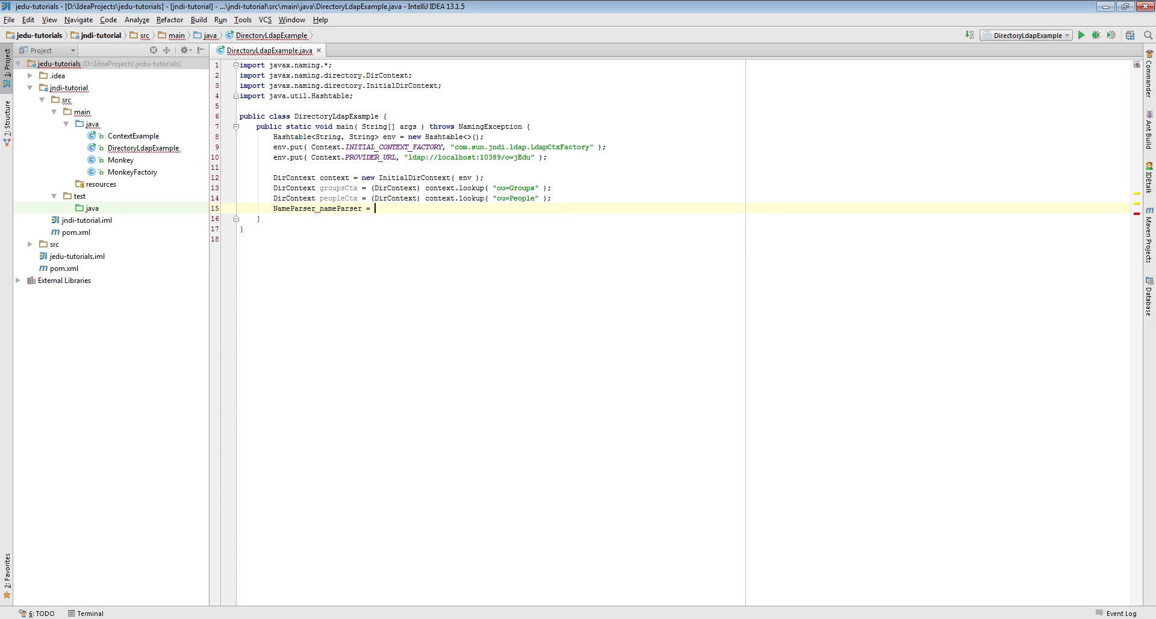
text(peopleCtx.getNameParser( "" ) ;)
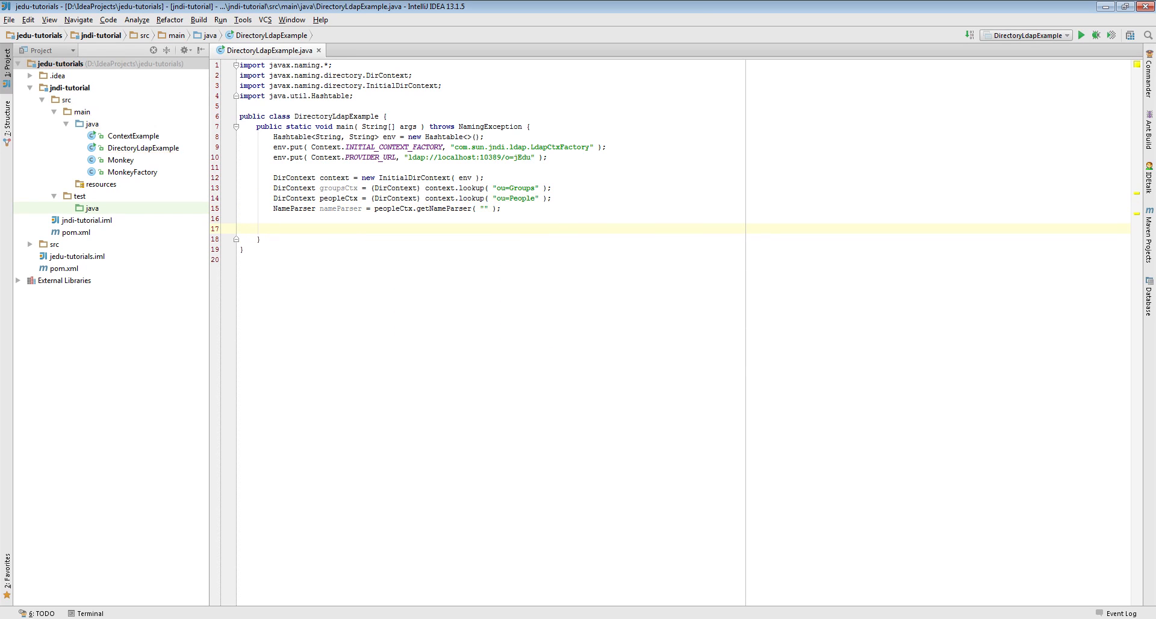
text(groupsCtx.listBindings( "")
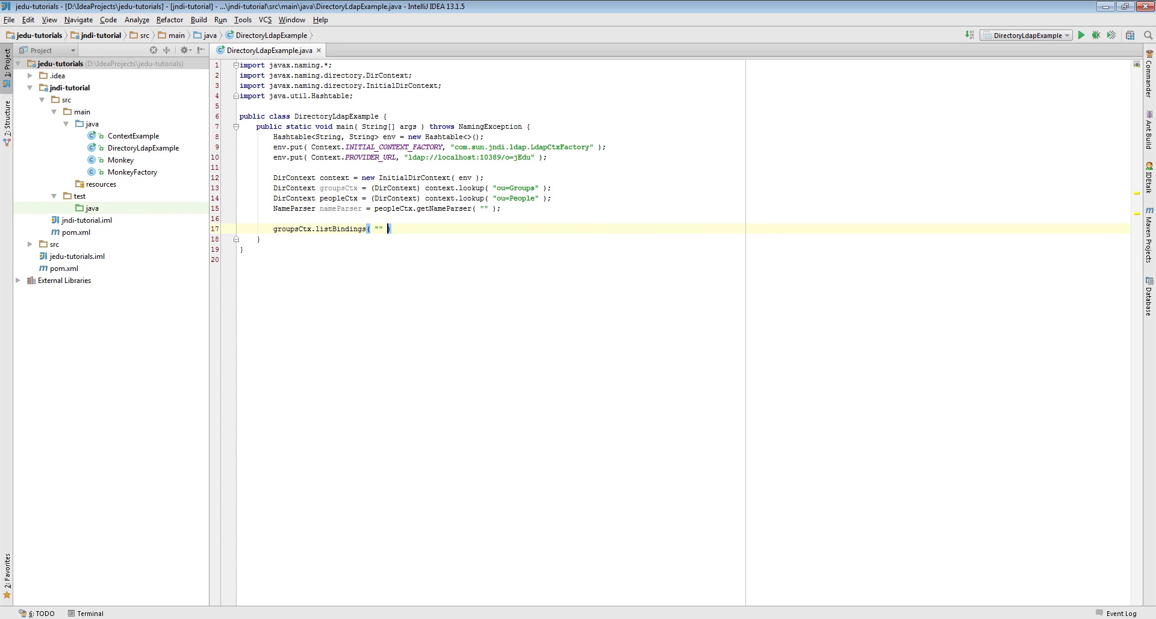
- Loop while(groups.hasMore()) taking each binding name from groups.next()
text(;)
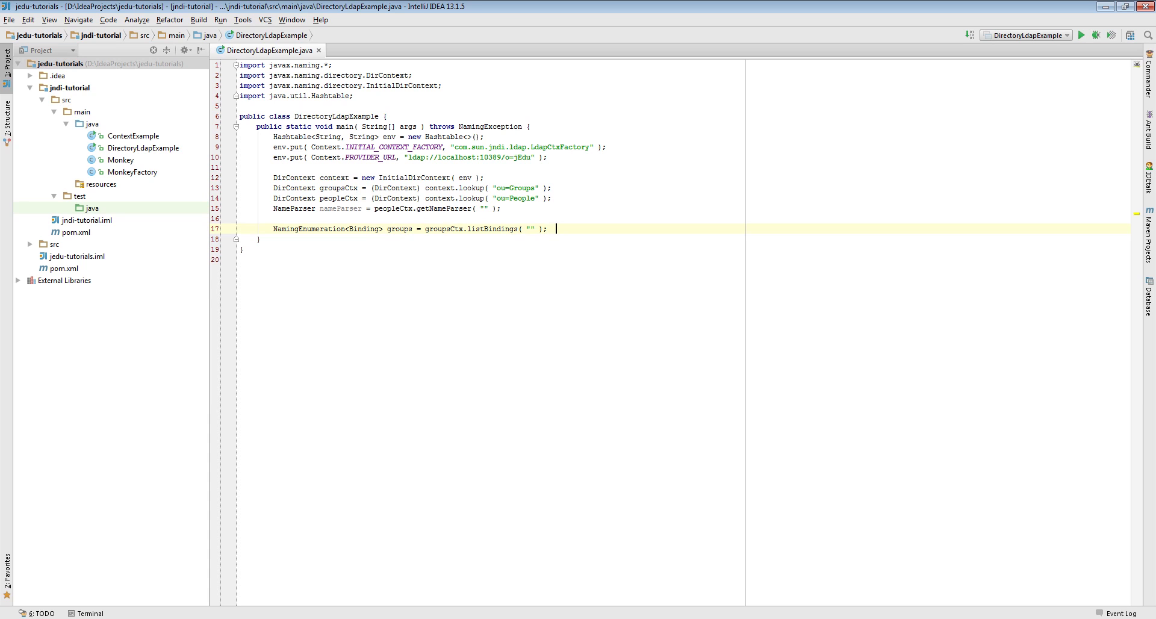
text(while(groups)
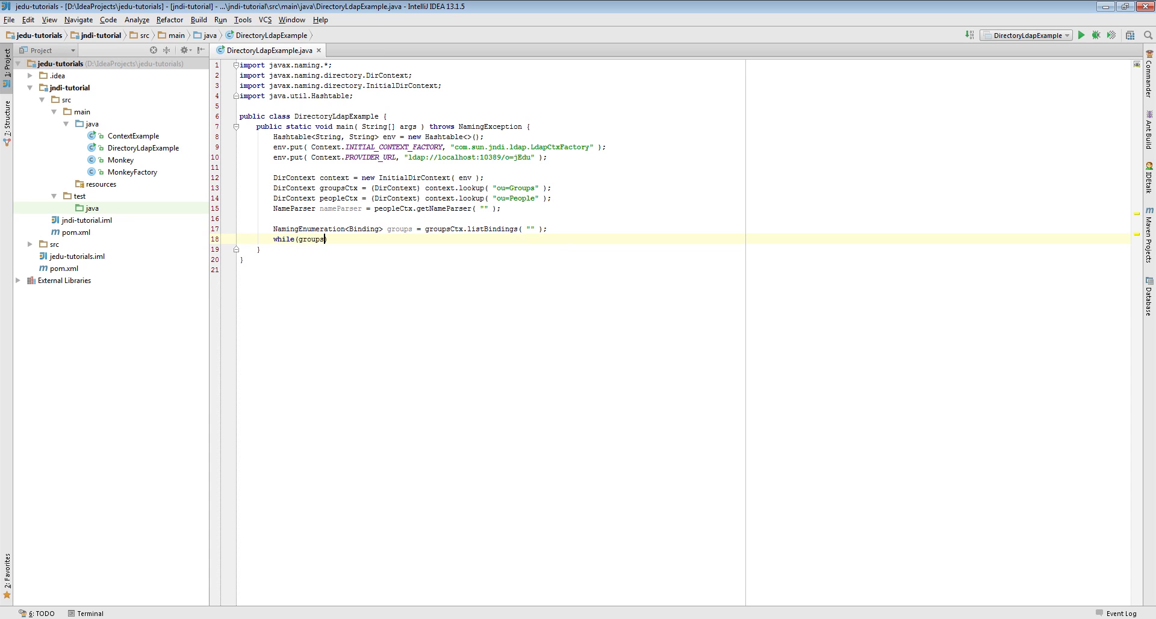
text(.hasMore() ) {)
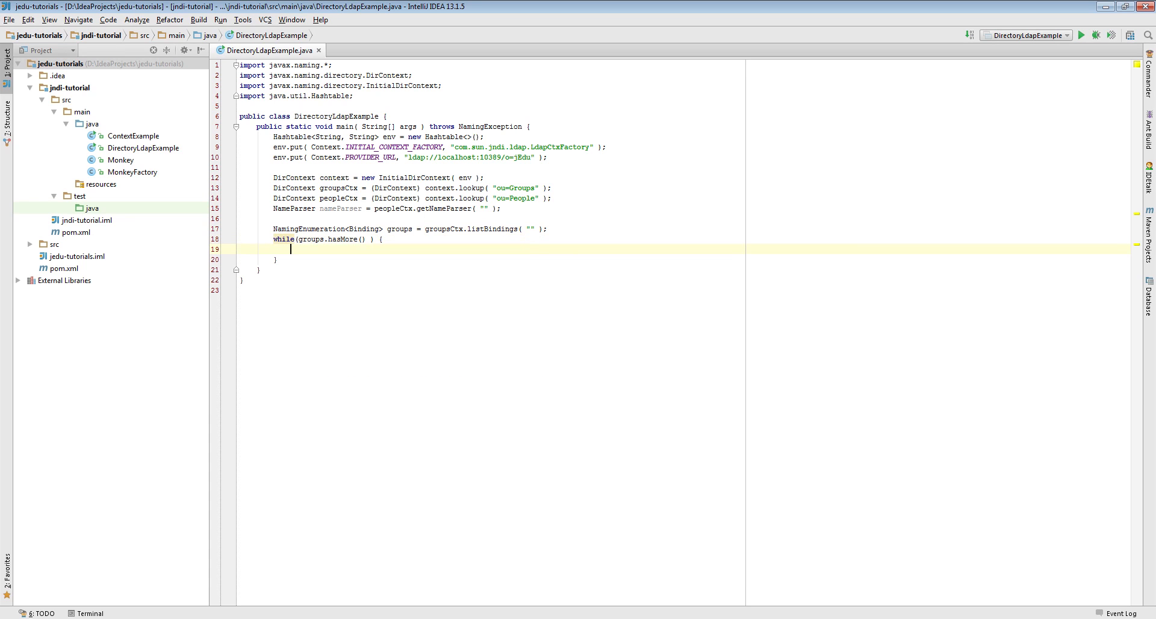
text(String)
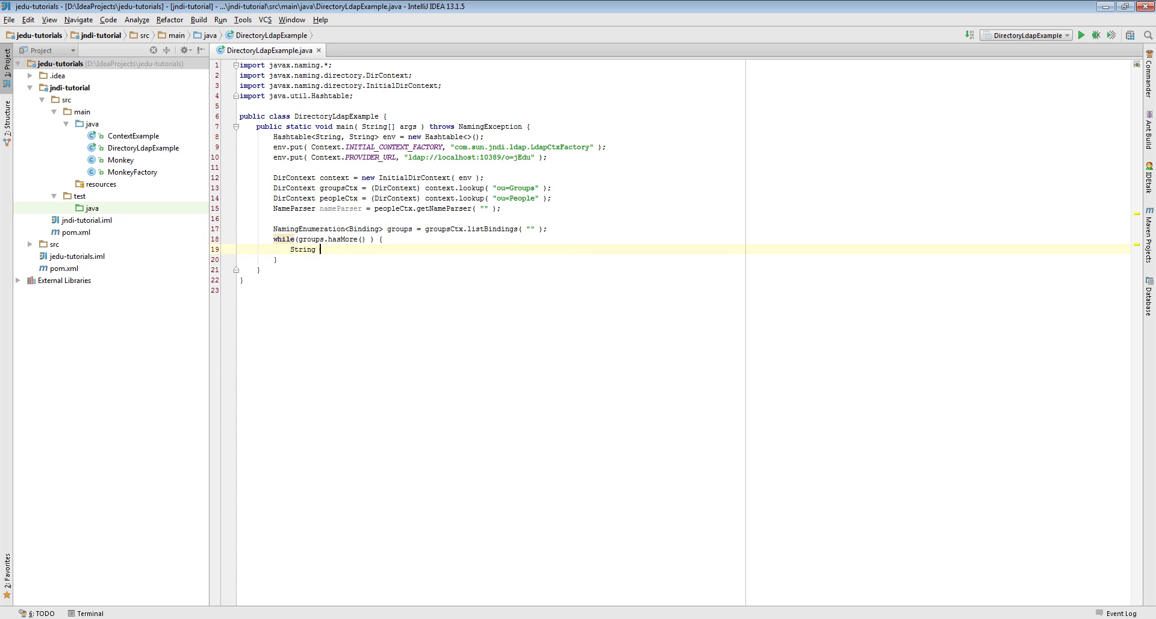
text(bindingName = r)
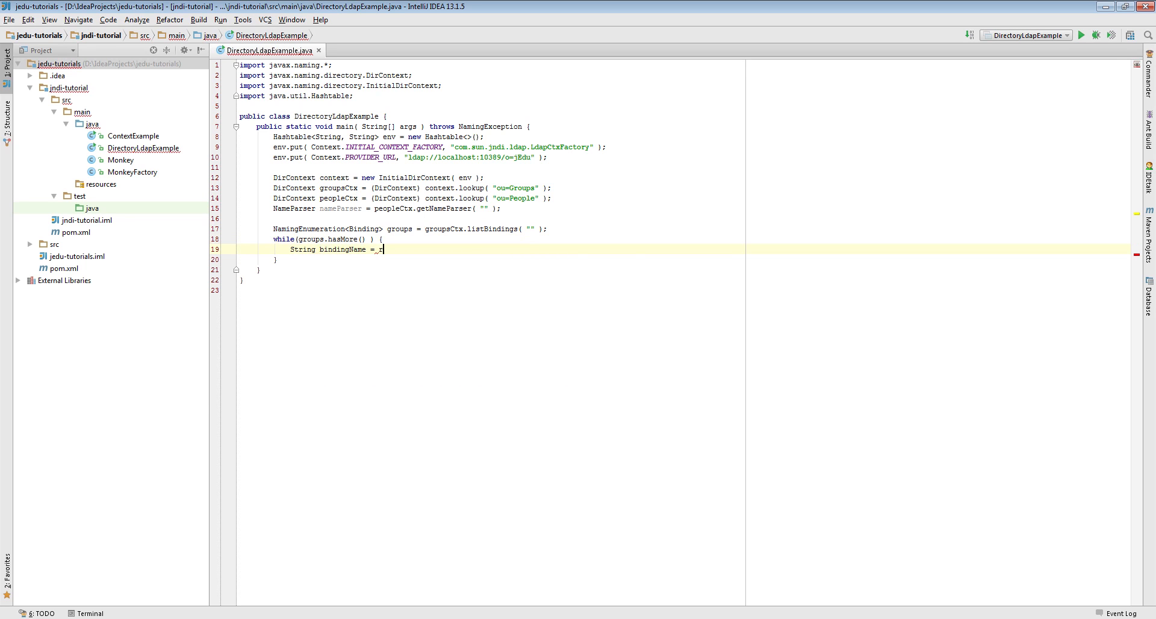
text(groups.next().getName();)
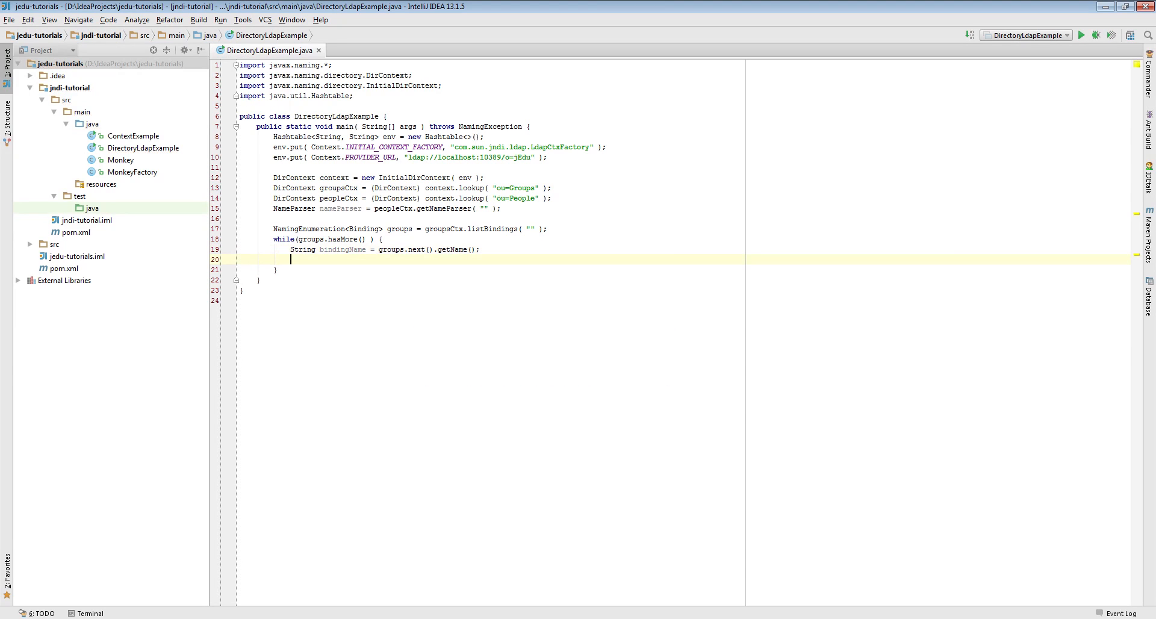
- Get groupAttributes via groupsCtx.getAttributes, read description, uniquemember and cn, and print groupName
text(groupsCtx)
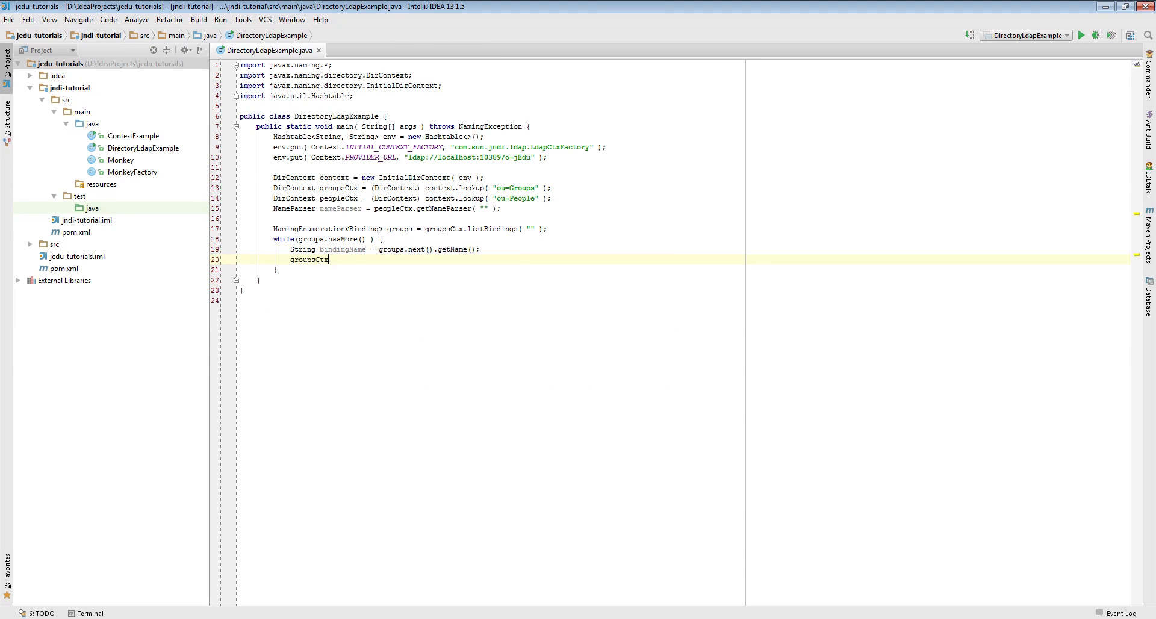
text(.getAttributes( bindingName );)
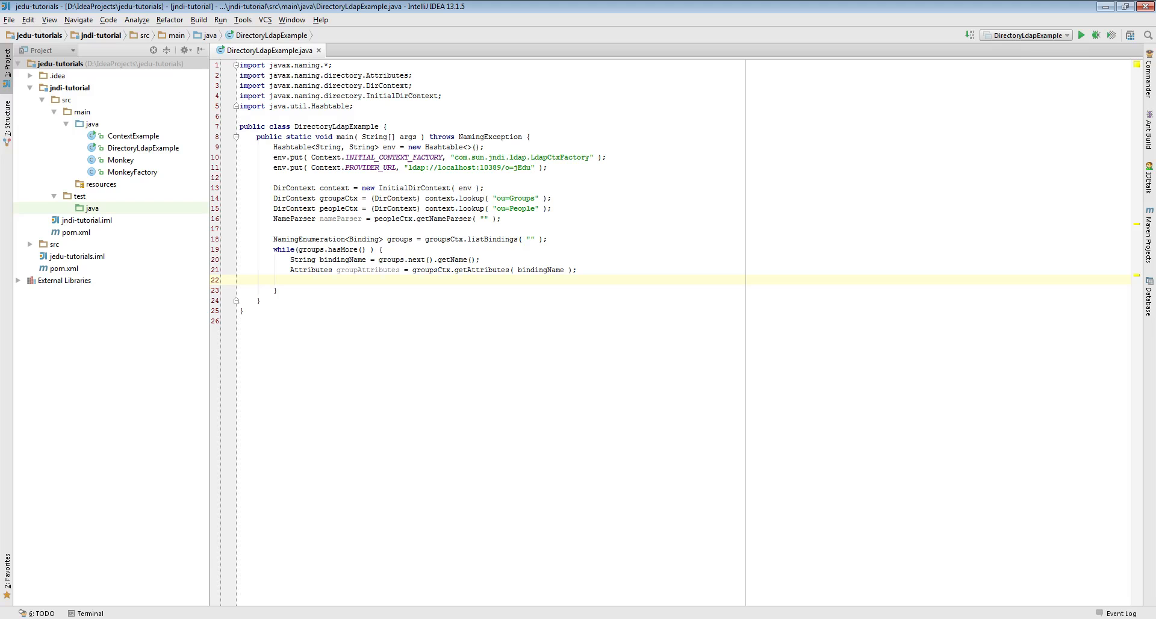
text(A)
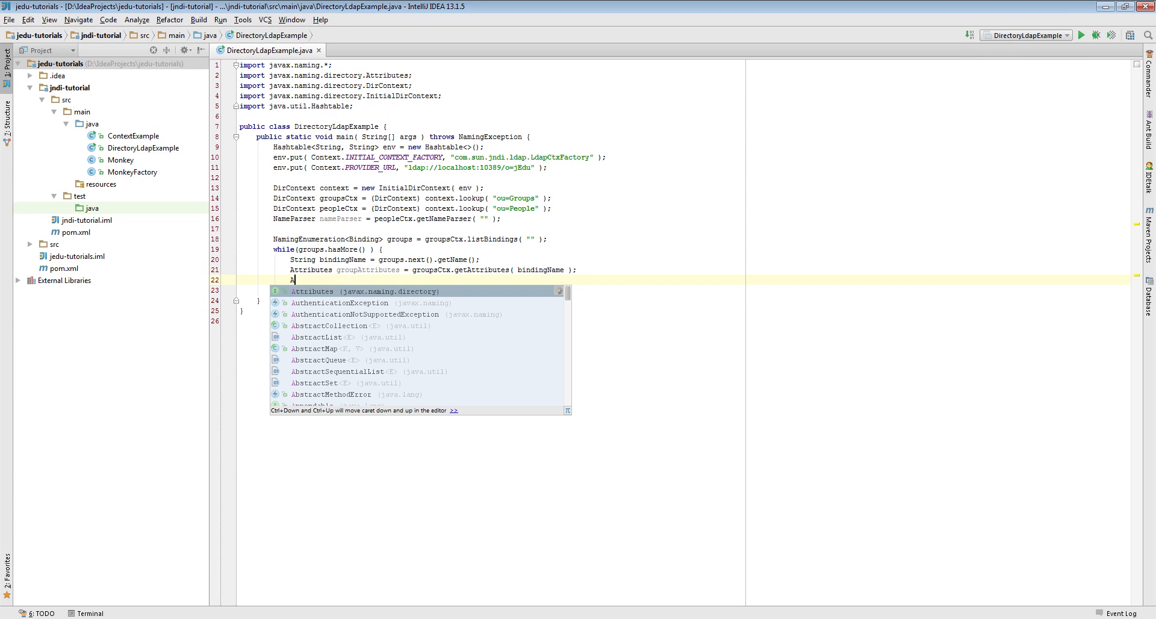
text(ttribute description = groupAttributes.get( "description" );)
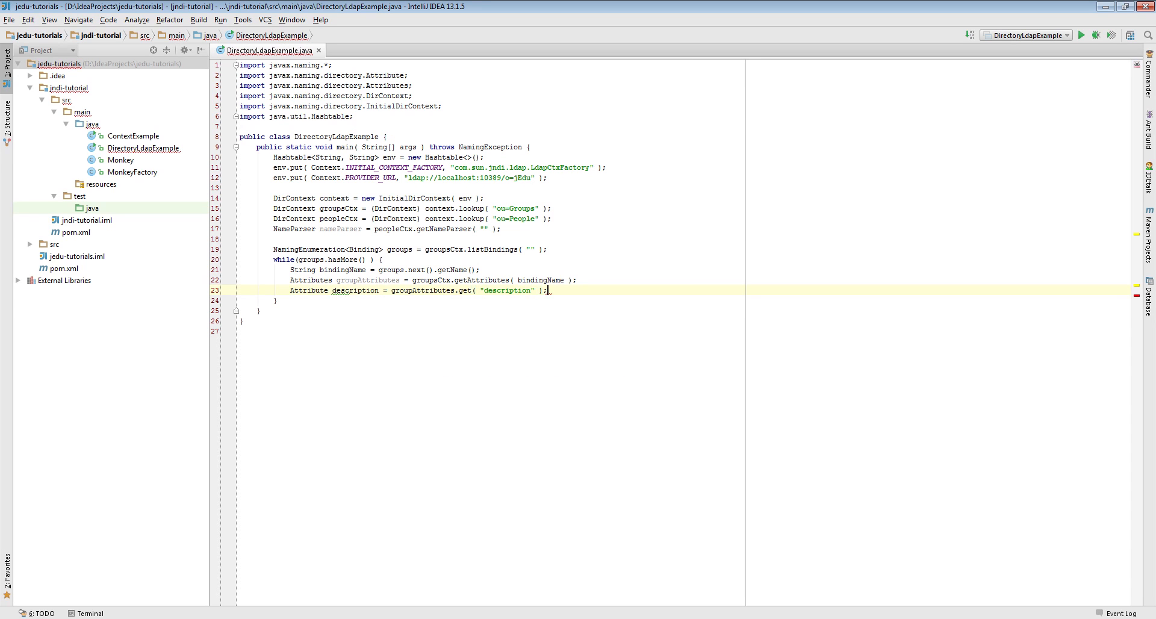
text(Attribute)
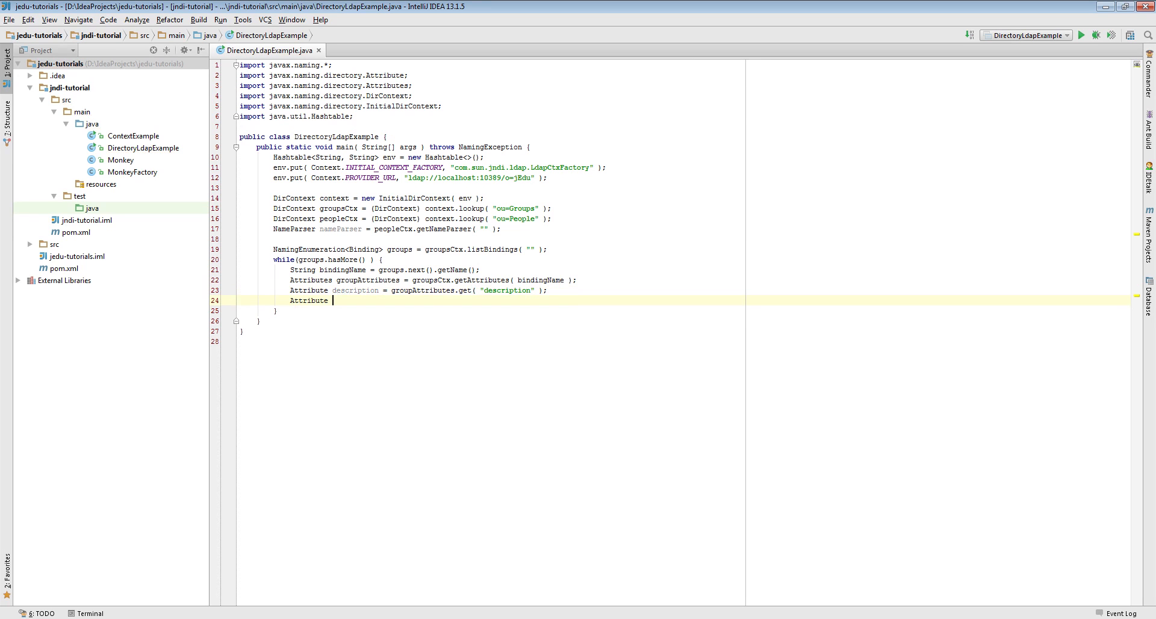
text(membersAttribute = groupAttributes.get( "uniquemember" );)
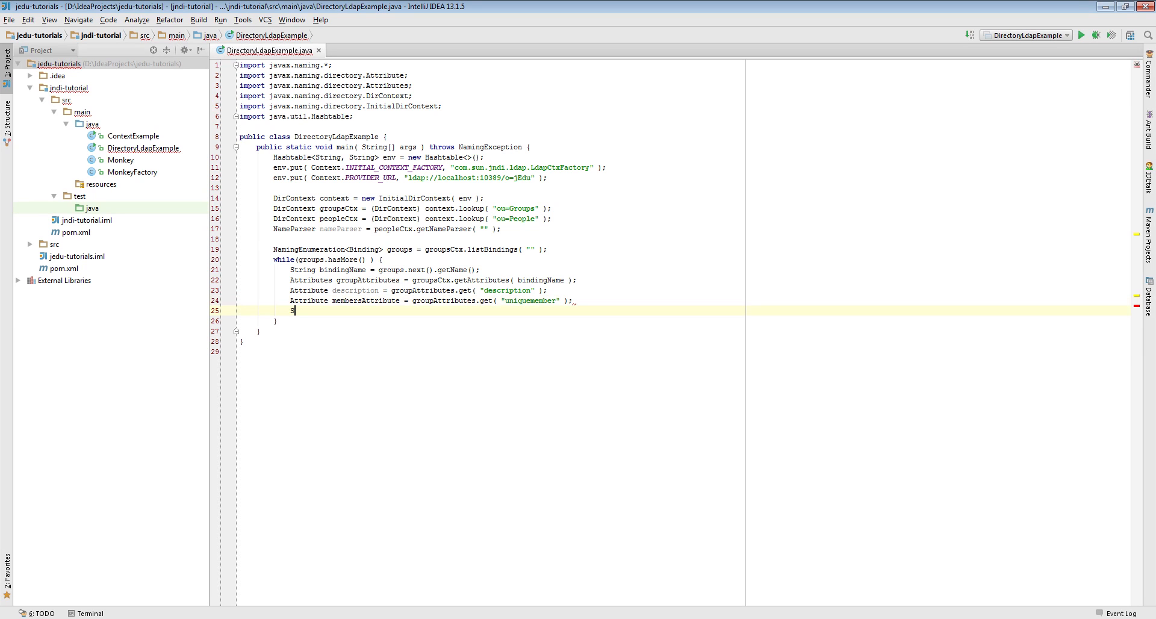
text(Attribute groupname = g)
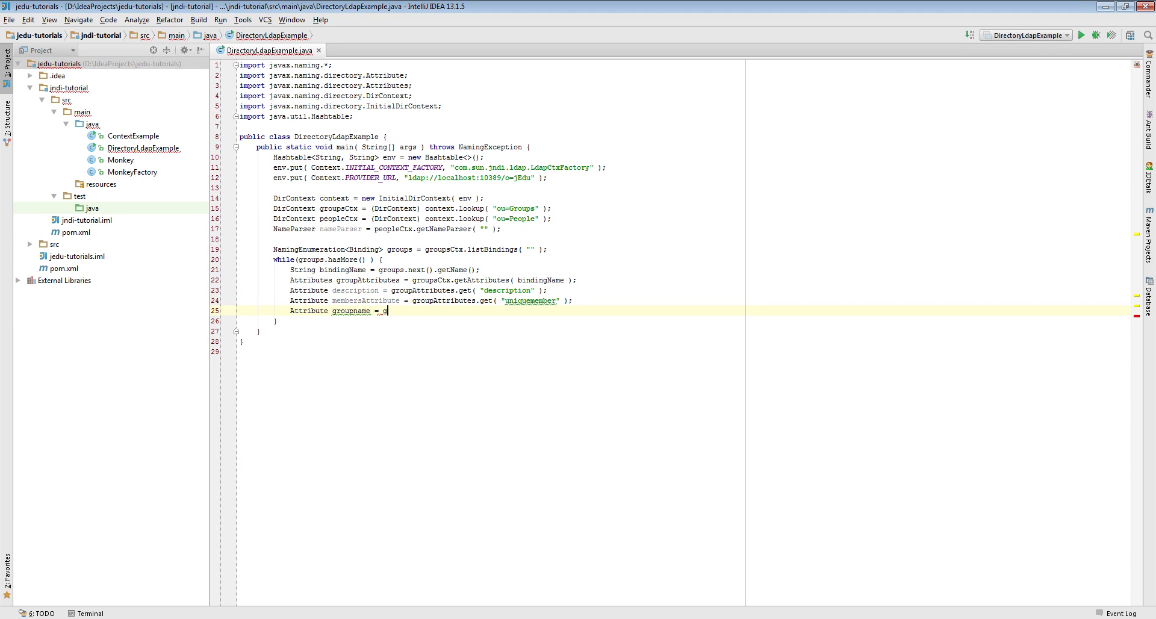
text(roupAttributes.get( "cn" );)
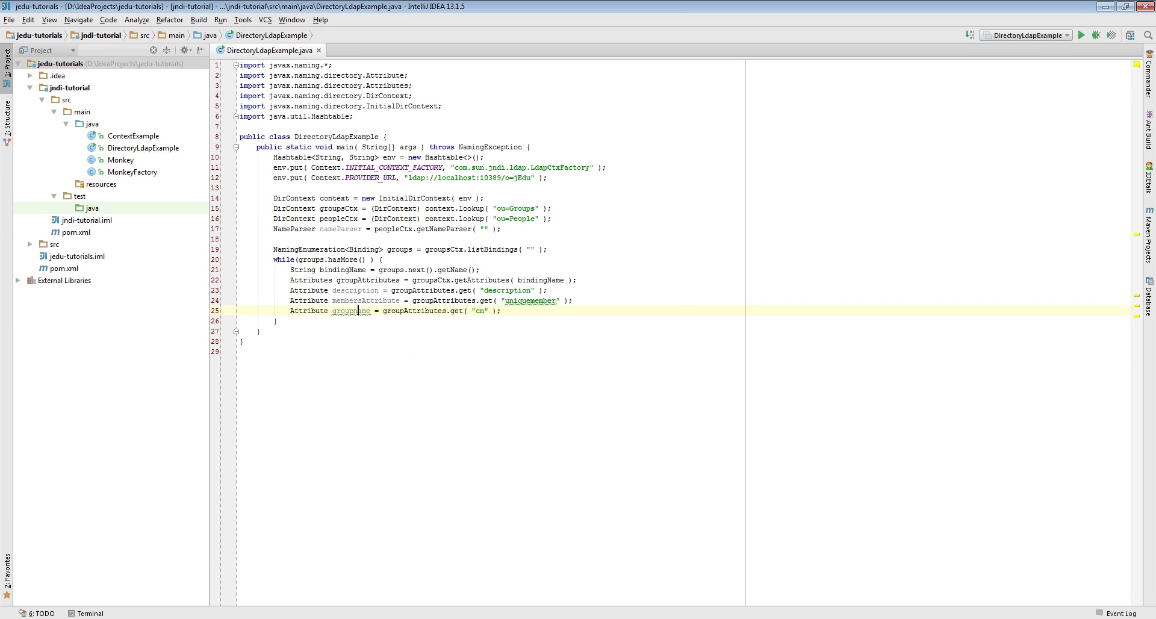
text(siu)
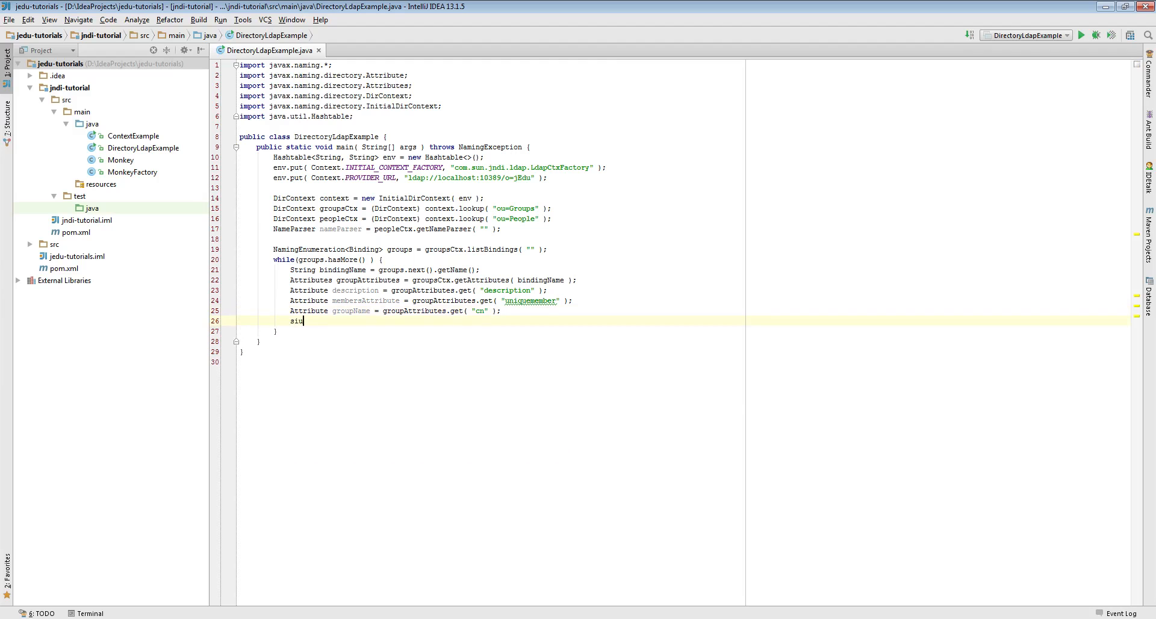
text(System.out.println(groupAttributes) ;)
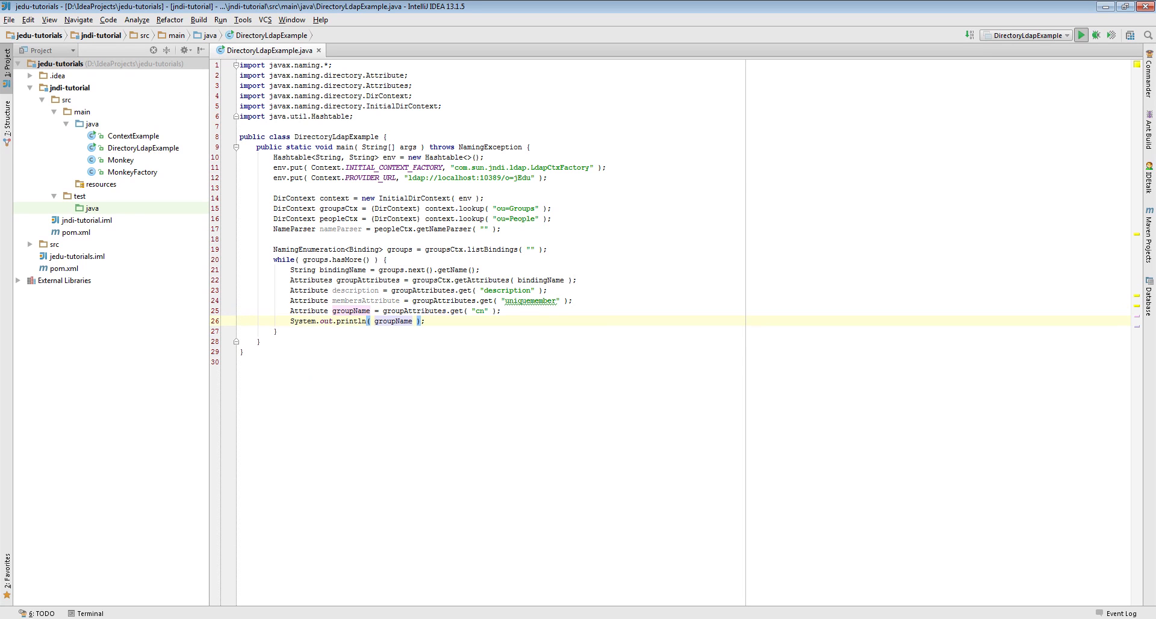
- Run to list group names, then printf "\t%s%s (%d)\n" with groupName, description and membersAttribute.size()
click(1080, 35)
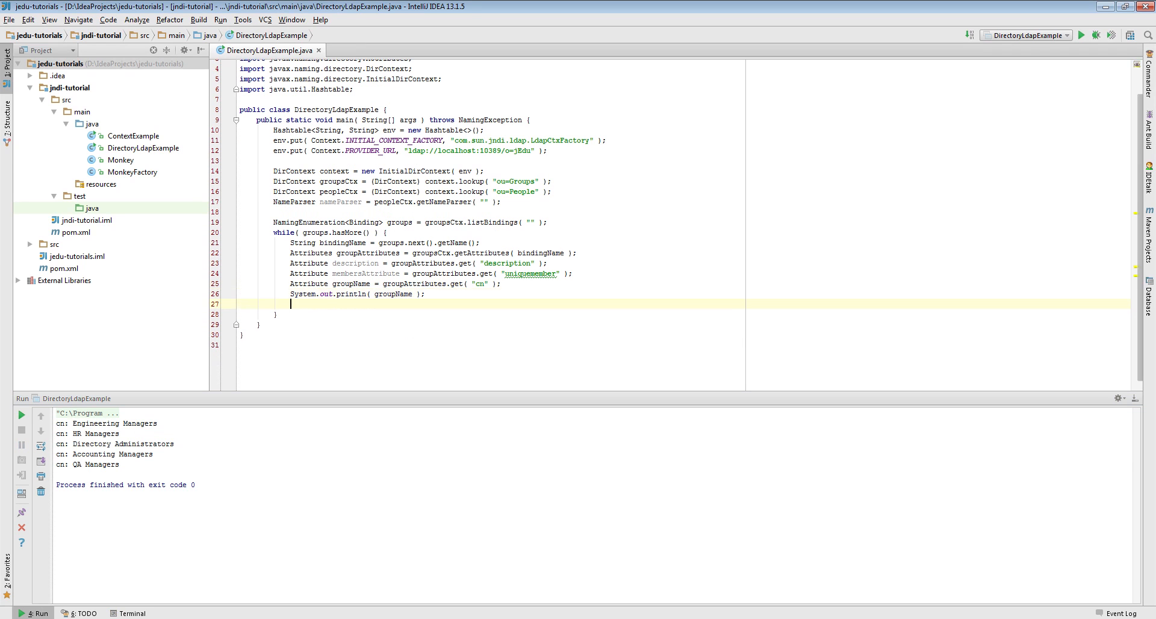
text(s)
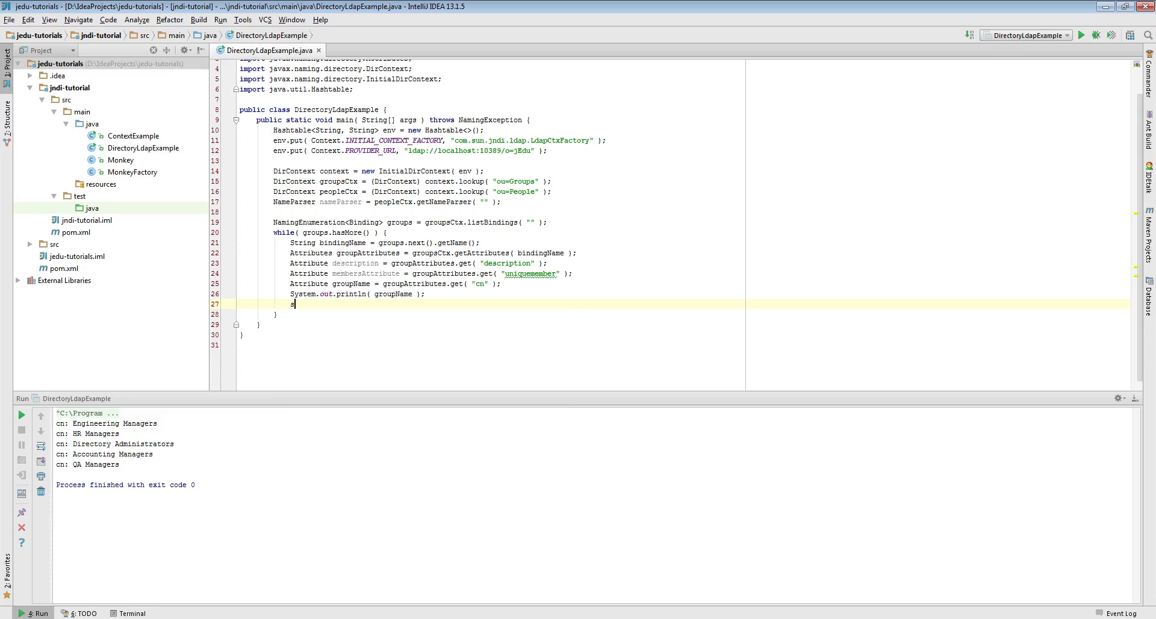
text(ystem.out.println();)
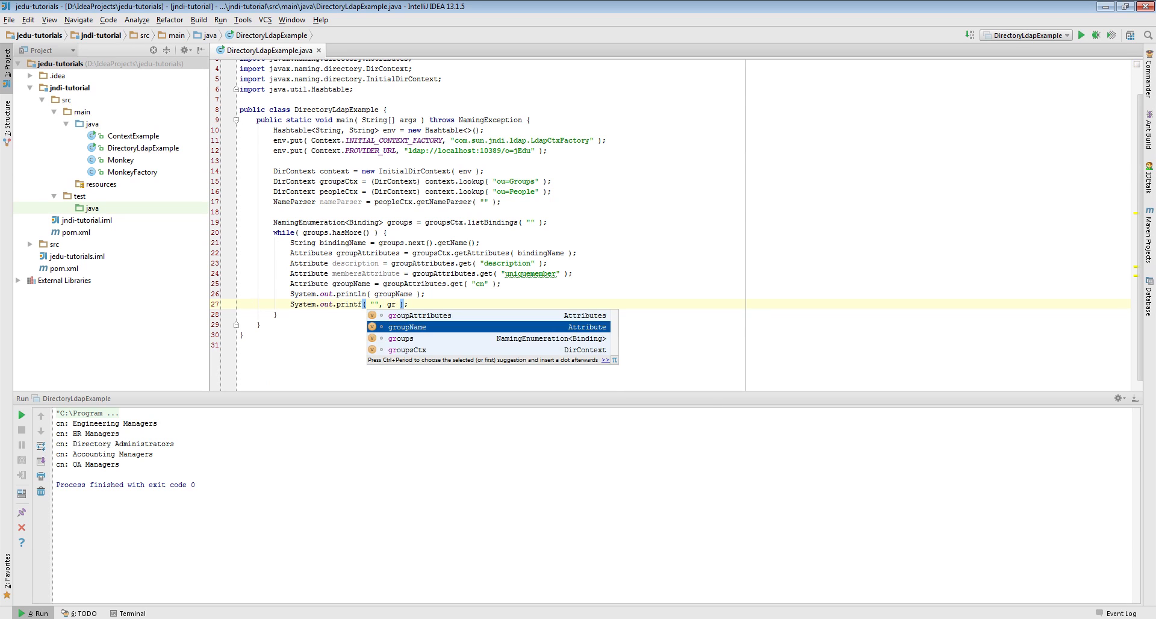
text(groupName.get(), description != null ? String.format( " - %s", description.get() ): "",)
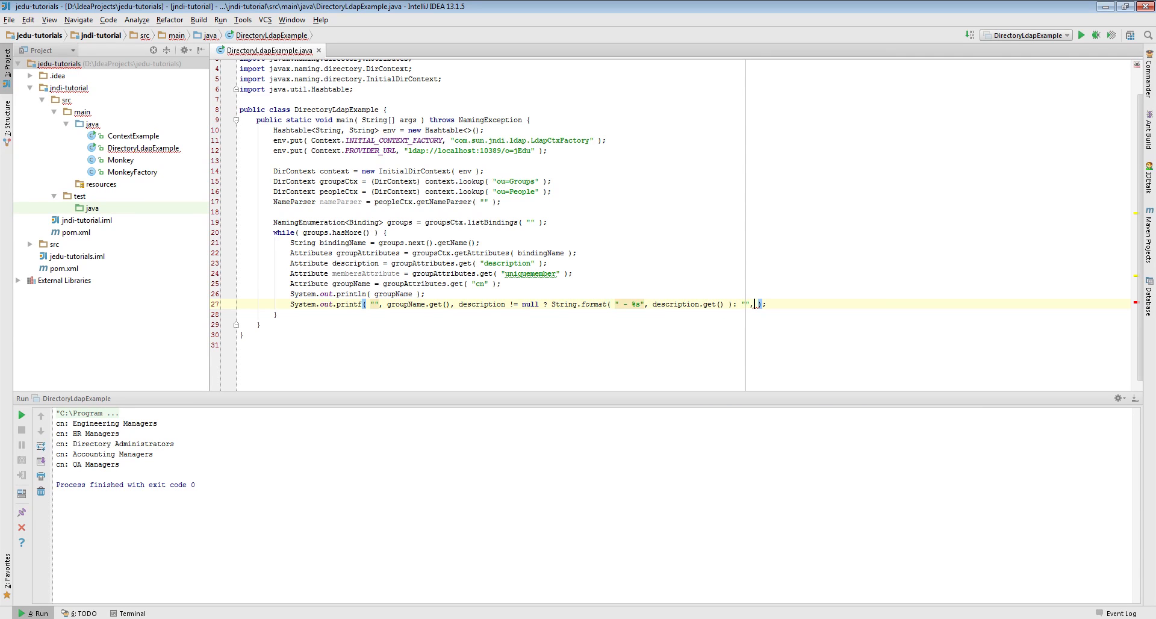
text(membersAttribute.size())
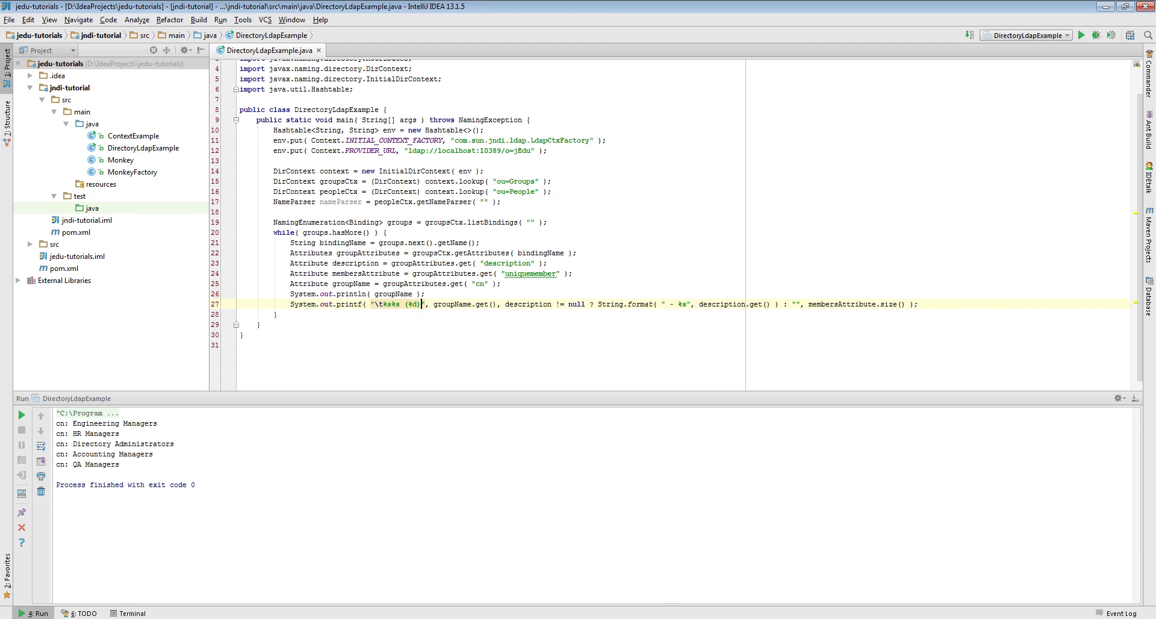
- Run to check descriptions and counts, then introduce members = membersAttribute.getAll()
text(\n)
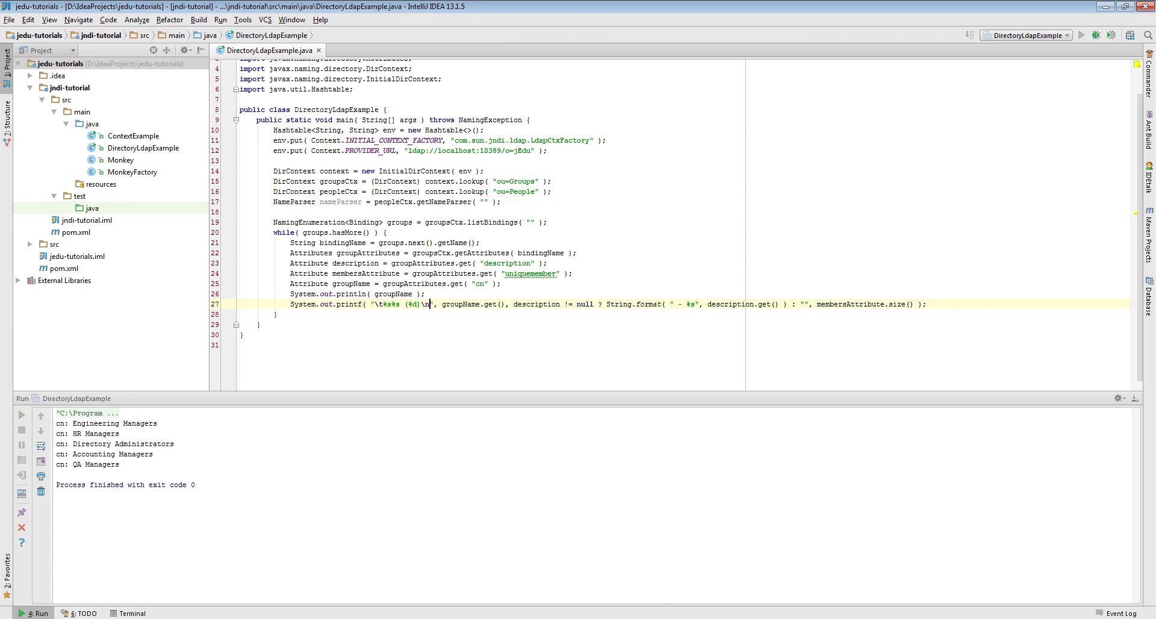
click(1083, 35)
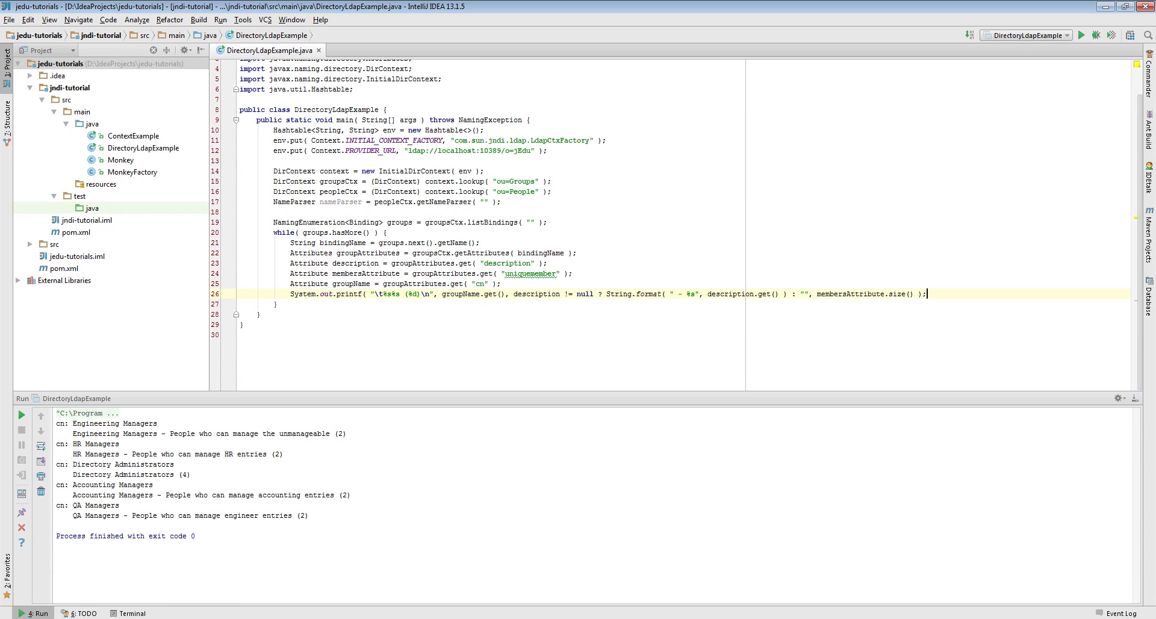
text(membersAttribute)
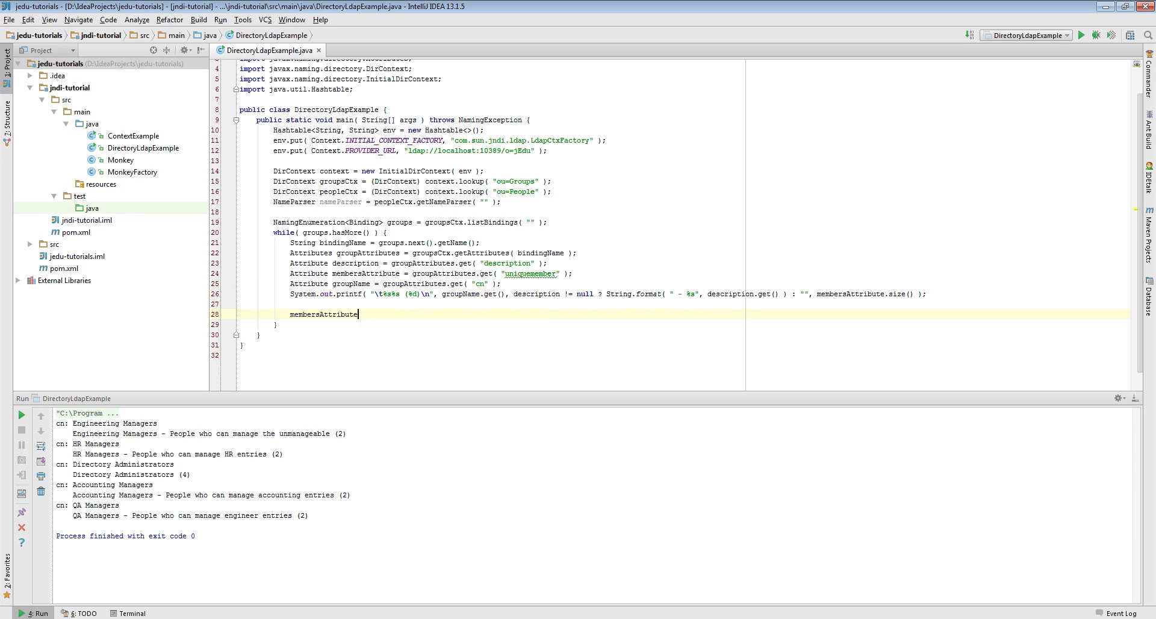
text(.getAll())
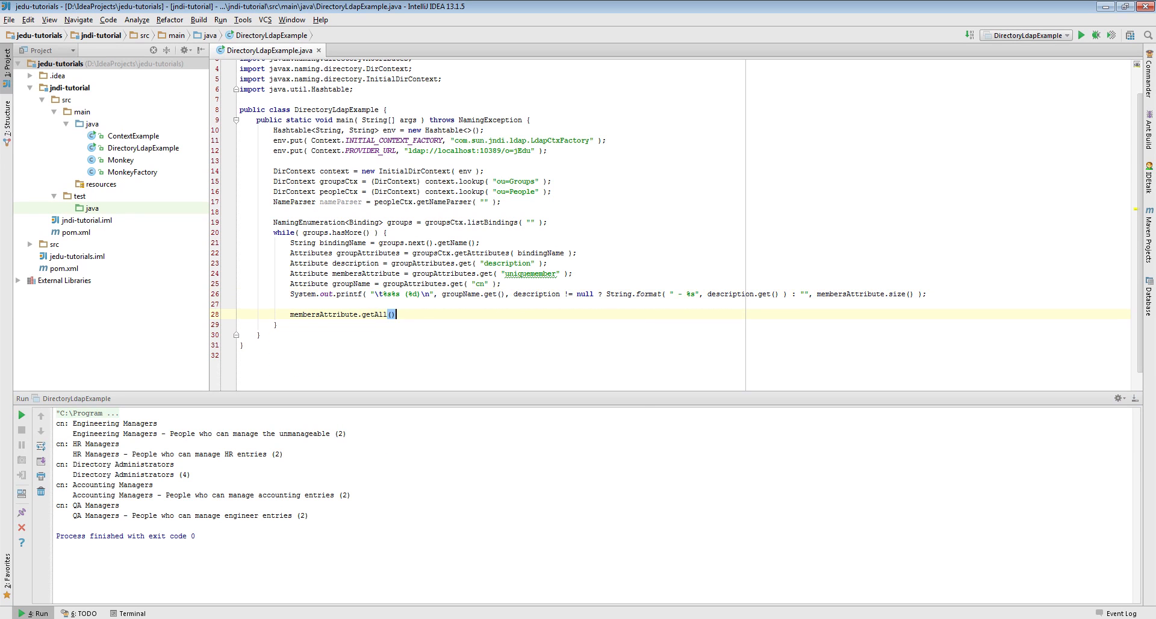
key(ctrl+alt+v)
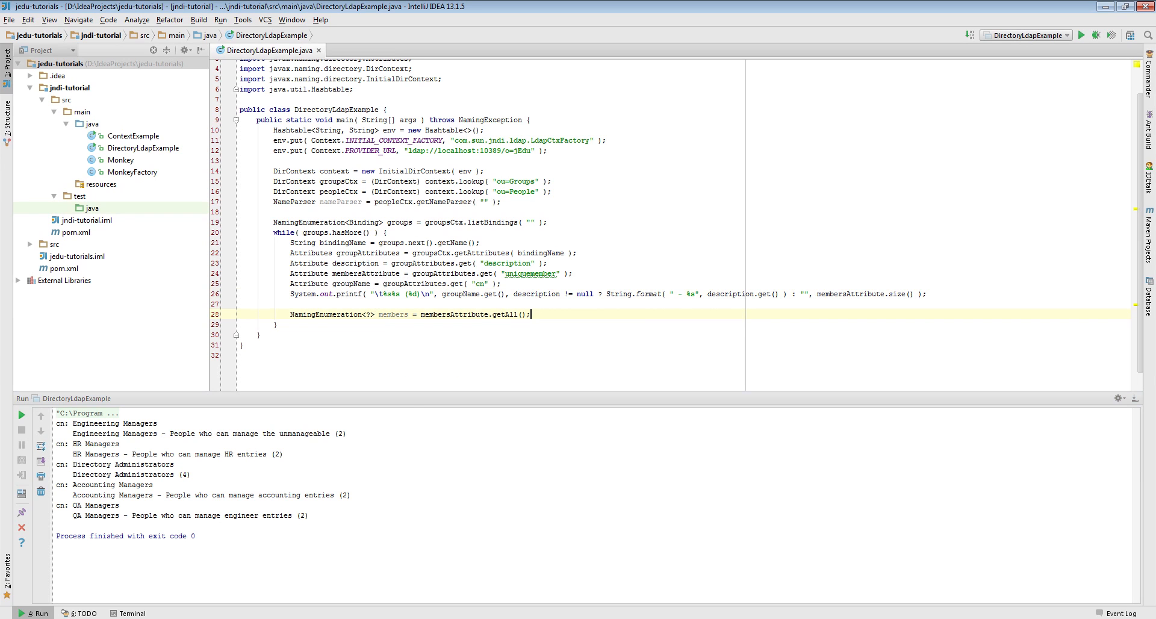
- Loop while(members.hasMore()) assigning String memberDN = members.next().toString()
text(while( members)
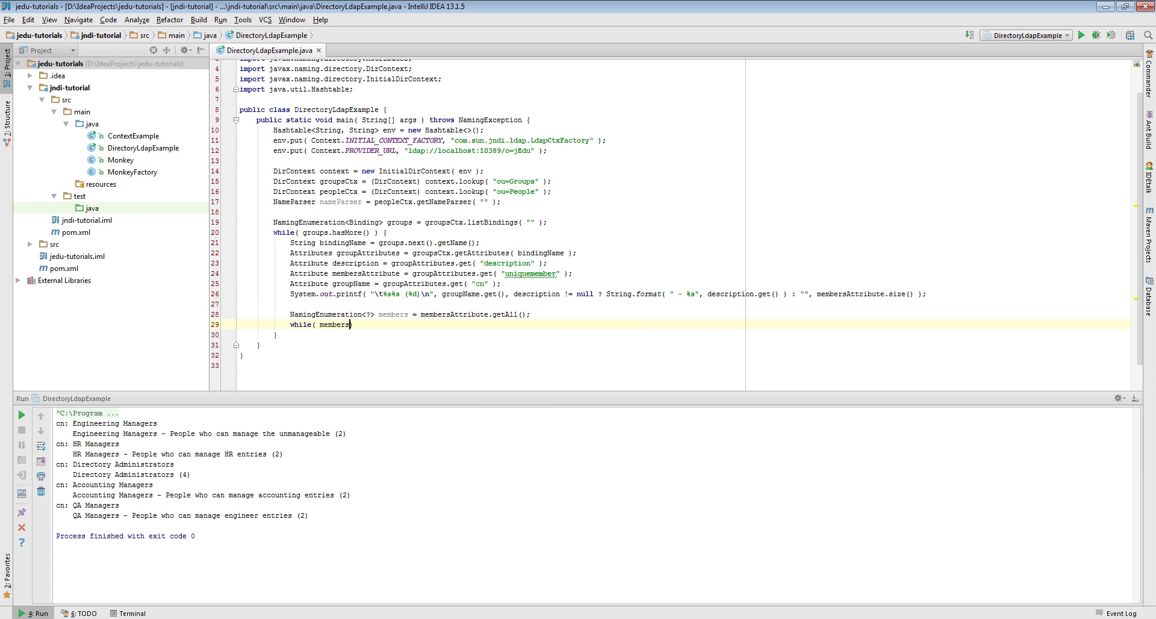
text(.hasMore() ) {)
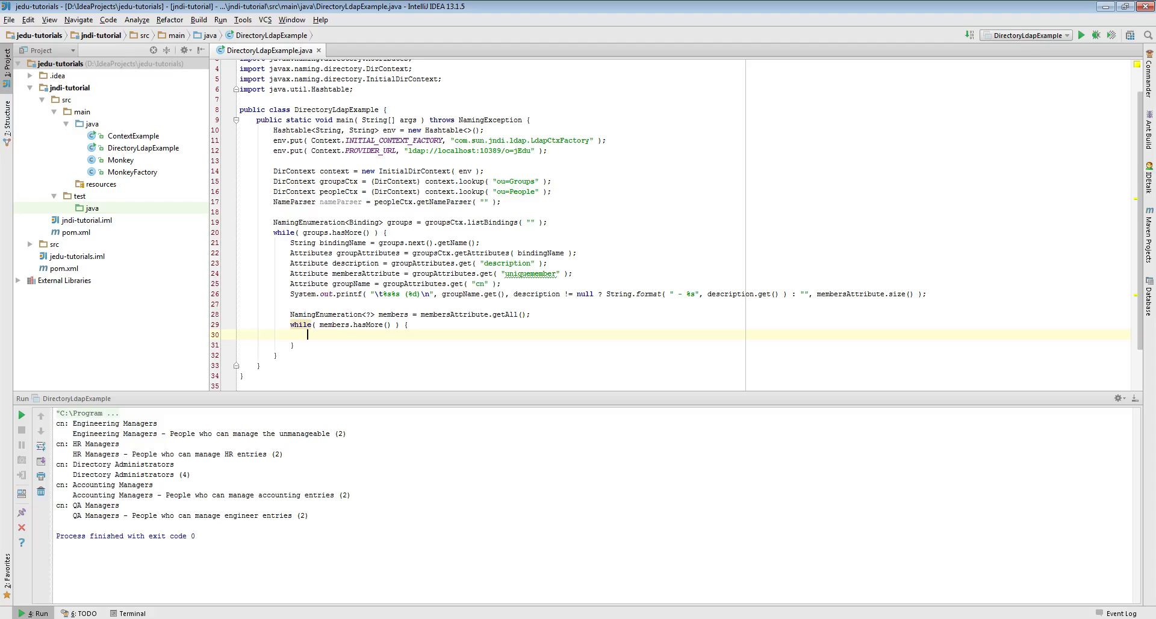
text(String memberDN =)
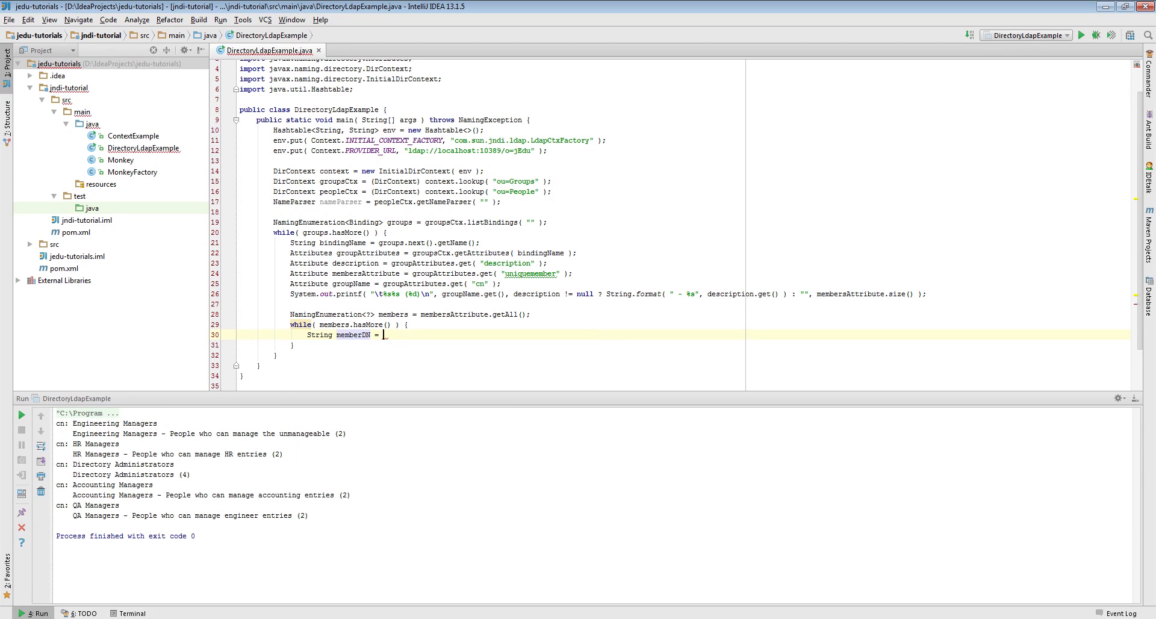
text(members.next().toString())
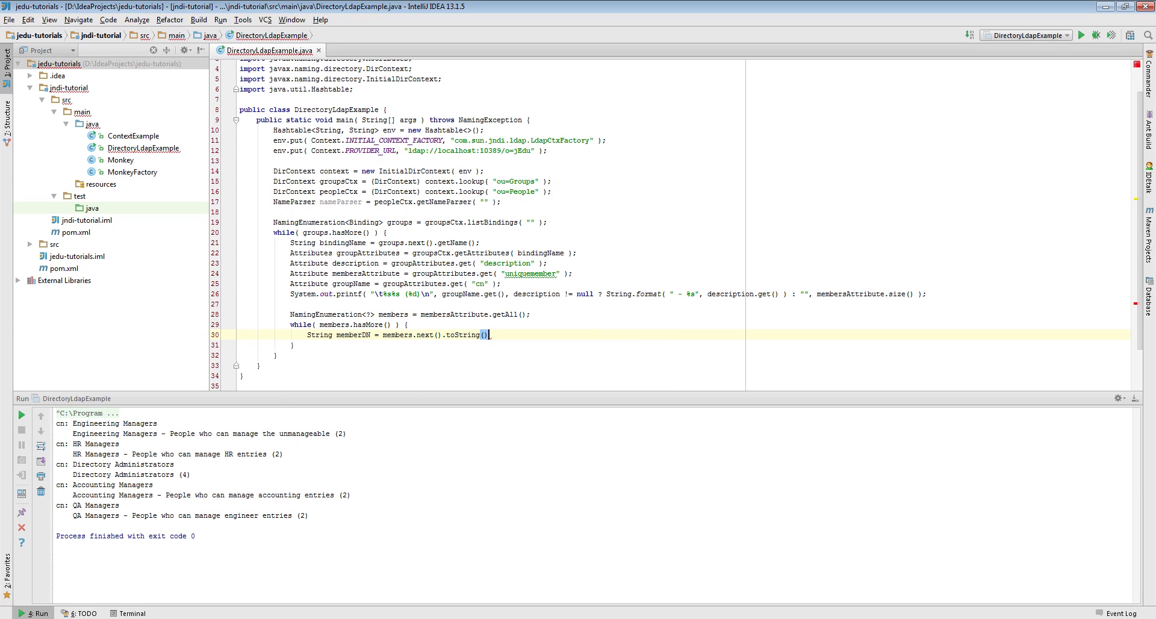
text(Na)
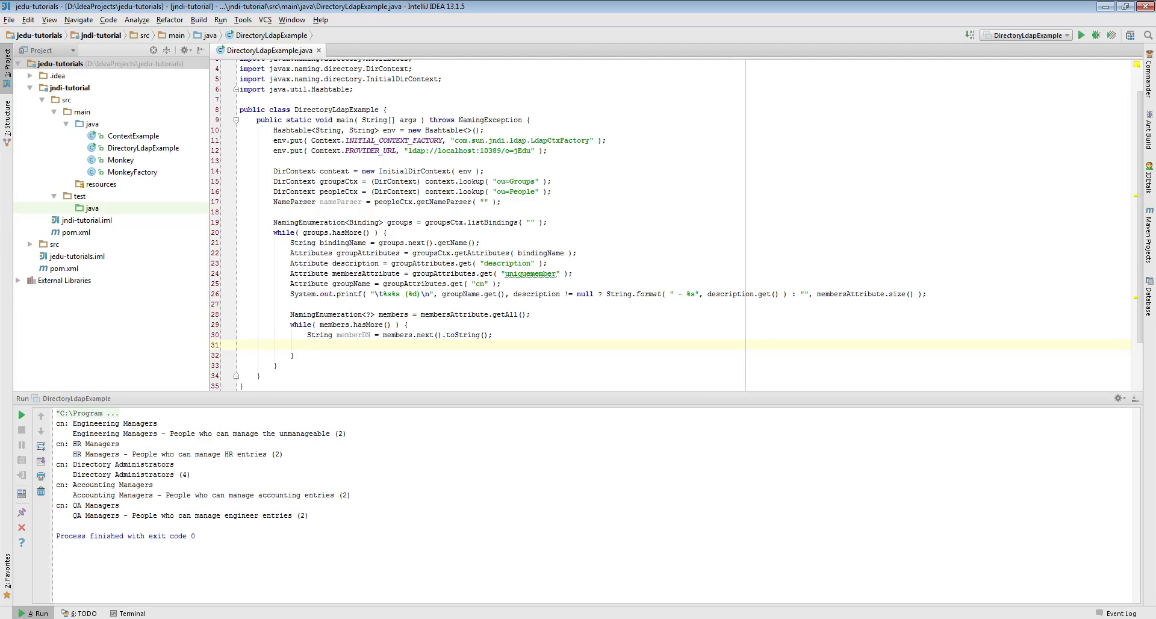
- Parse memberDN into memberName, look up memberName.get(2) in peopleCtx, and begin member.getAttributes for cn
text(peopleCtx.)
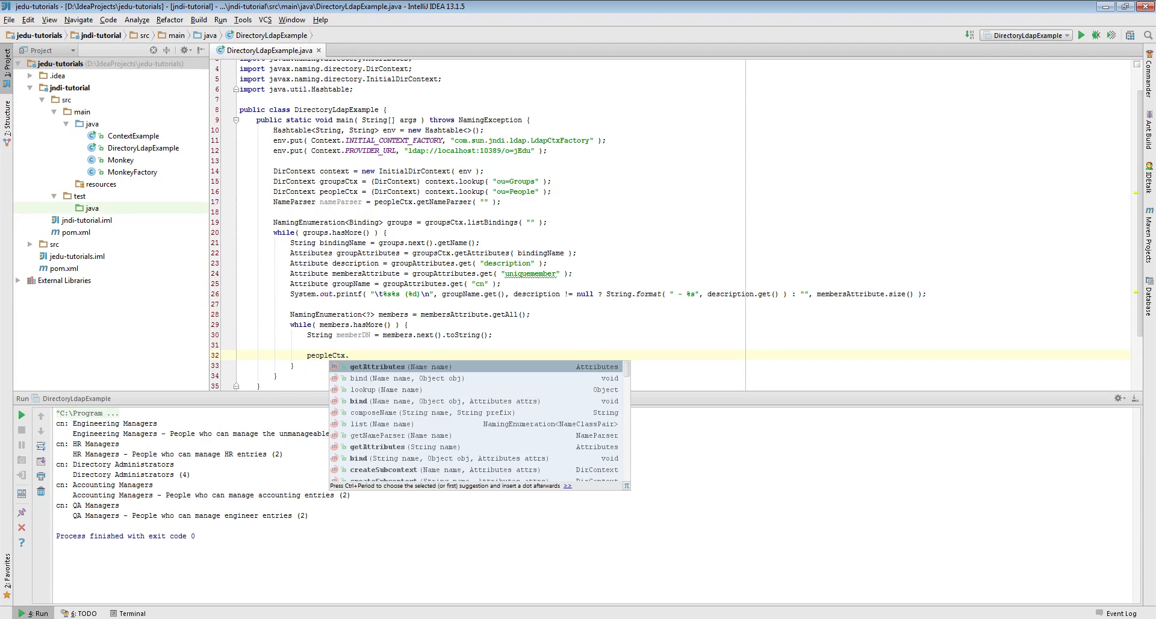
text(lookup()
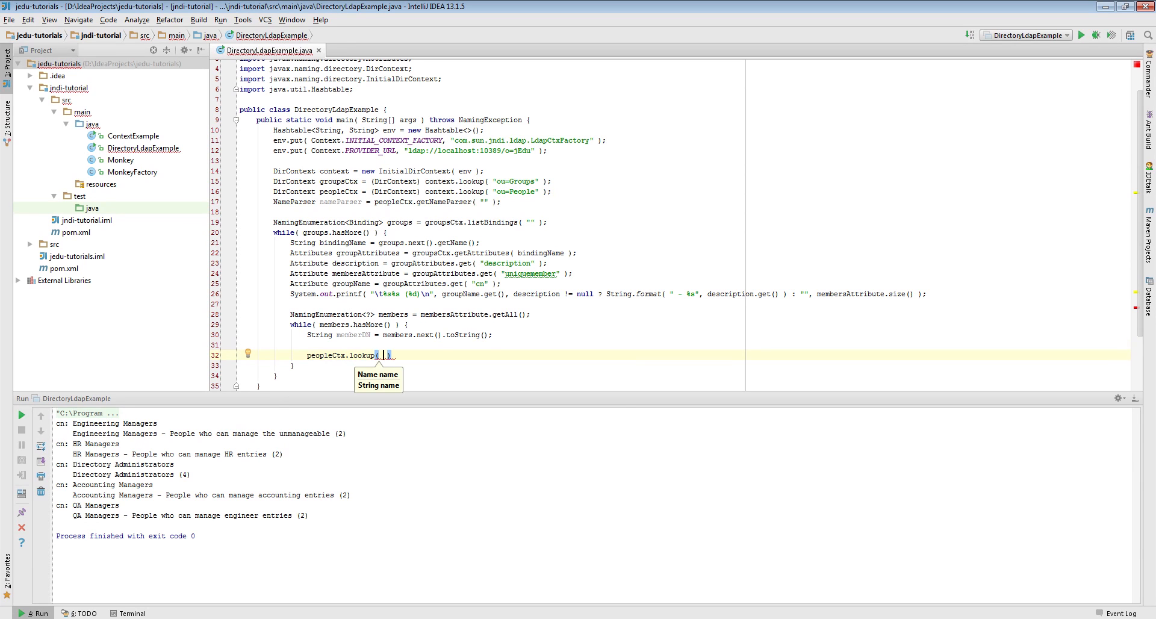
text(Name)
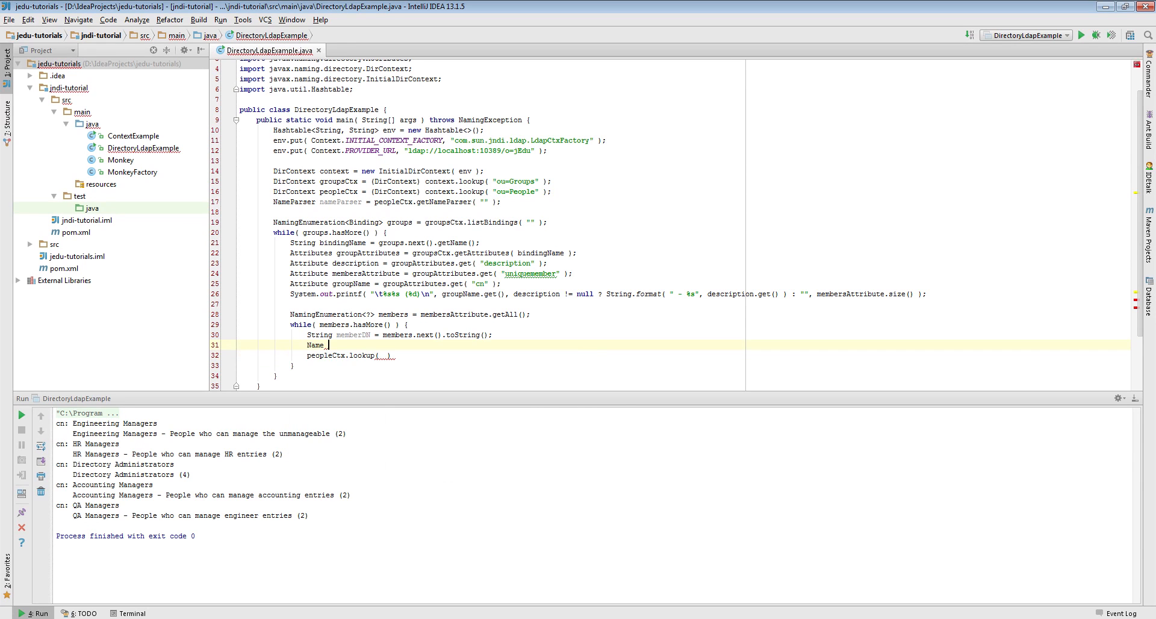
text(memberName = nameParser.parse( memberDN );)
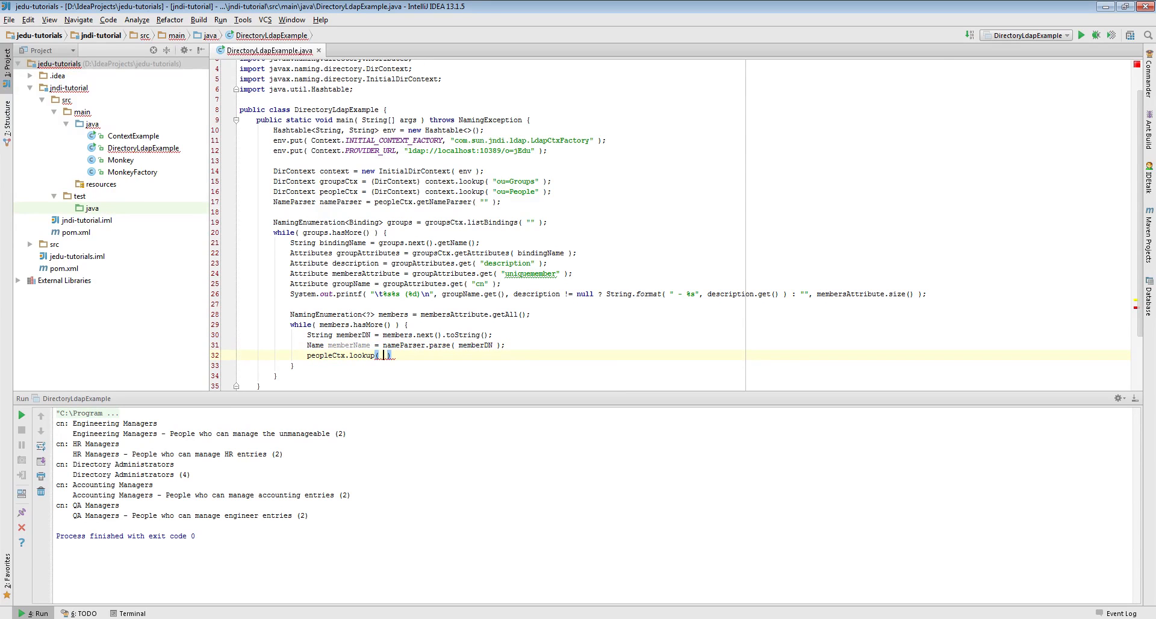
text(memberName.get(2))
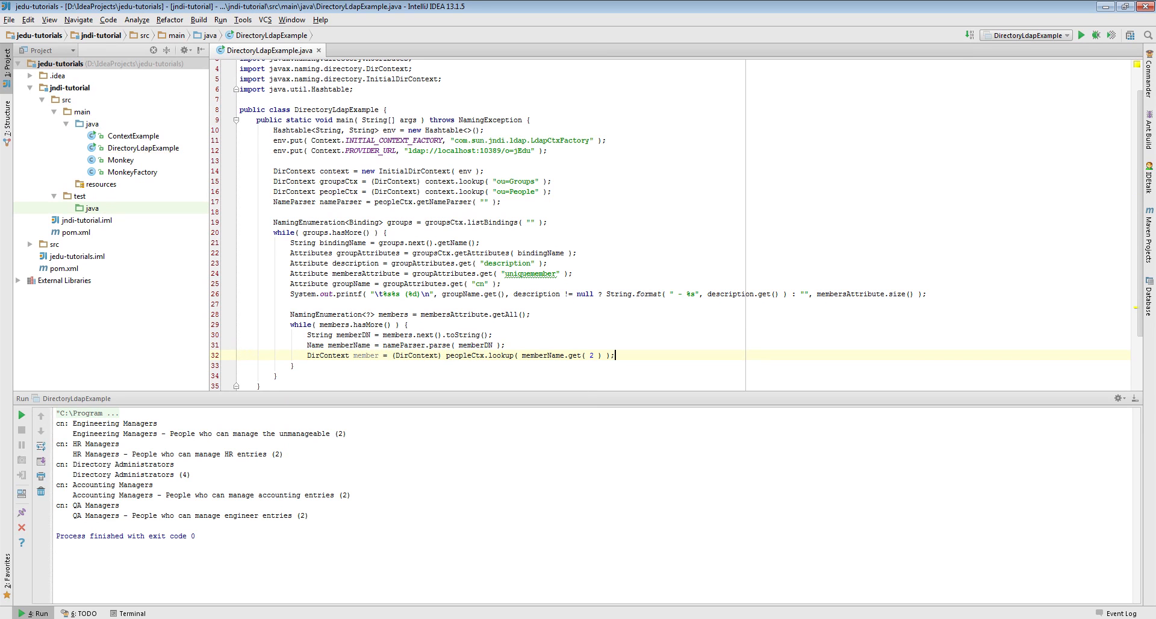
text(Attributes memberAttributes = member.getAttributes( "", new String[]{ "cn",  })
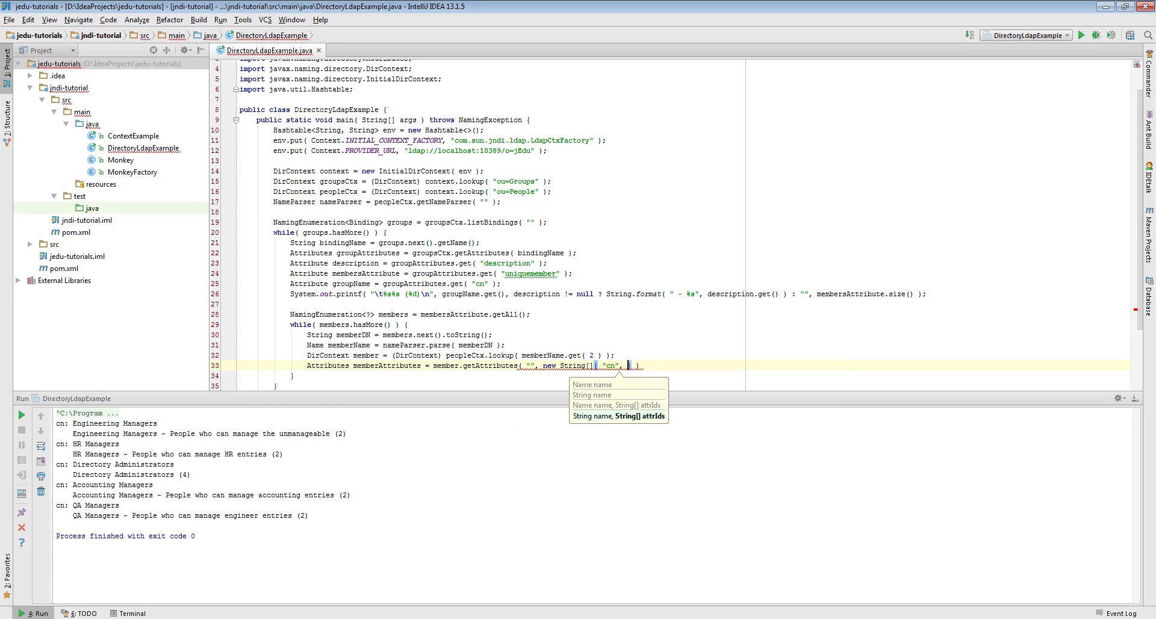
- Request cn, mail and telephonenumber for each member and start printing memberAttributes.get("cn")
text(, "mail", "telephonenumber)
text(System.out.printf( "" );)
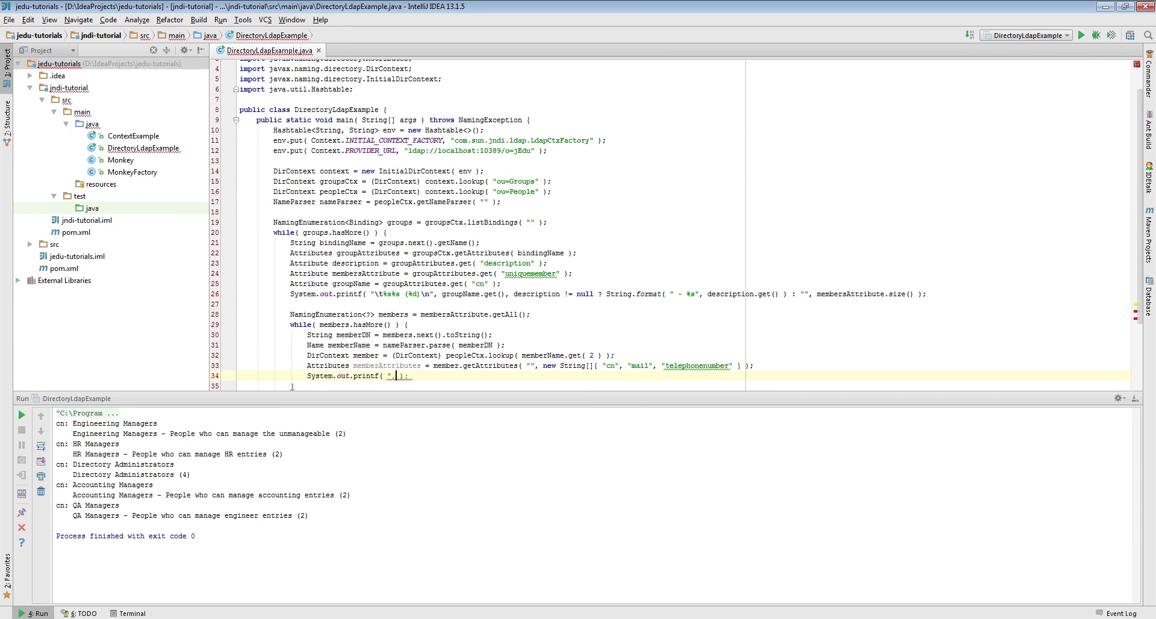
text(member.ge)
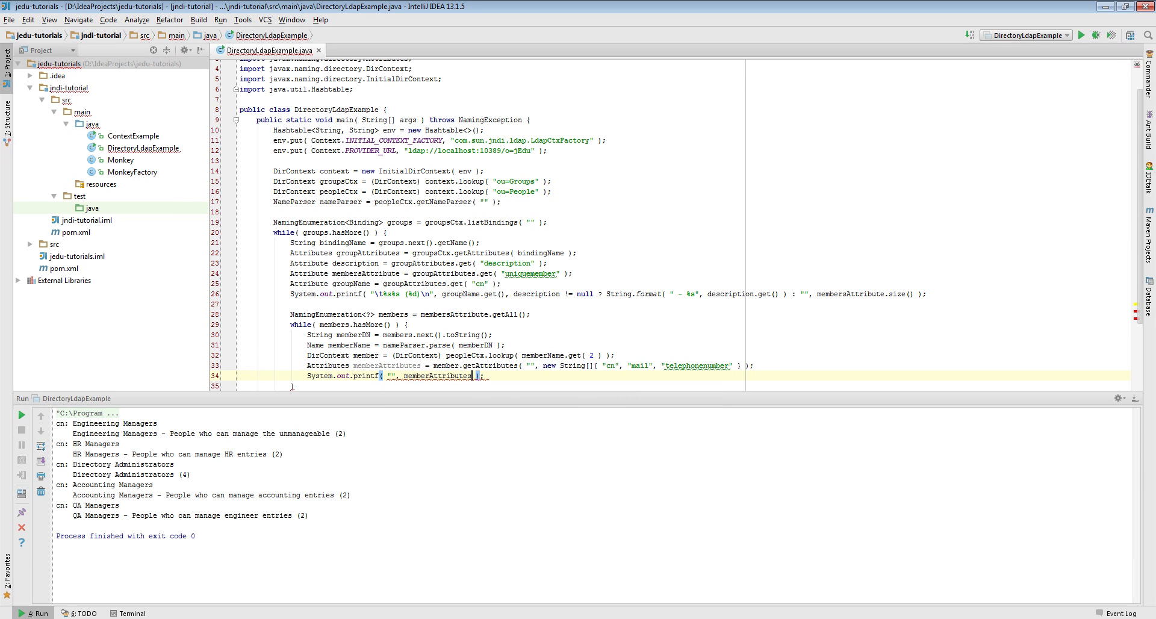
text(.get("cn"))
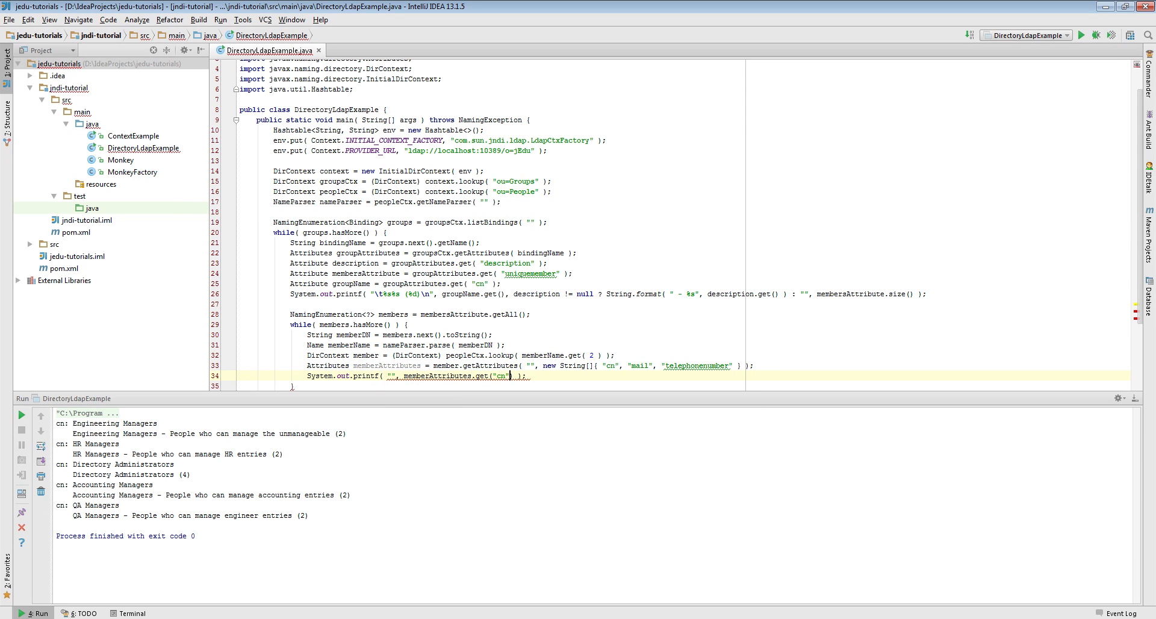
text(.get().)
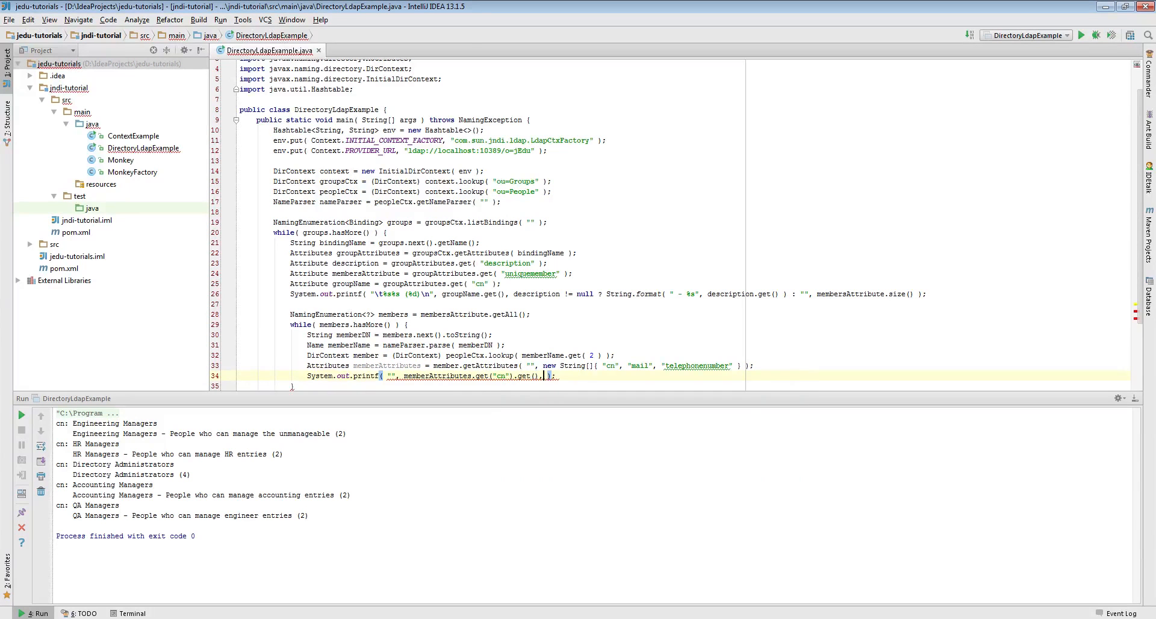
text(_member)
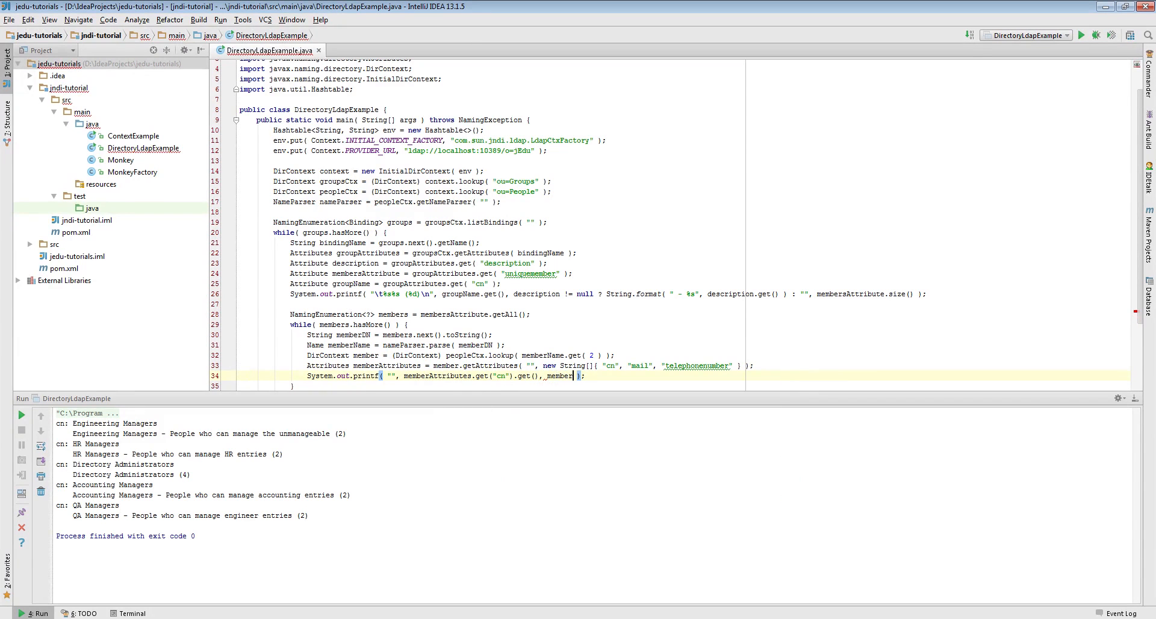
- Print each member's mail and telephone value too, run, and highlight the Engineering Managers member lines
text(memberAttributes)
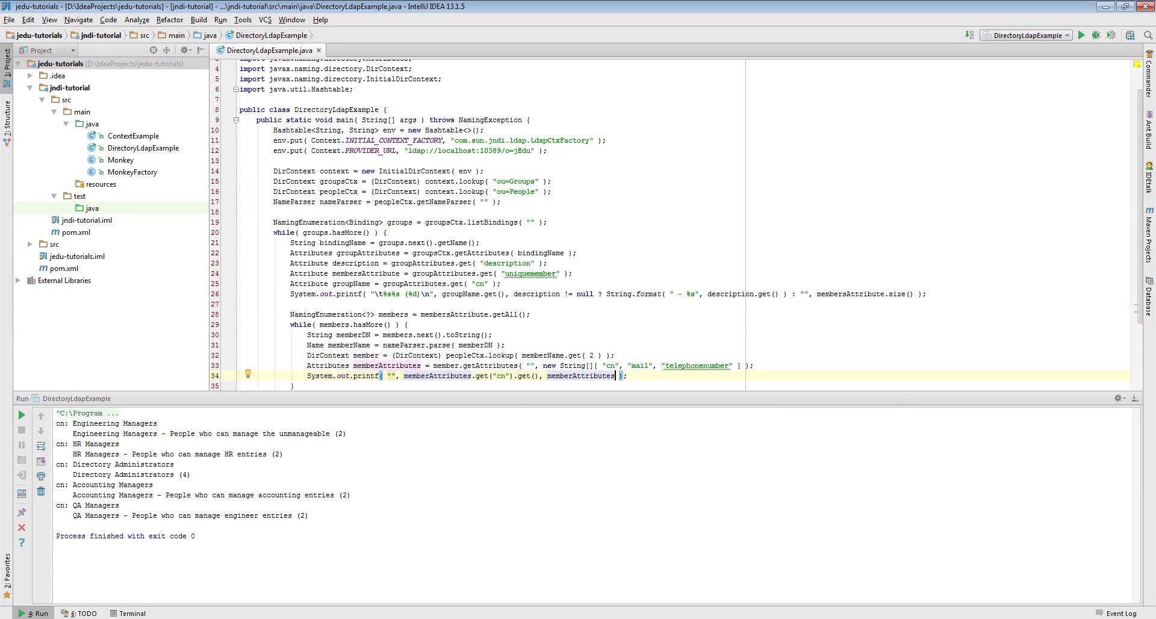
text(.get("mail"))
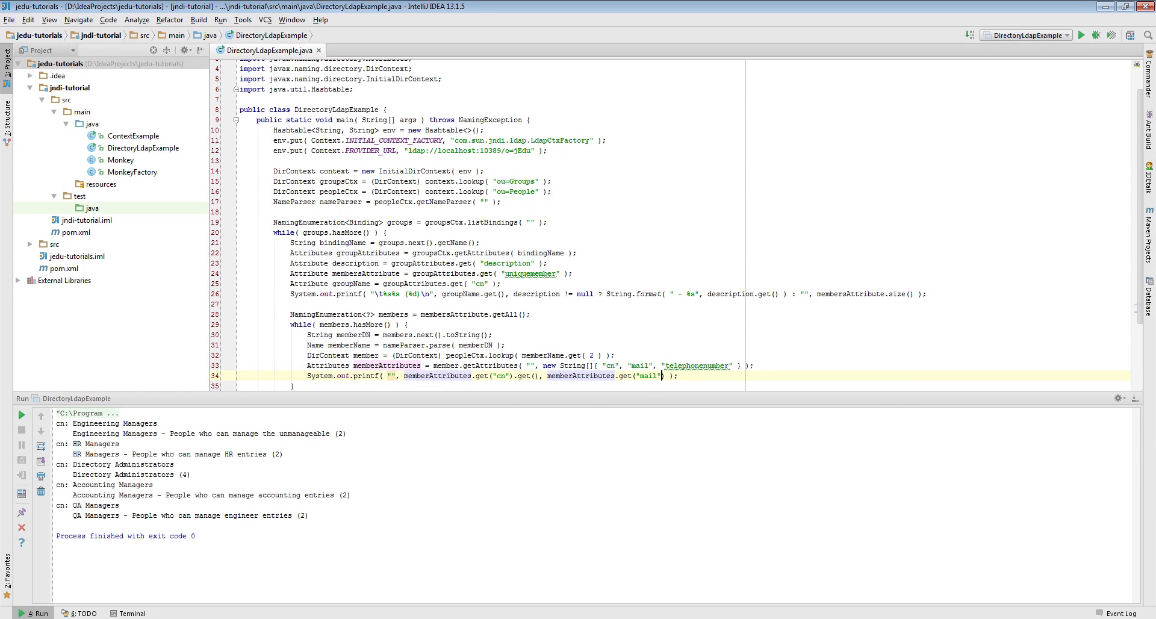
text(.get(), memberAttributes.get( "telephonenumber" ).get()
text(System.out.println();)
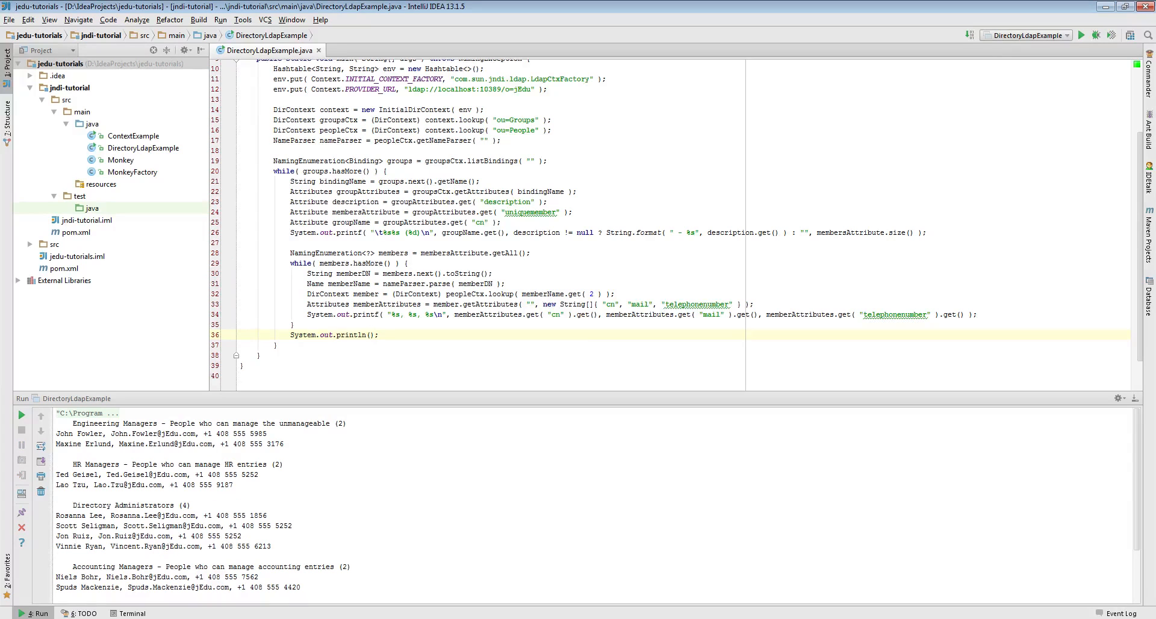
drag(57, 434, 284, 443)
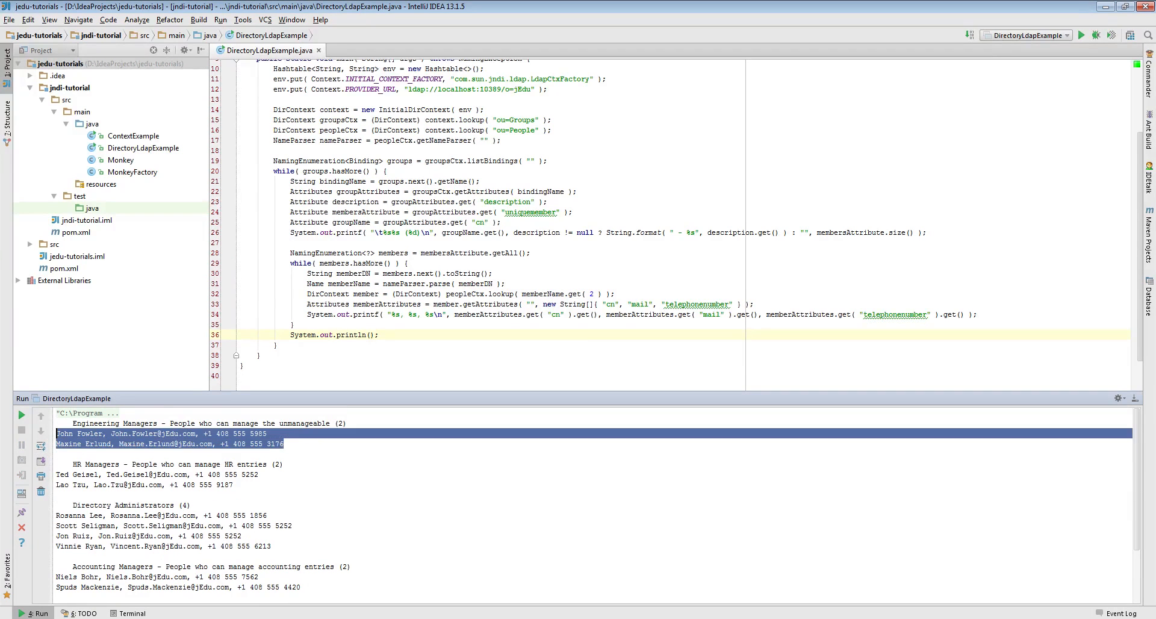